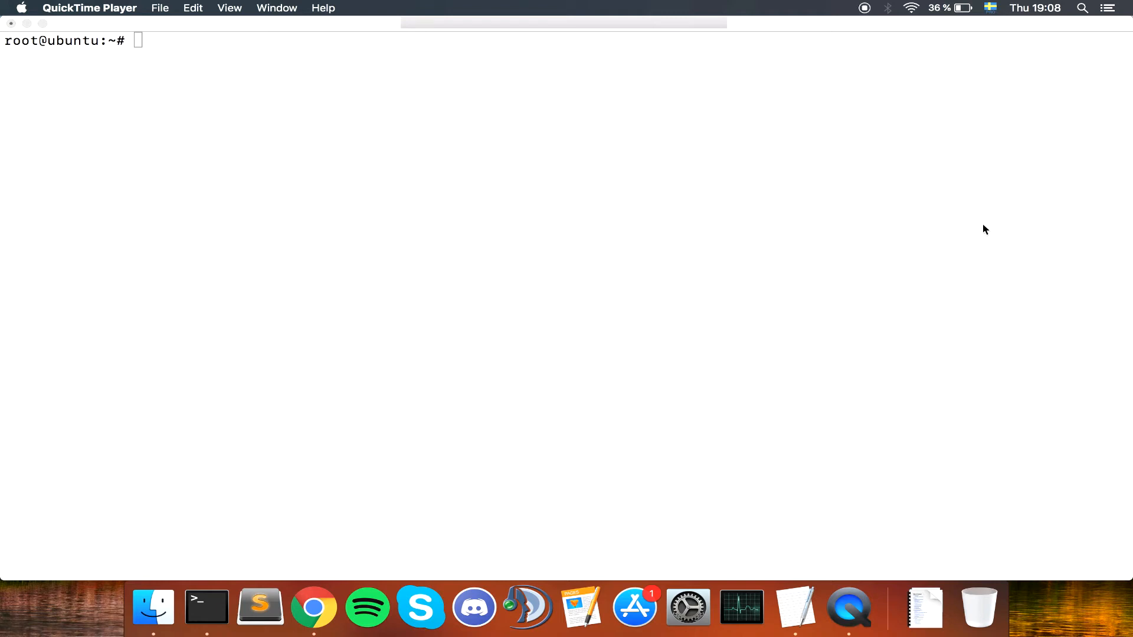
# Step: Change into /servers and begin a wget download command
pyautogui.write('cd /servers/')
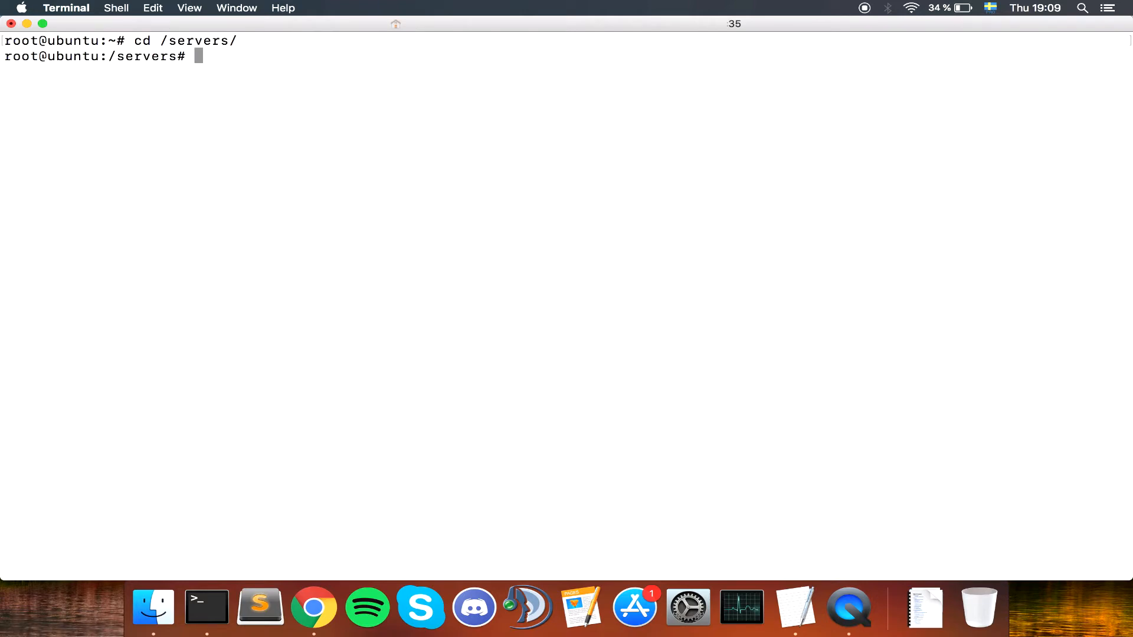
pyautogui.write('wget')
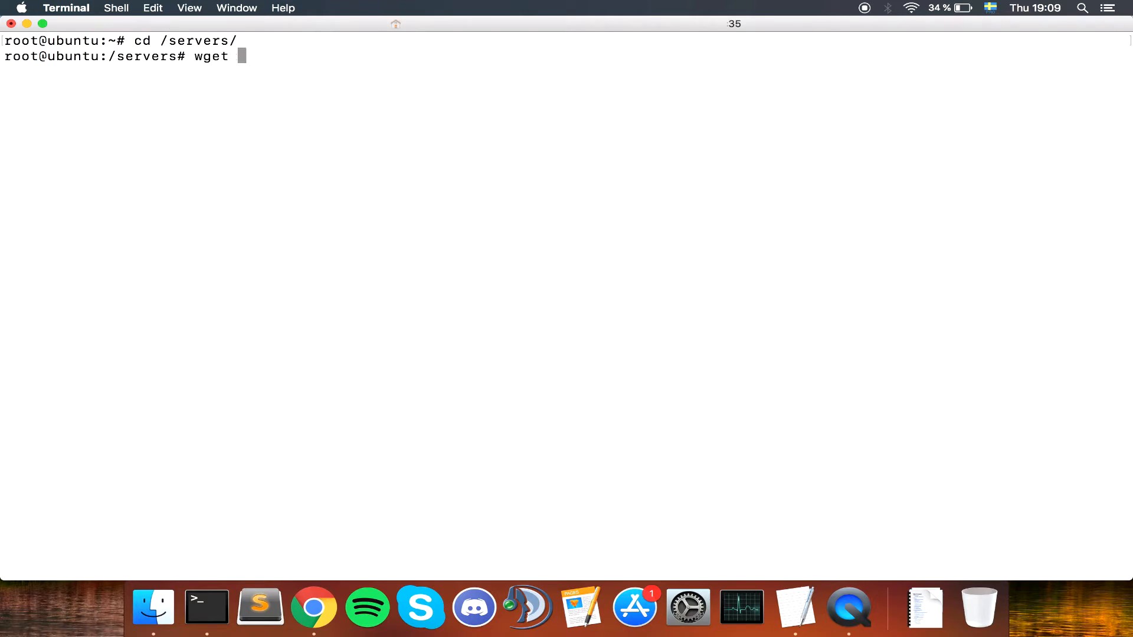
pyautogui.moveTo(313, 611)
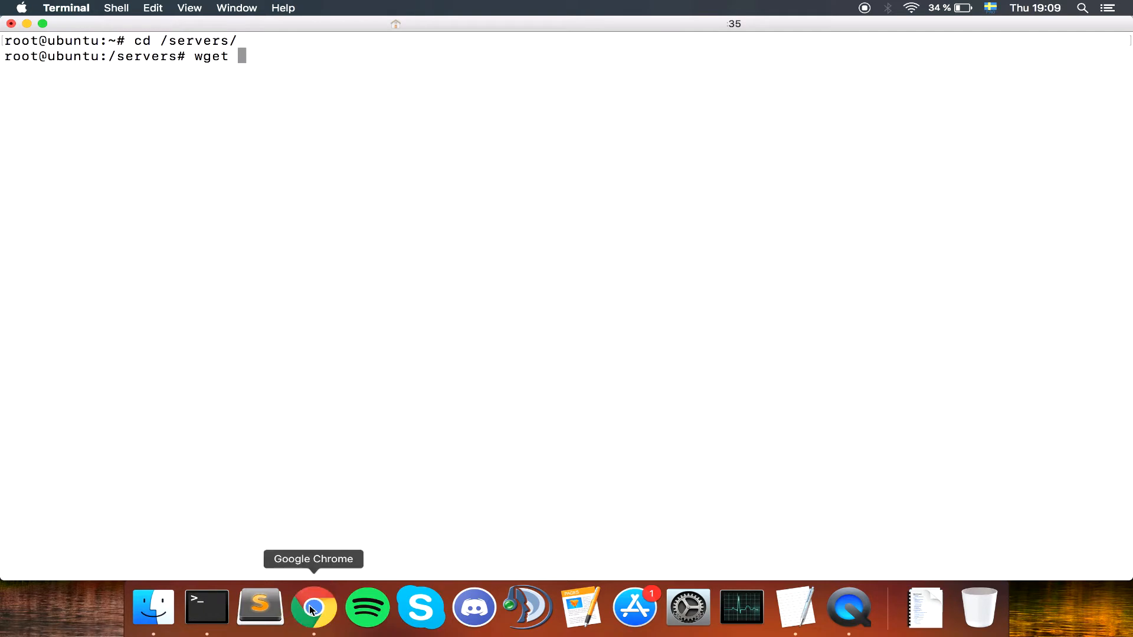
pyautogui.click(314, 607)
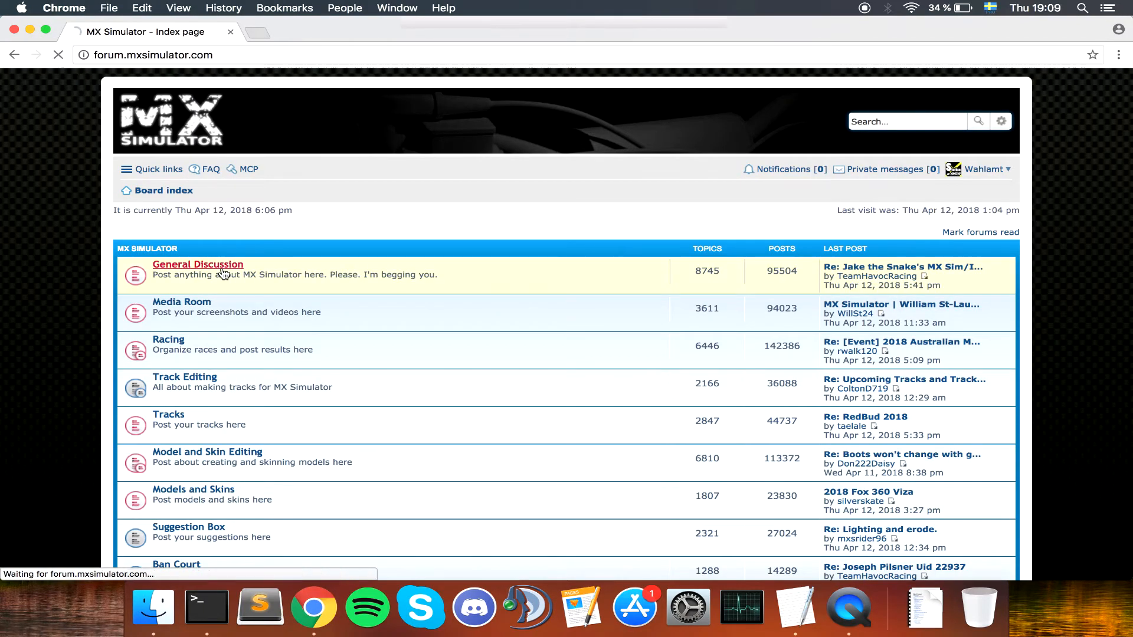
pyautogui.click(198, 264)
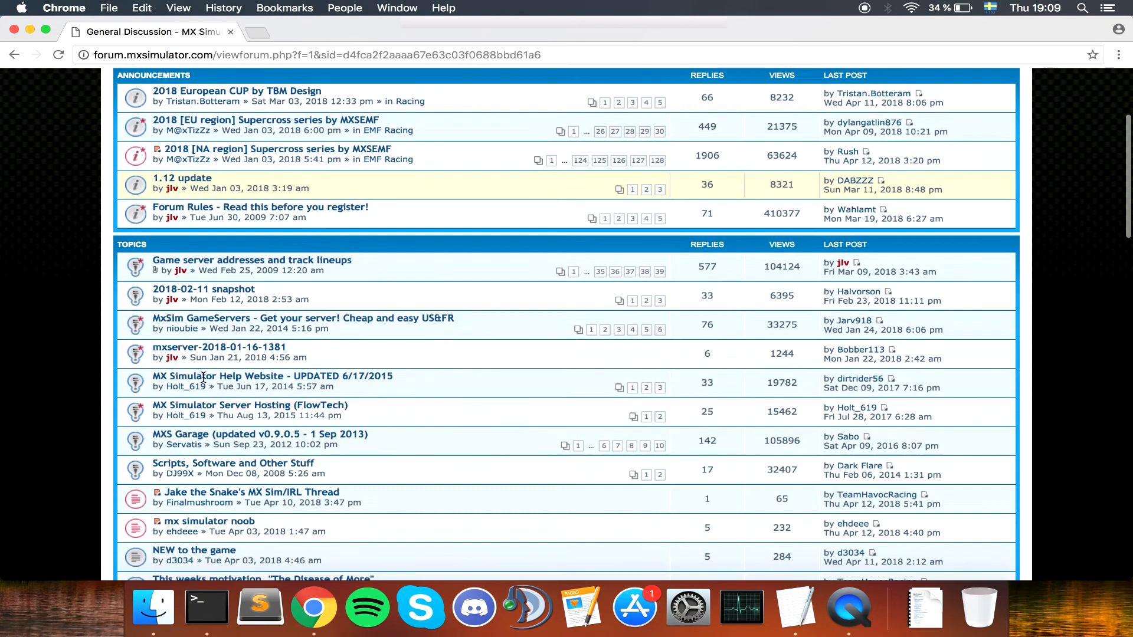
pyautogui.moveTo(191, 347)
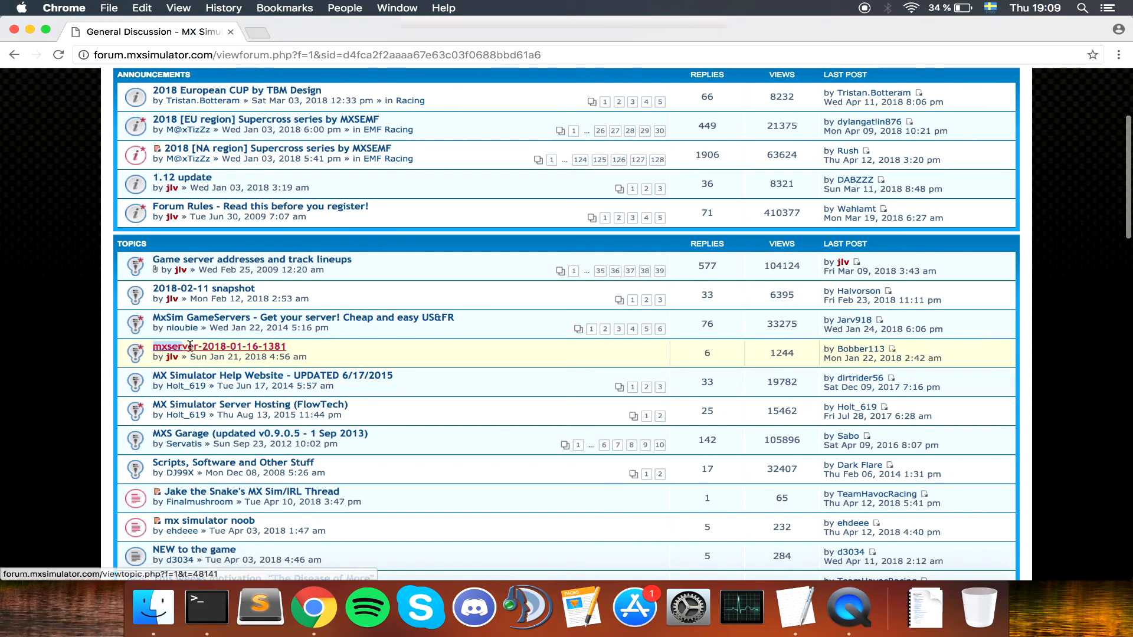
pyautogui.click(205, 346)
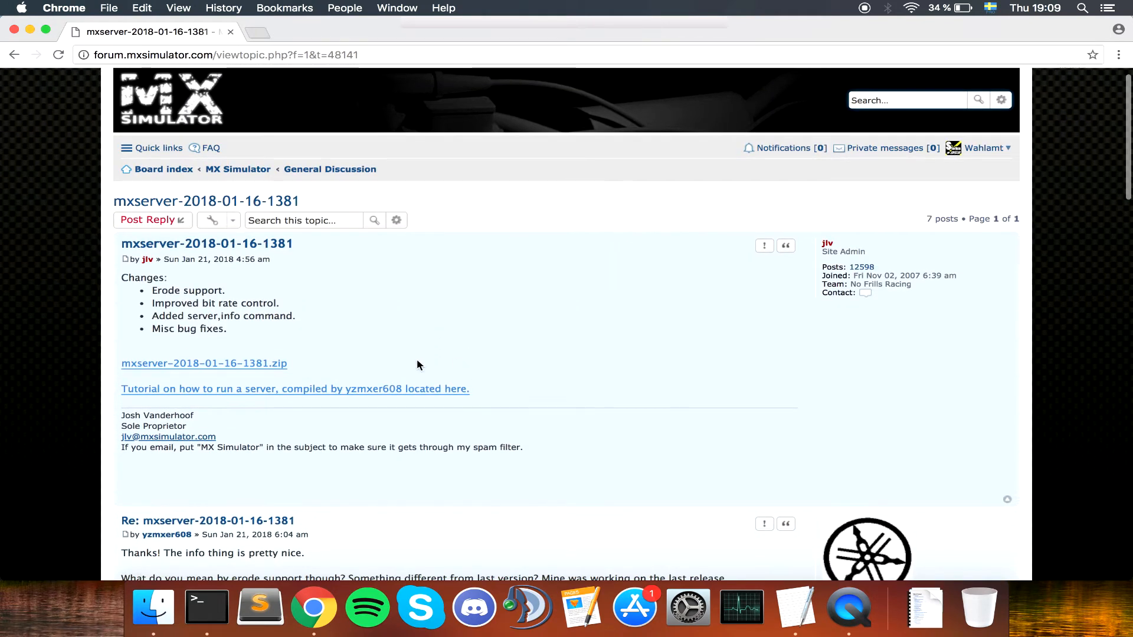
pyautogui.rightClick(203, 364)
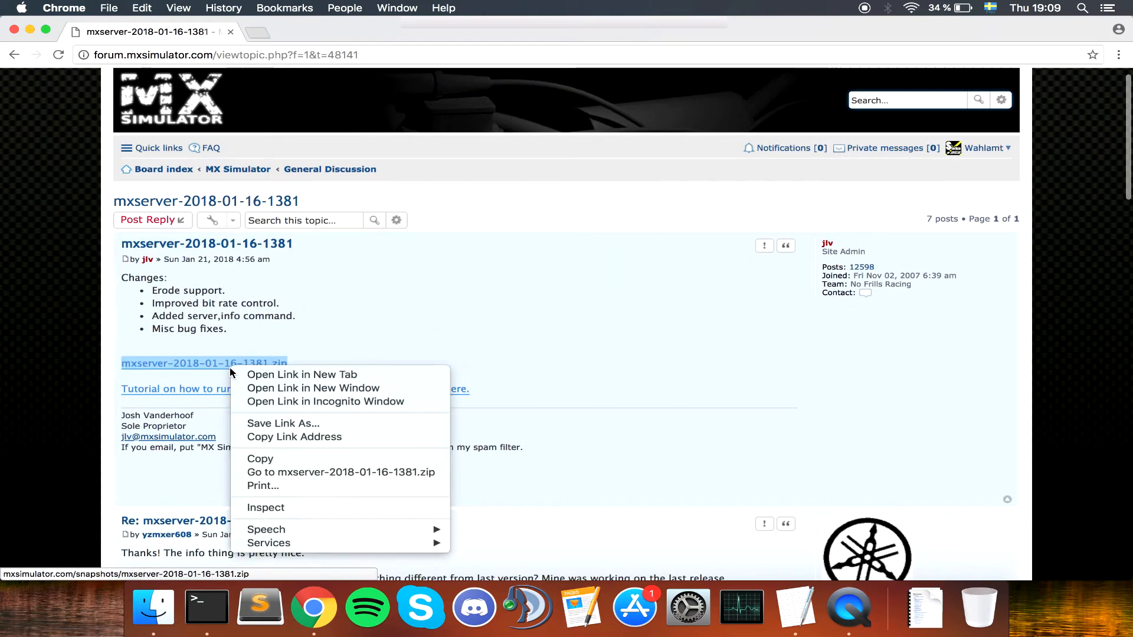
pyautogui.click(480, 255)
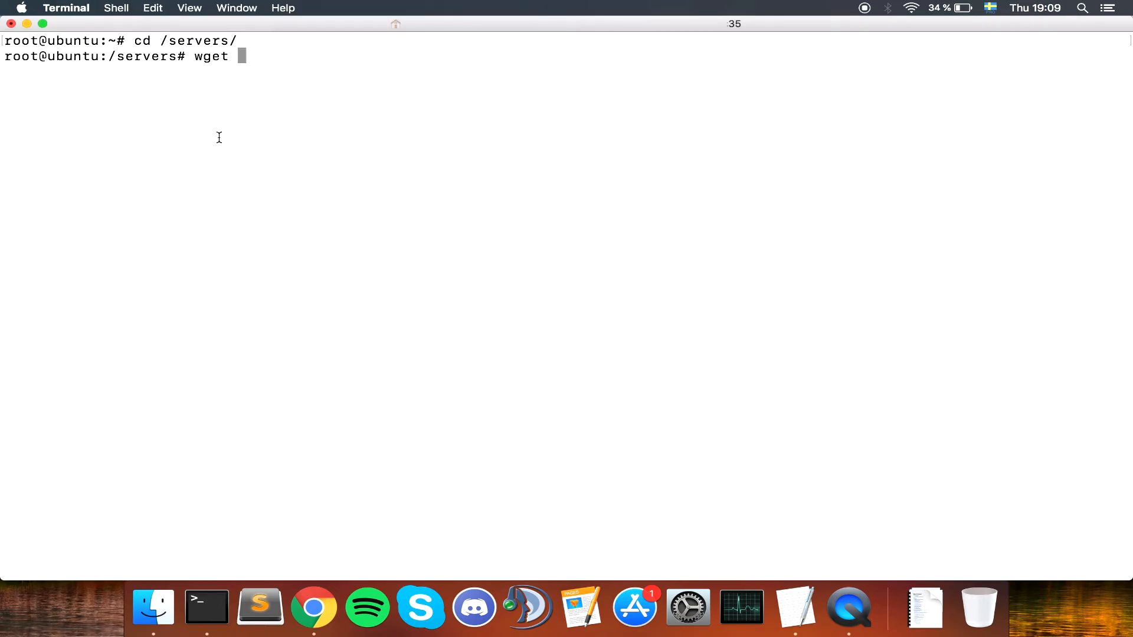
# Step: Download mxserver-2018-01-16-1381.zip from mxsimulator.com/snapshots, list it, and unzip it
pyautogui.write('http://mxsimulator.com/snapshots/mxserver-2018-01-16-1381.zip')
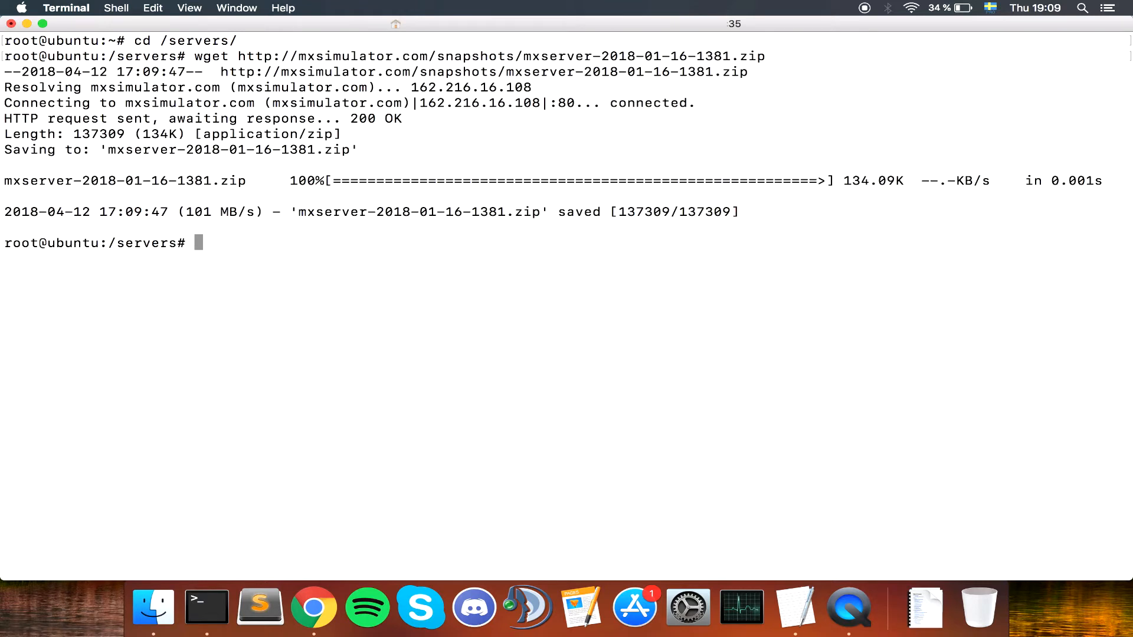
pyautogui.write('ls')
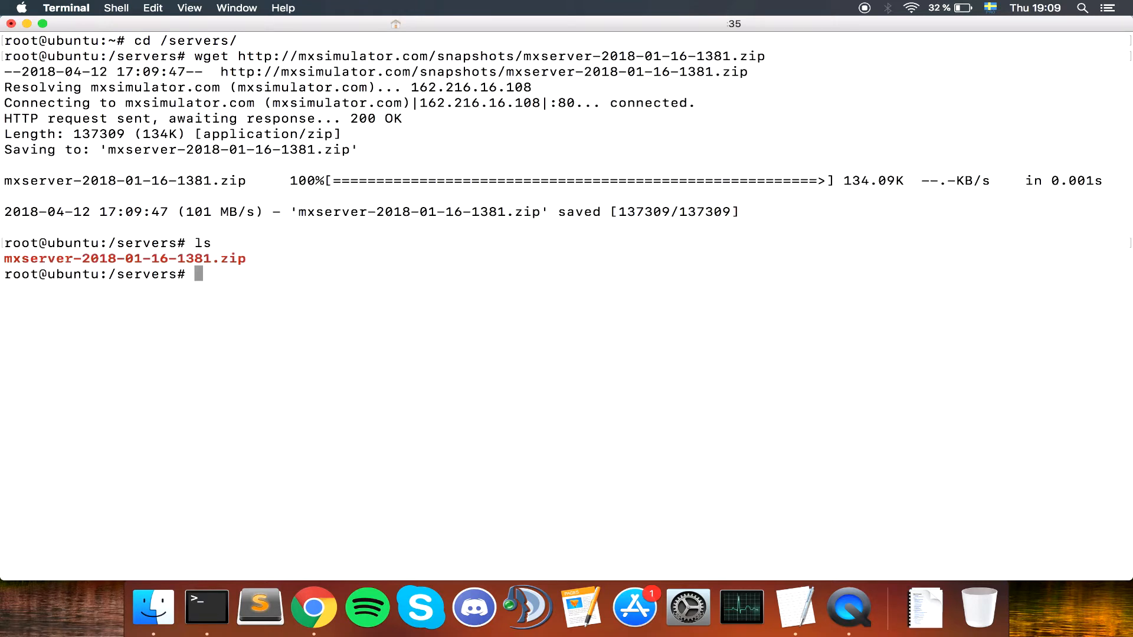
pyautogui.write('unzip mxserver-2018-01-16-1381.zip')
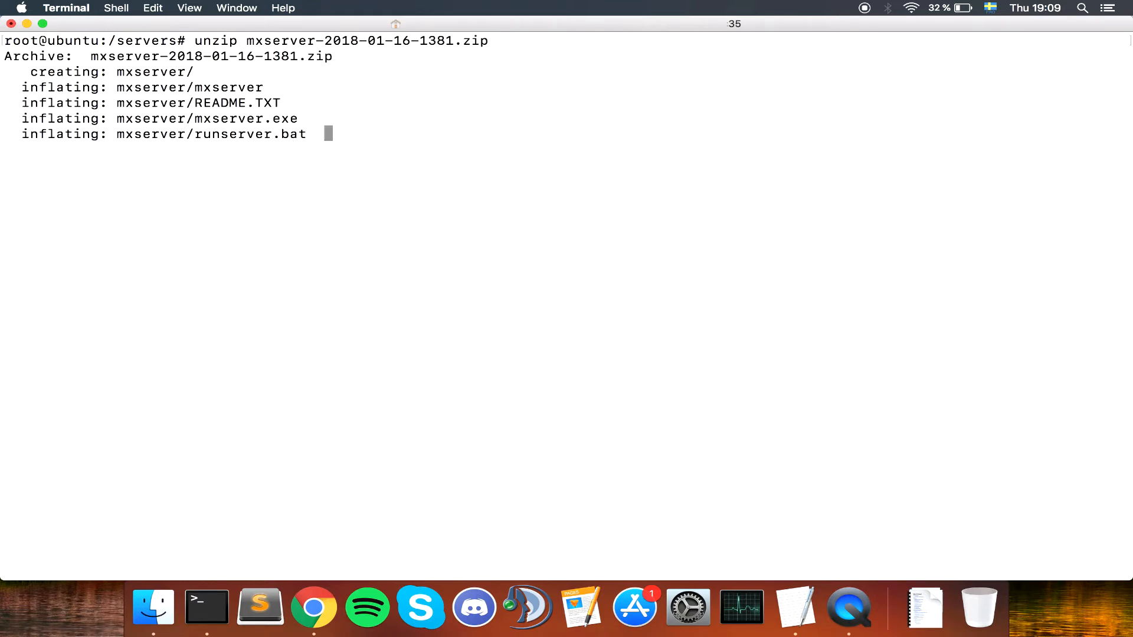
# Step: List the extracted files and remove the mxserver zip archive
pyautogui.write('clear')
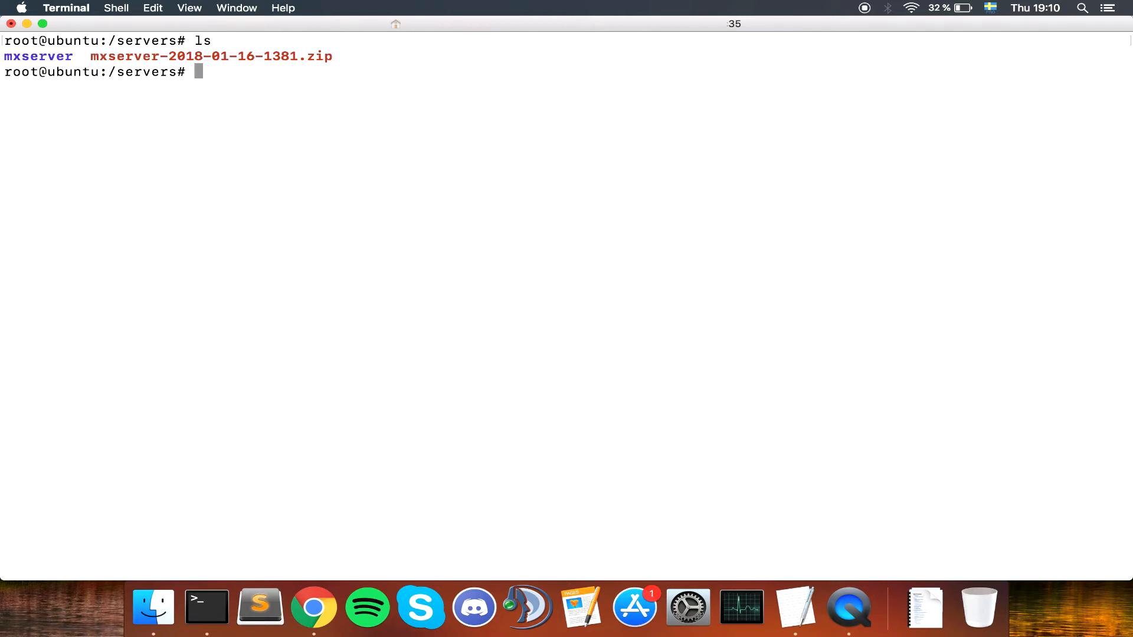
pyautogui.write('ls -l')
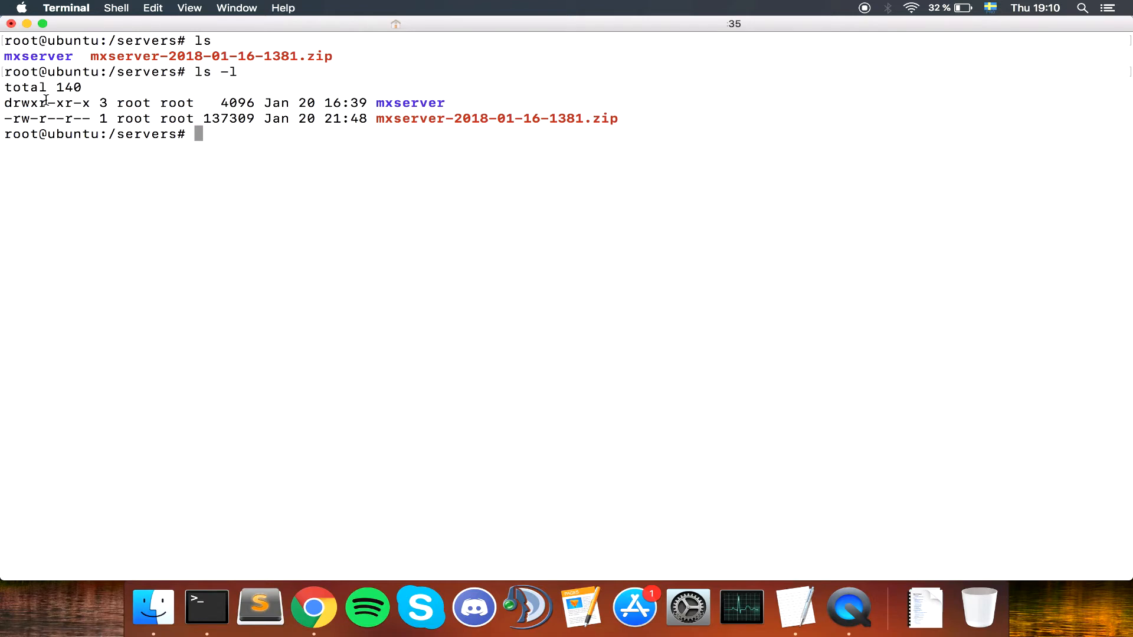
pyautogui.write('rm')
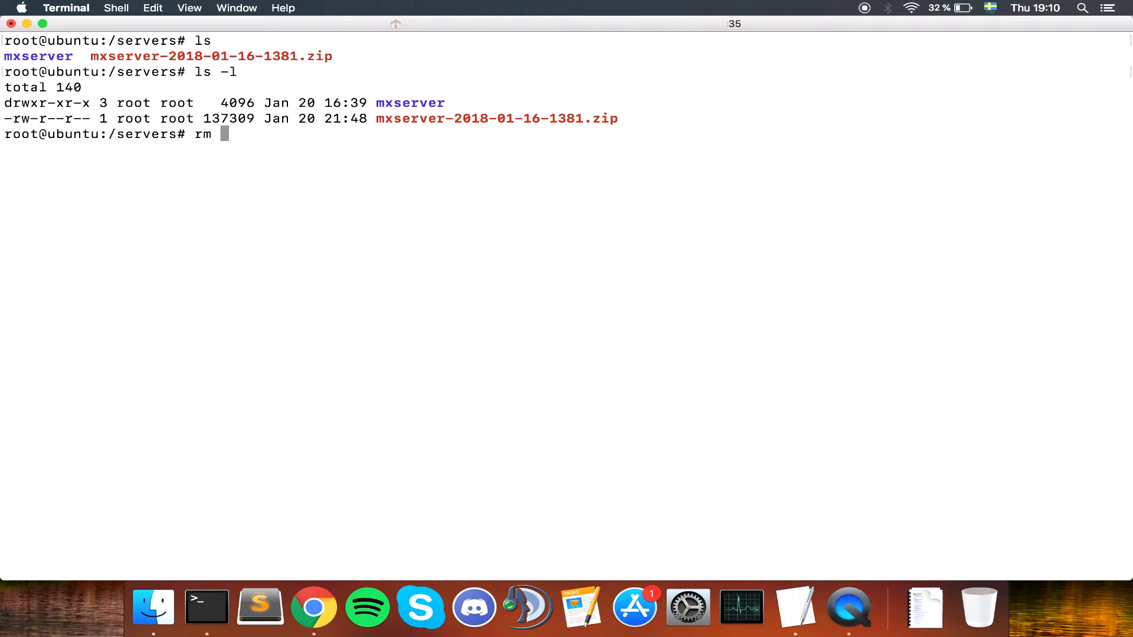
pyautogui.write('mxserver-2018-01-16-1381.zip')
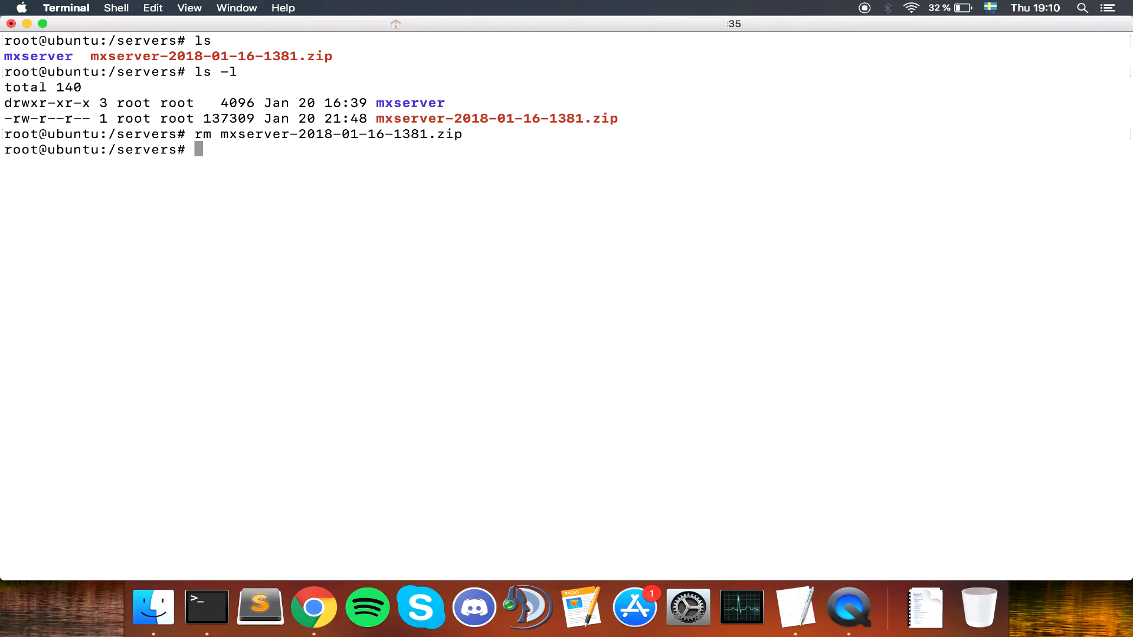
# Step: Rename the mxserver folder to myserver and list /servers to confirm
pyautogui.write('mv mxserver/')
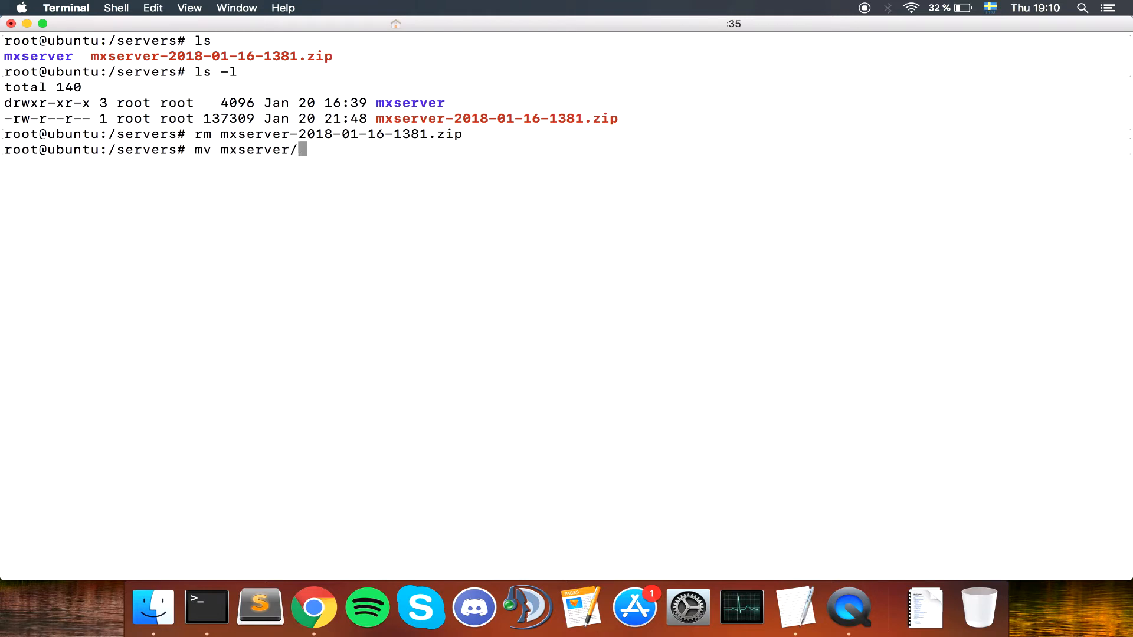
pyautogui.press('Backspace')
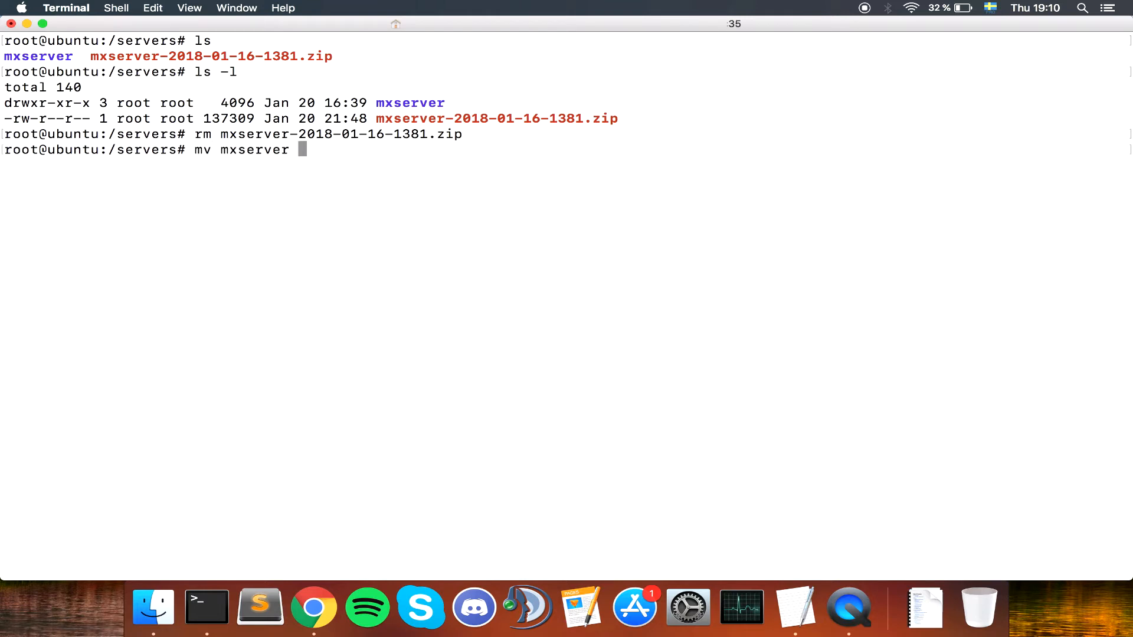
pyautogui.write('myserver')
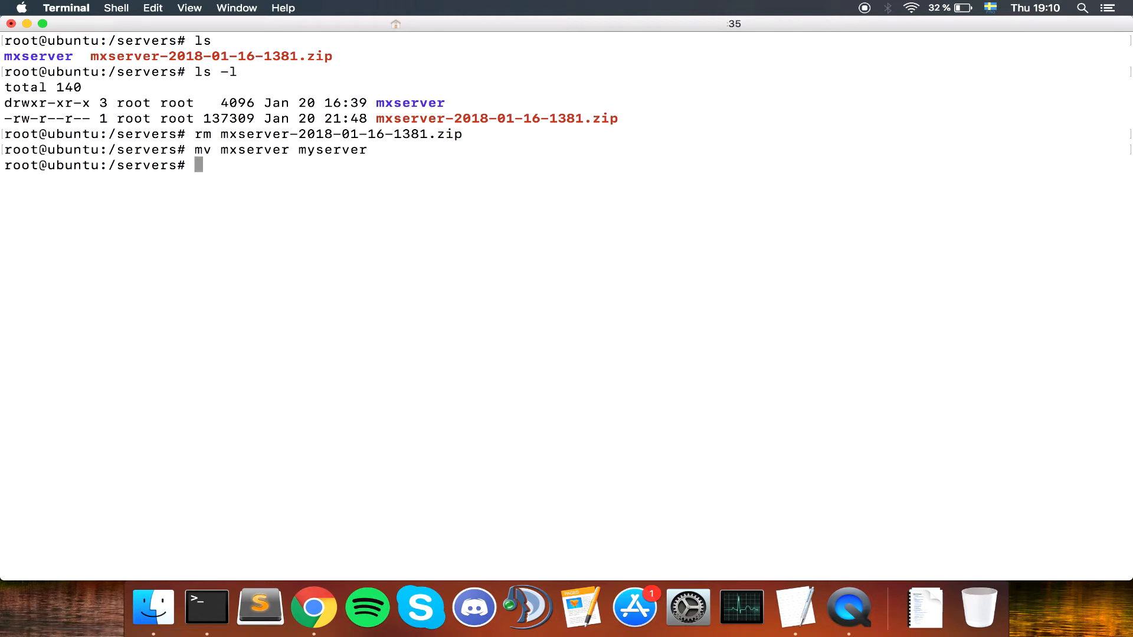
pyautogui.write('ls -la')
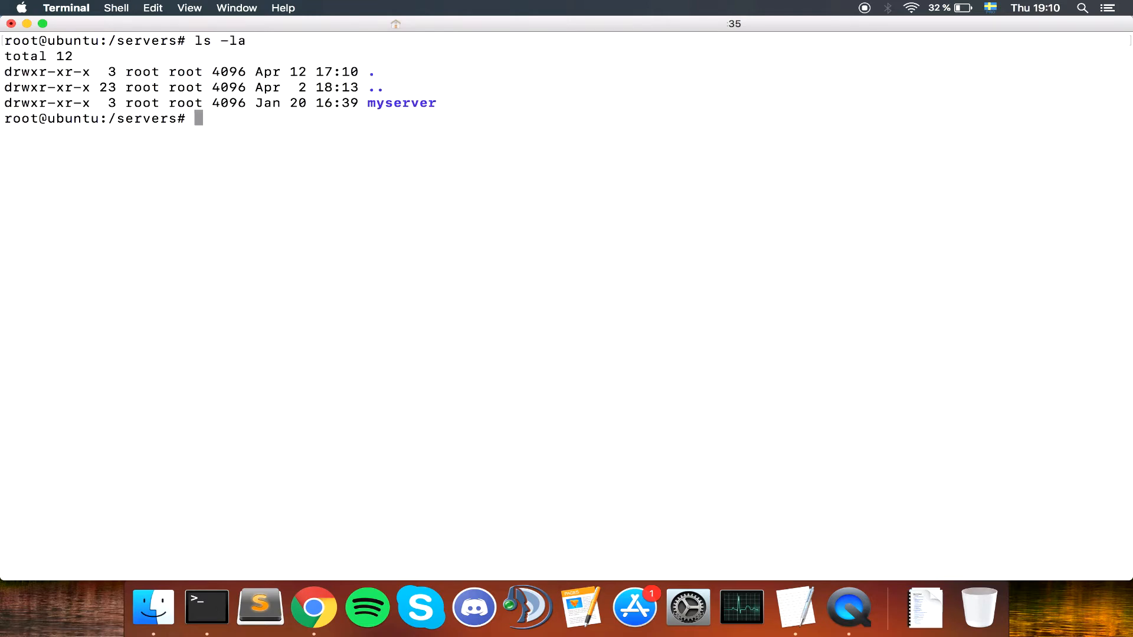
# Step: Change into the myserver folder and list its contents
pyautogui.doubleClick(402, 103)
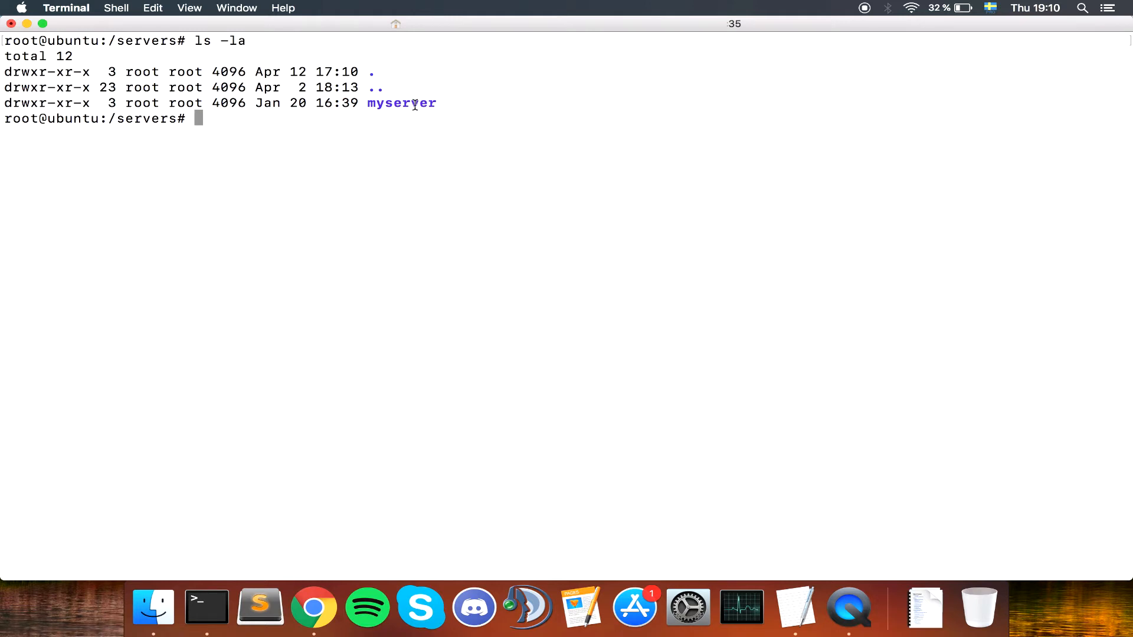
pyautogui.moveTo(687, 203)
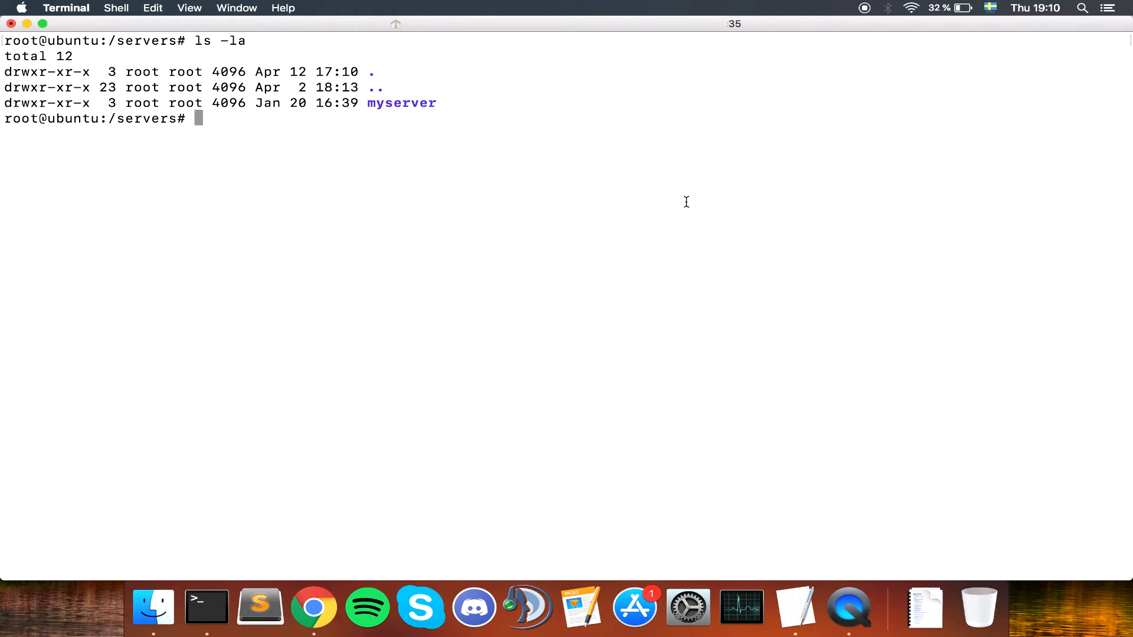
pyautogui.write('cd')
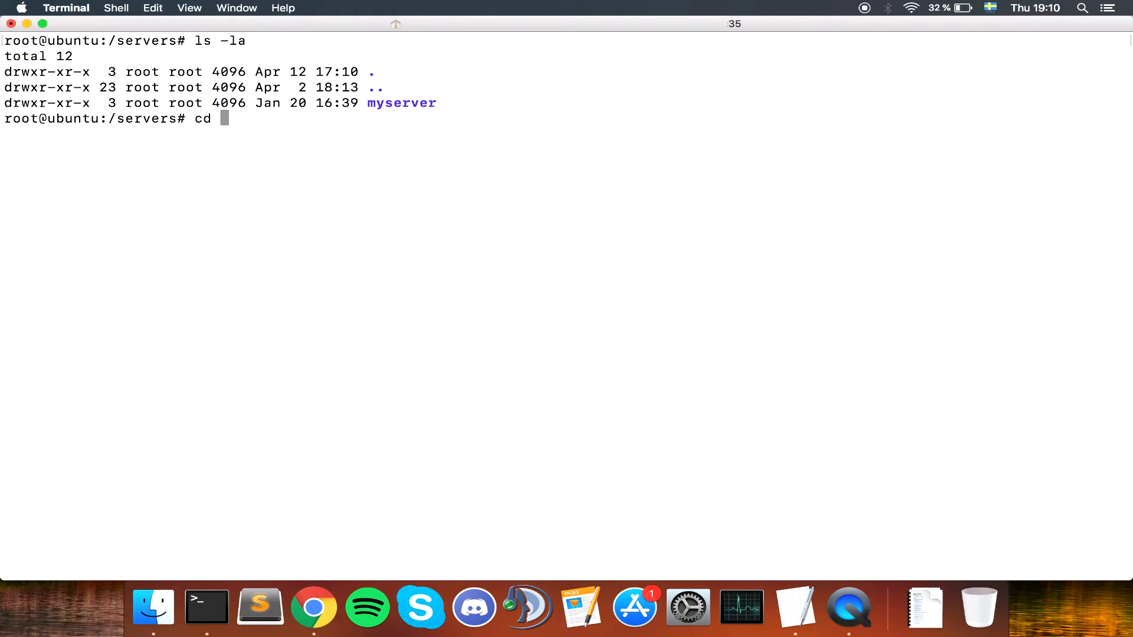
pyautogui.write('myserver/')
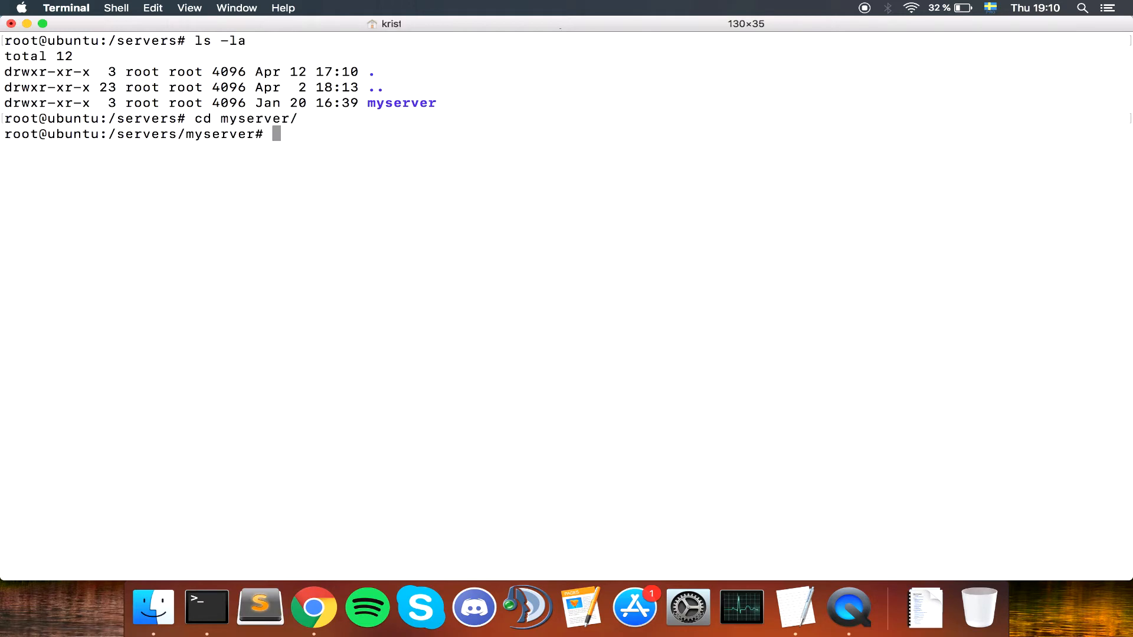
pyautogui.write('ls -l')
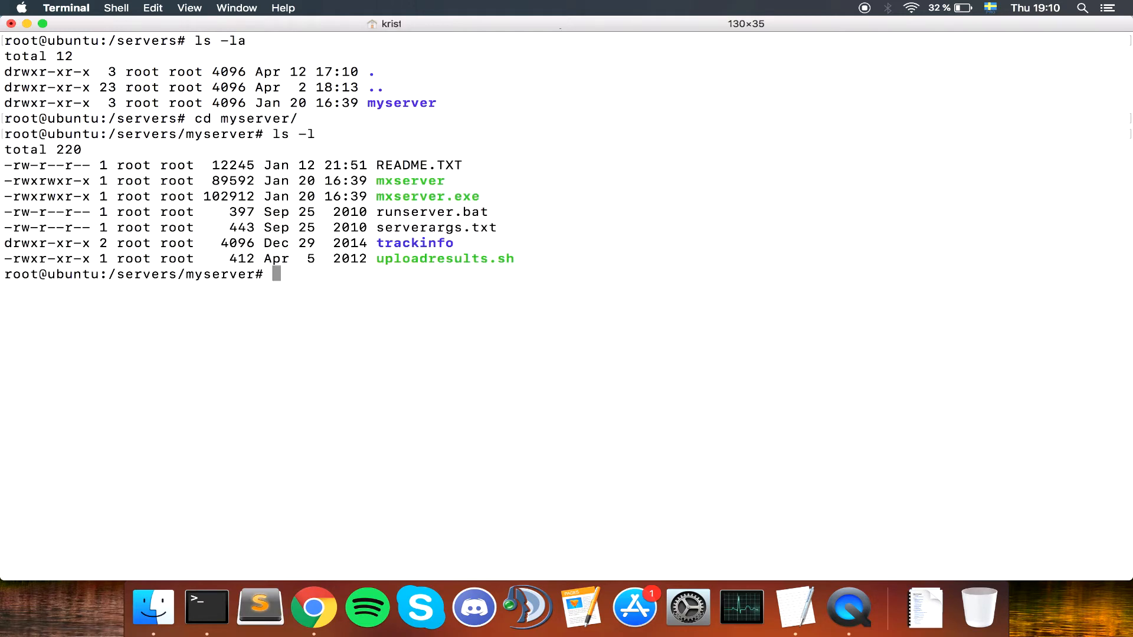
pyautogui.moveTo(419, 183)
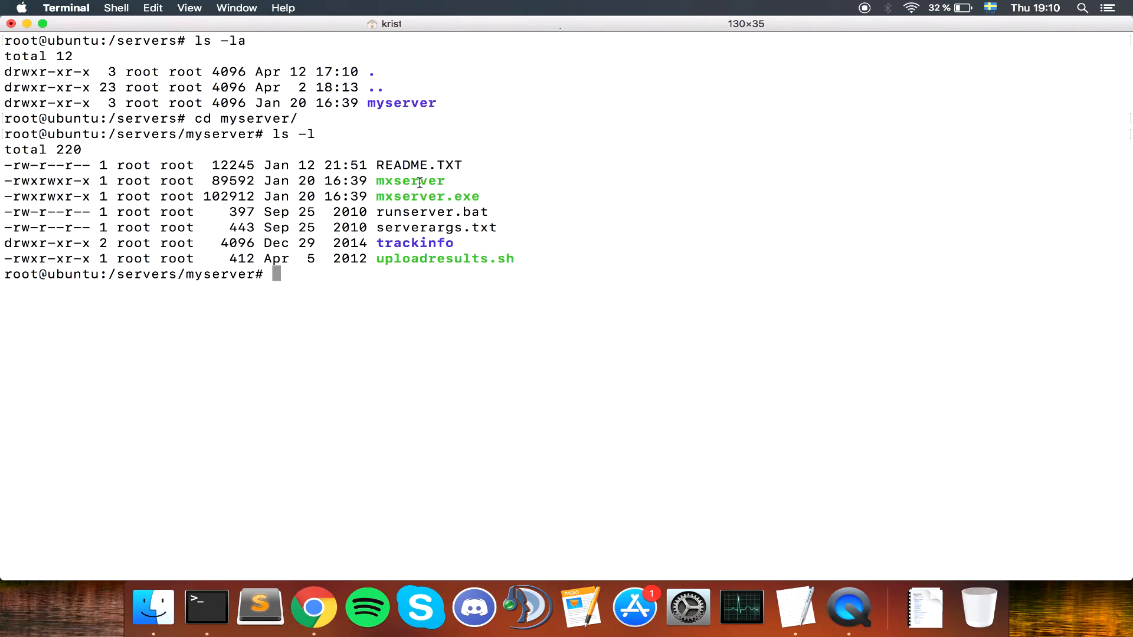
# Step: Remove the Windows files mxserver.exe and runserver.bat
pyautogui.doubleClick(409, 196)
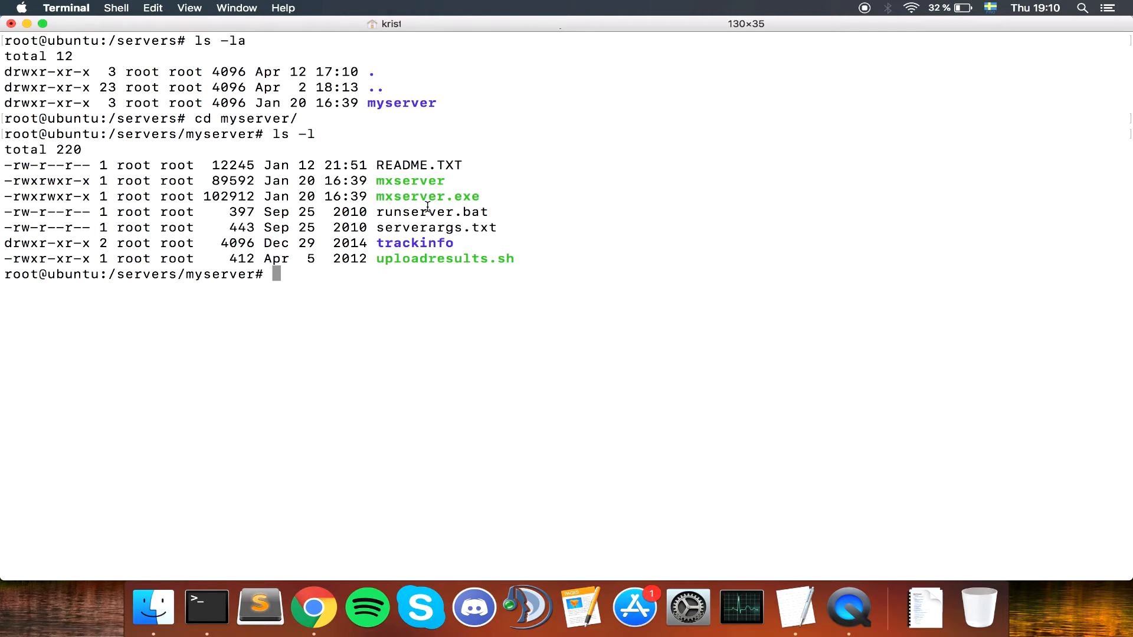
pyautogui.write('rm')
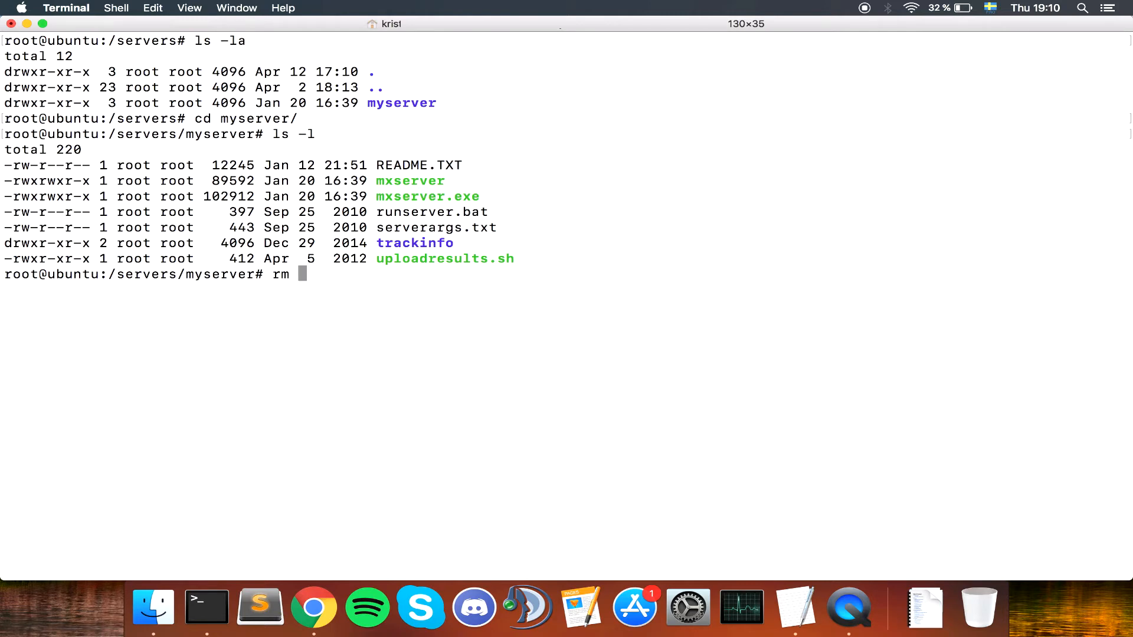
pyautogui.write('mxserver.')
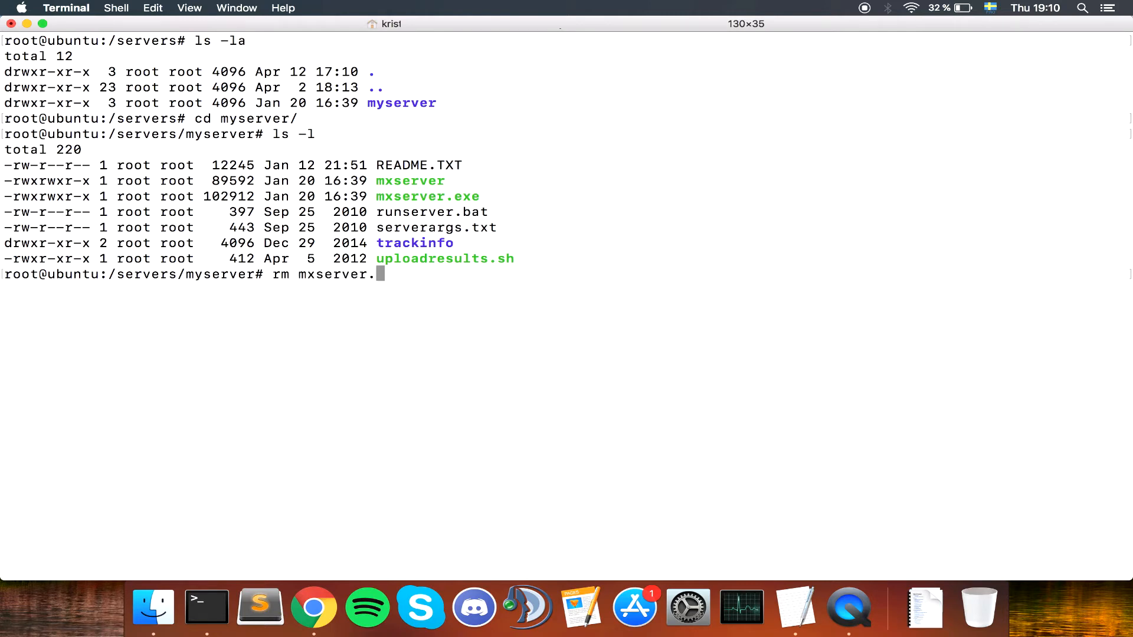
pyautogui.write('exe')
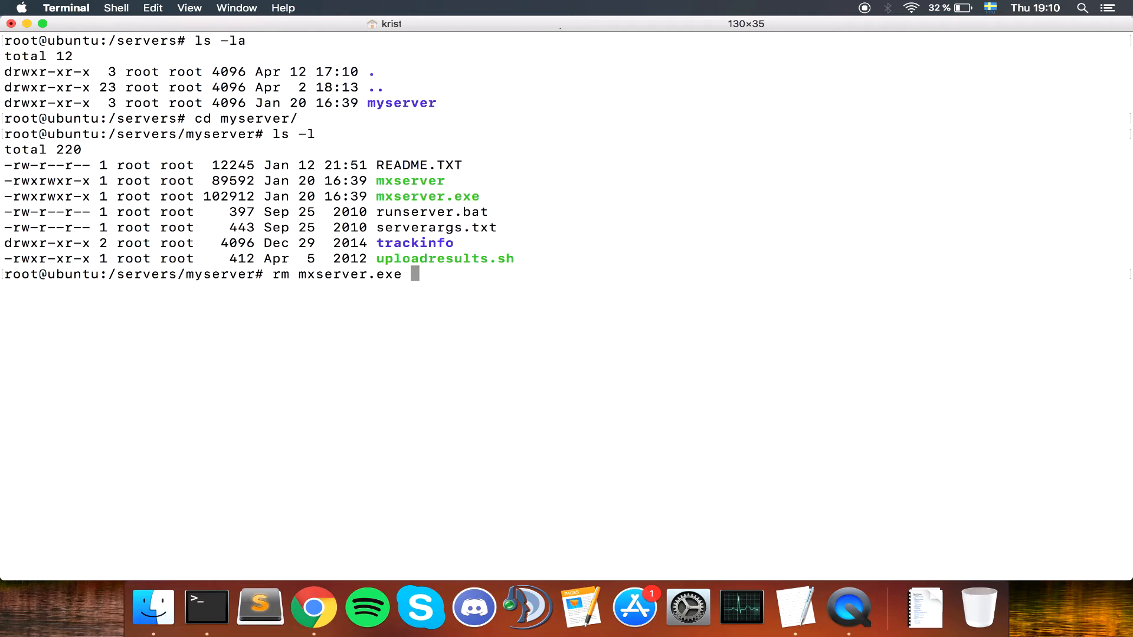
pyautogui.write('runserver.bat')
pyautogui.write('clea')
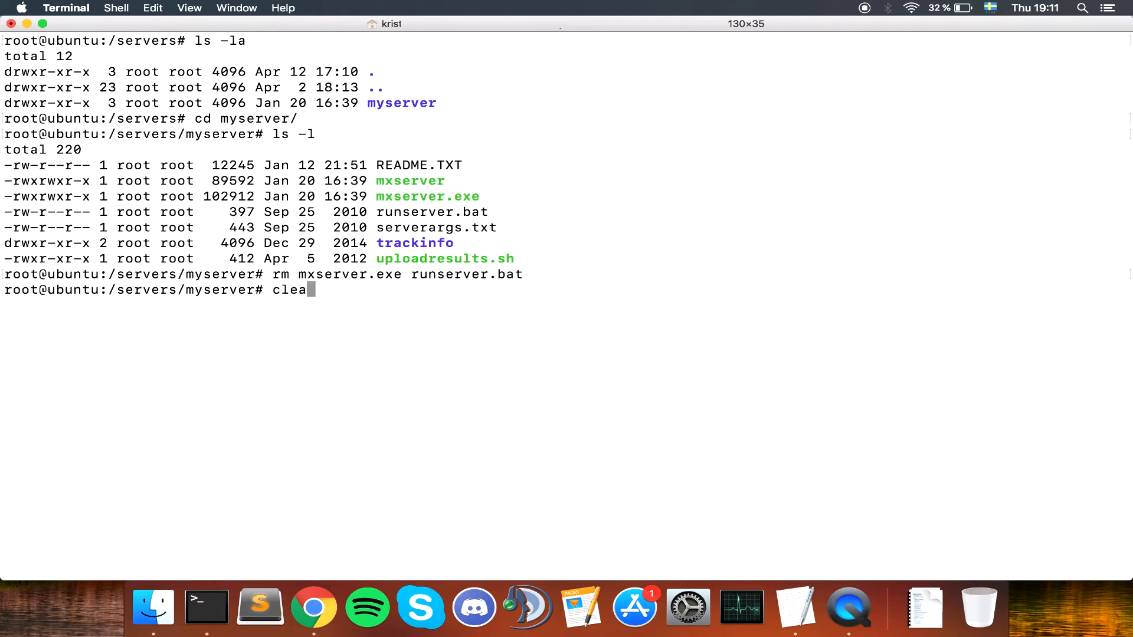
pyautogui.press('Return')
pyautogui.write('ls -l')
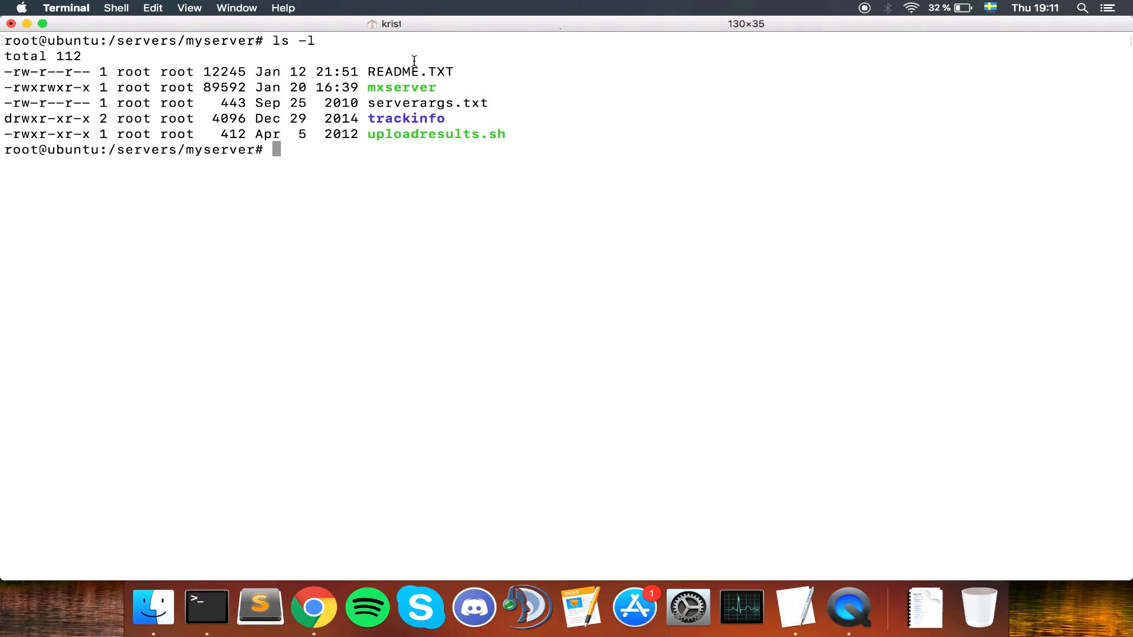
# Step: Verify only the Linux server files remain, then clear the screen
pyautogui.doubleClick(401, 87)
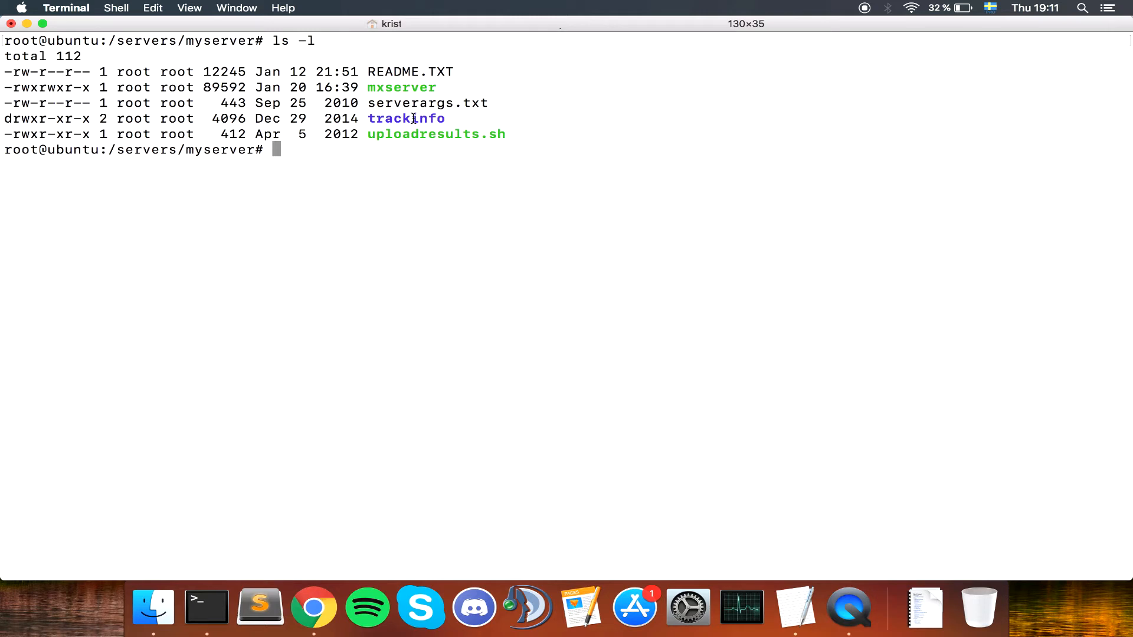
pyautogui.write('cle')
pyautogui.write('./mxserver')
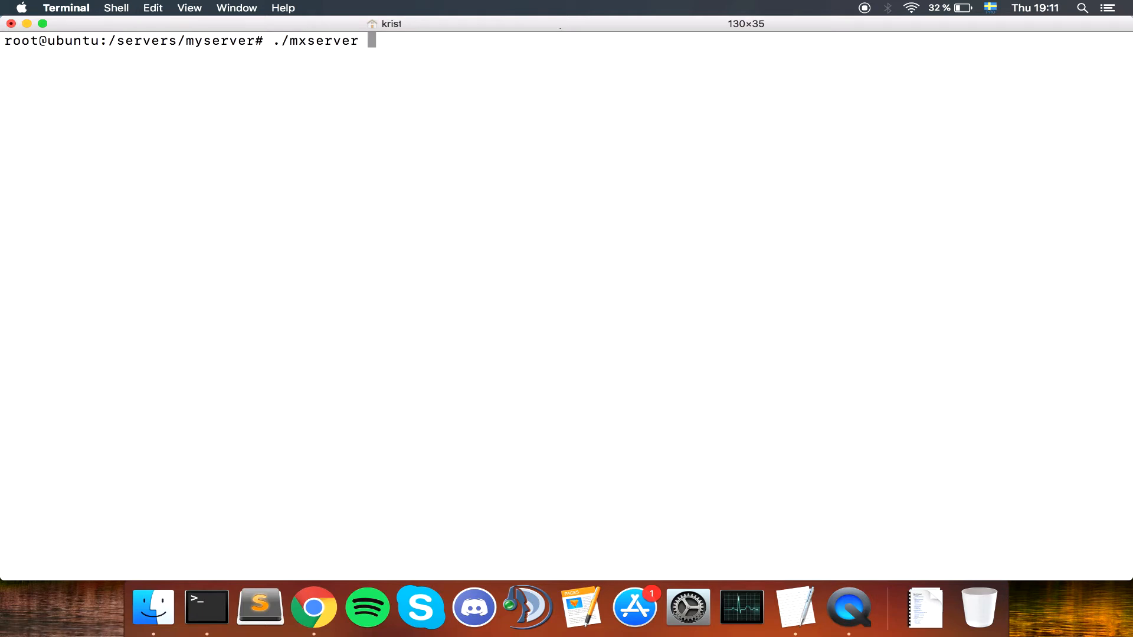
# Step: Run ./mxserver with --args-file "serverargs.txt", then start opening the file in nano
pyautogui.write('--args-file "serverar')
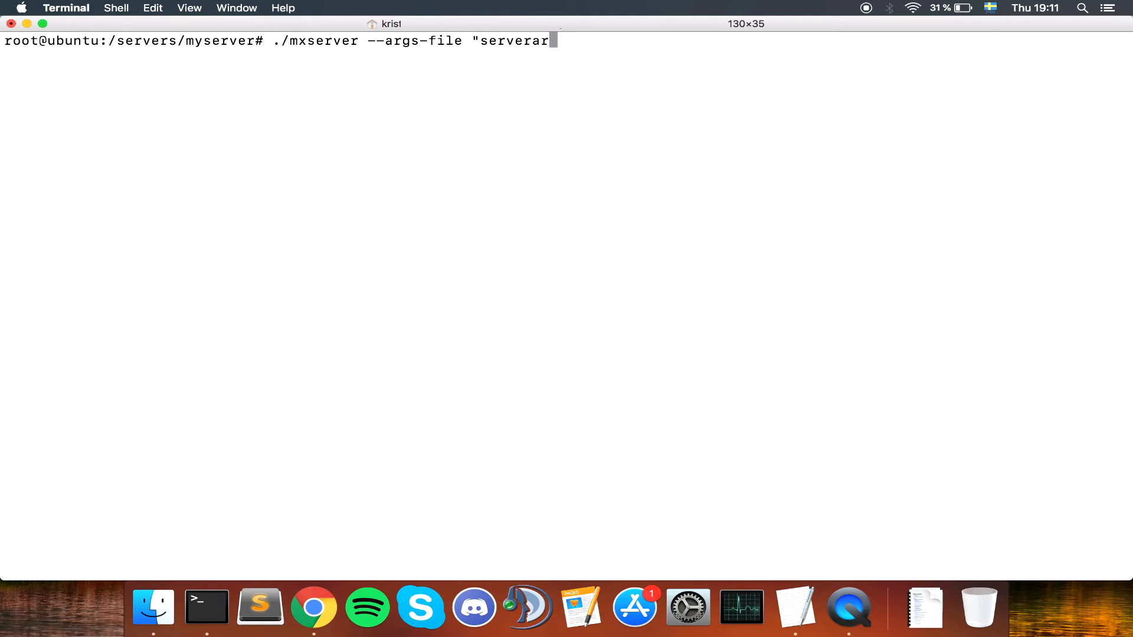
pyautogui.write('gs.txt"')
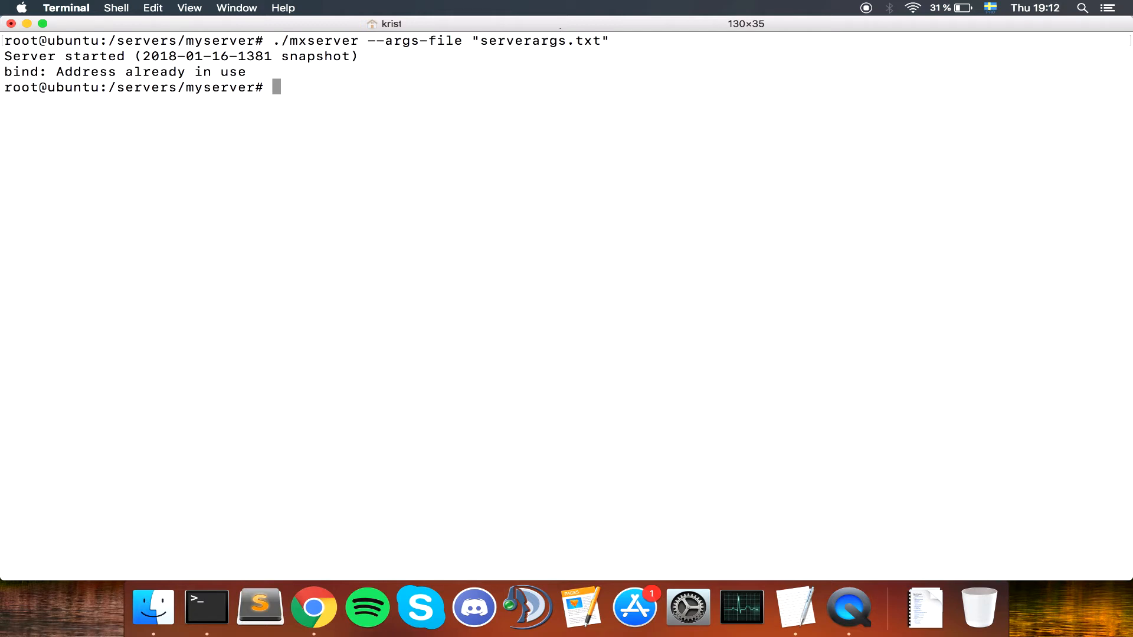
pyautogui.write('nano')
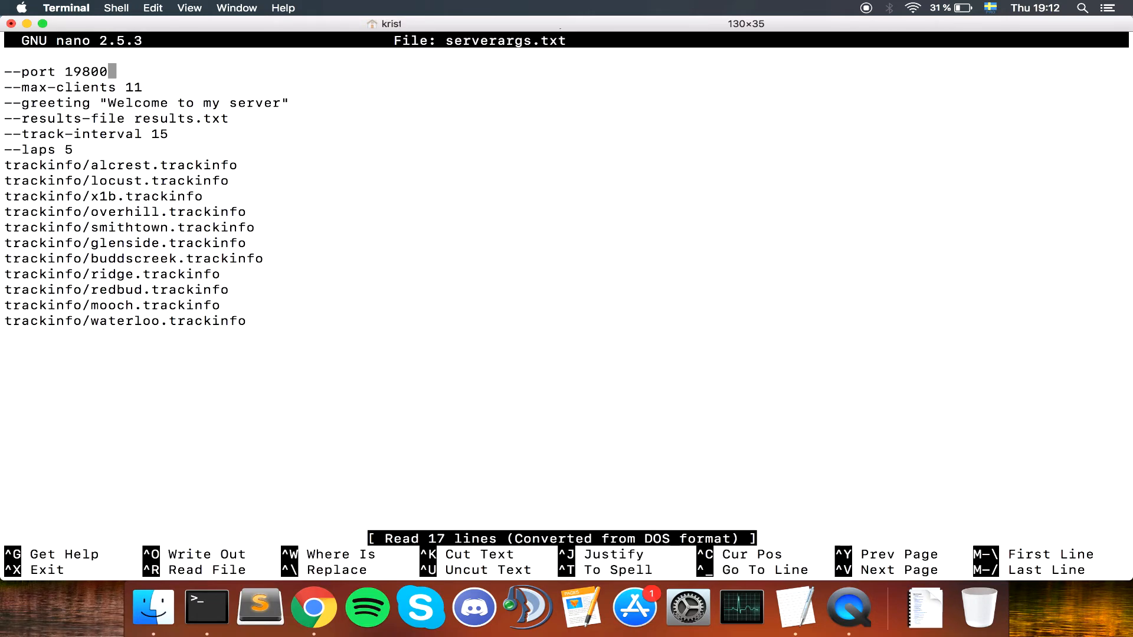
# Step: Exit nano and relaunch mxserver, which now starts without the address-in-use error
pyautogui.press('Backspace')
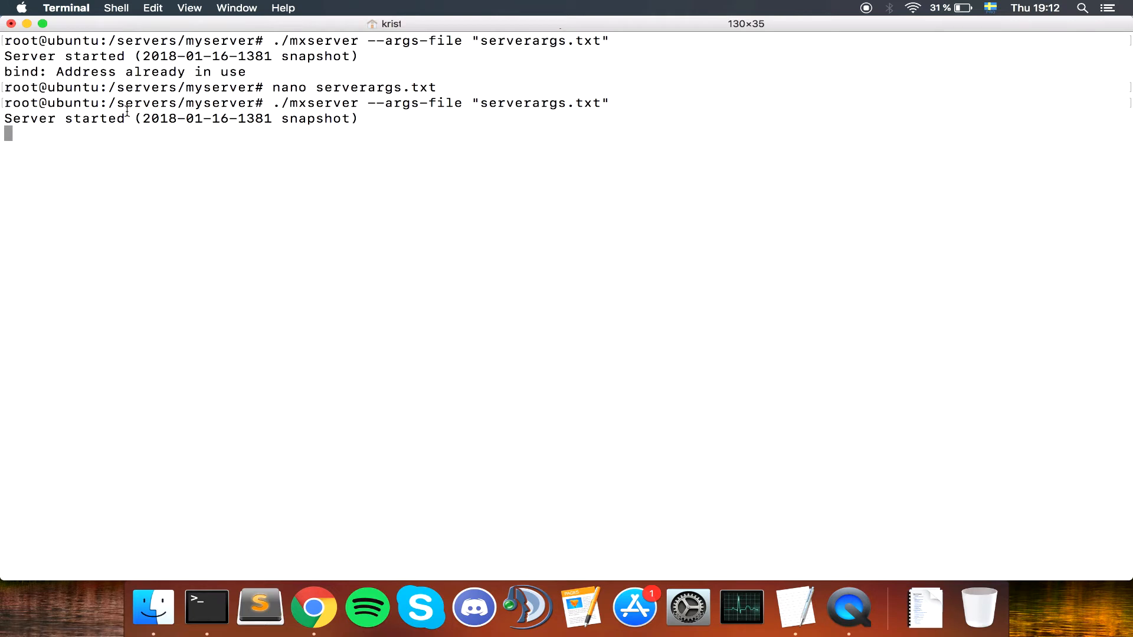
pyautogui.moveTo(7, 118); pyautogui.dragTo(58, 163)
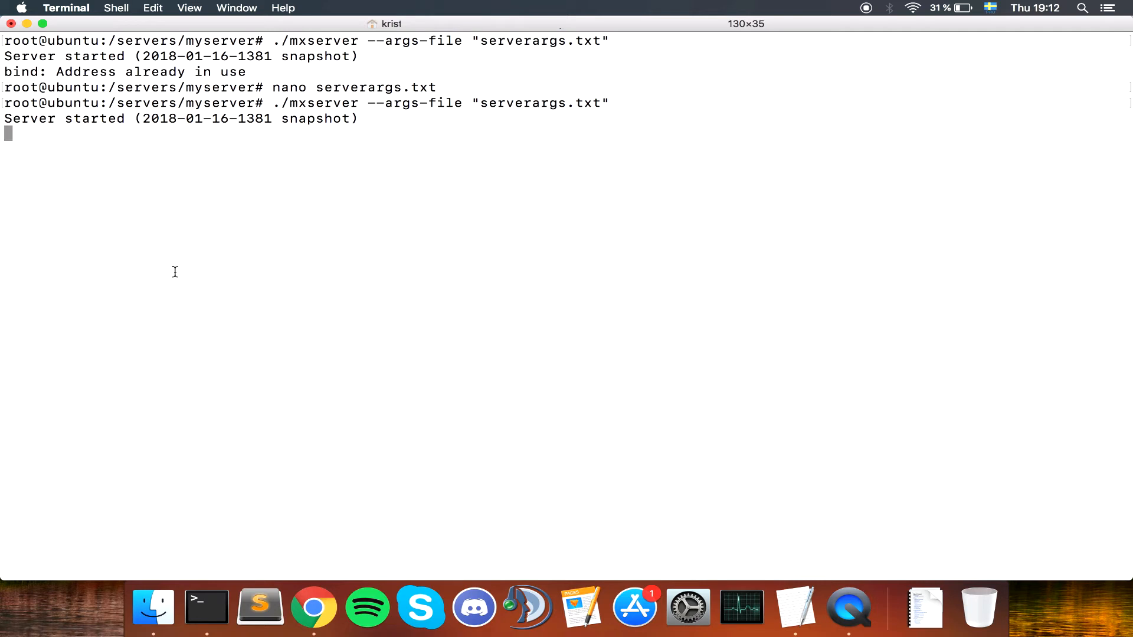
pyautogui.moveTo(173, 576)
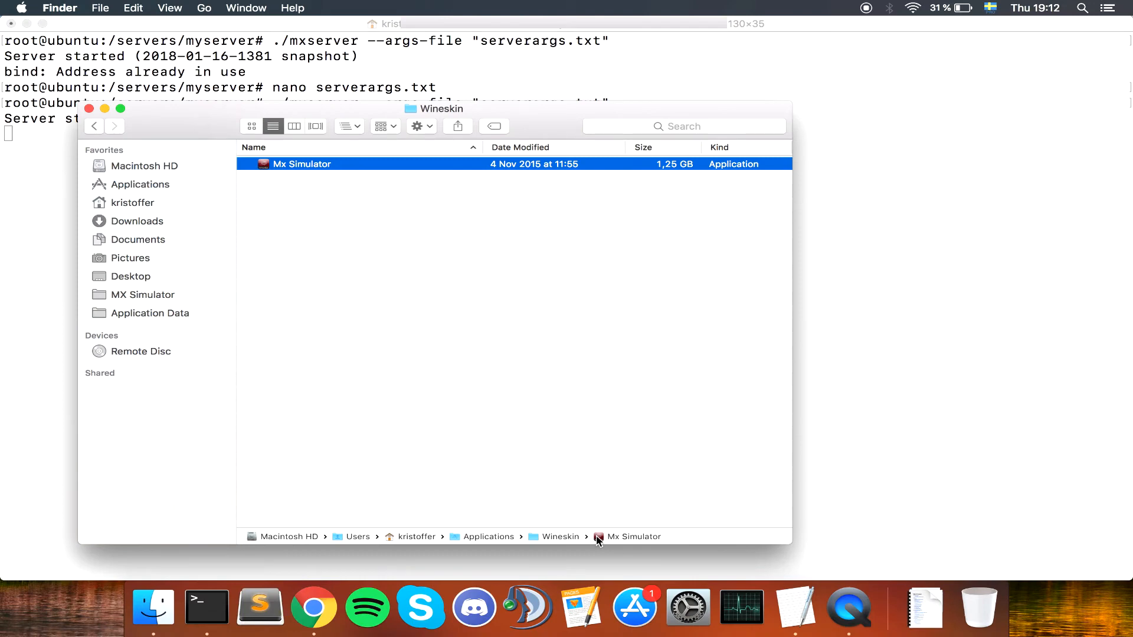
# Step: Launch MX Simulator and connect to server.tmfactory-racing.com:19890 from the Multiplayer screen
pyautogui.doubleClick(301, 165)
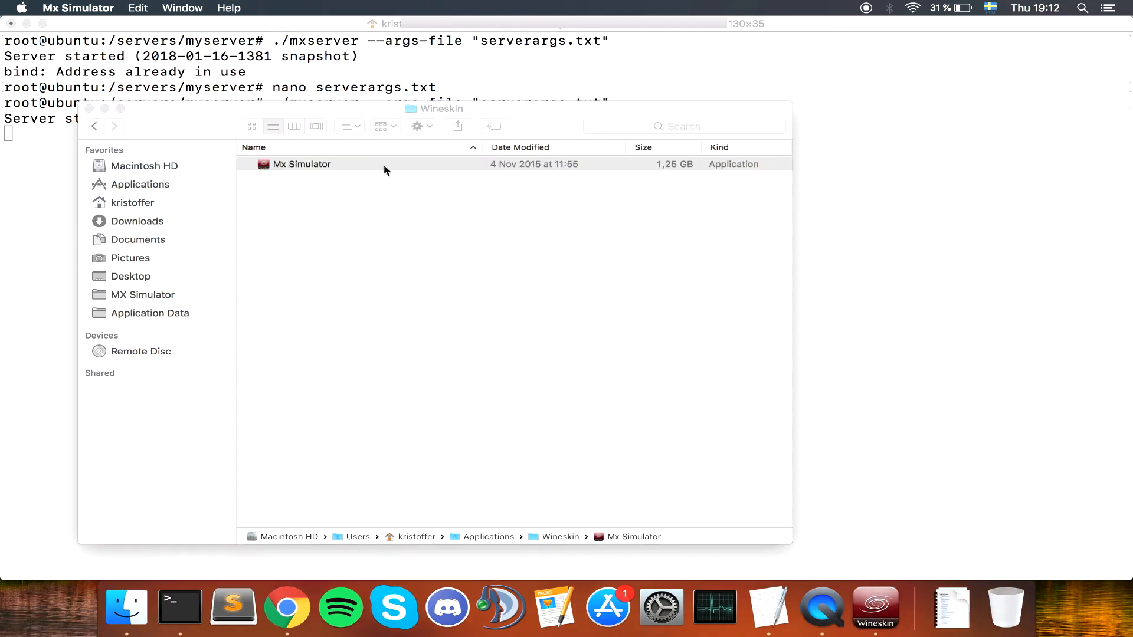
pyautogui.doubleClick(301, 163)
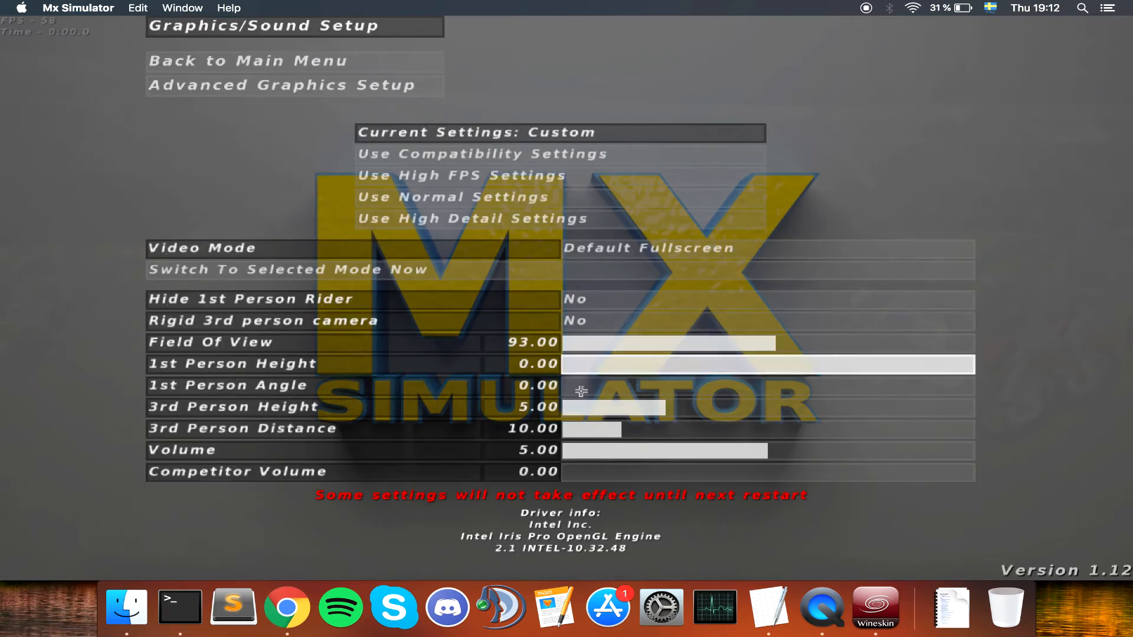
pyautogui.click(243, 61)
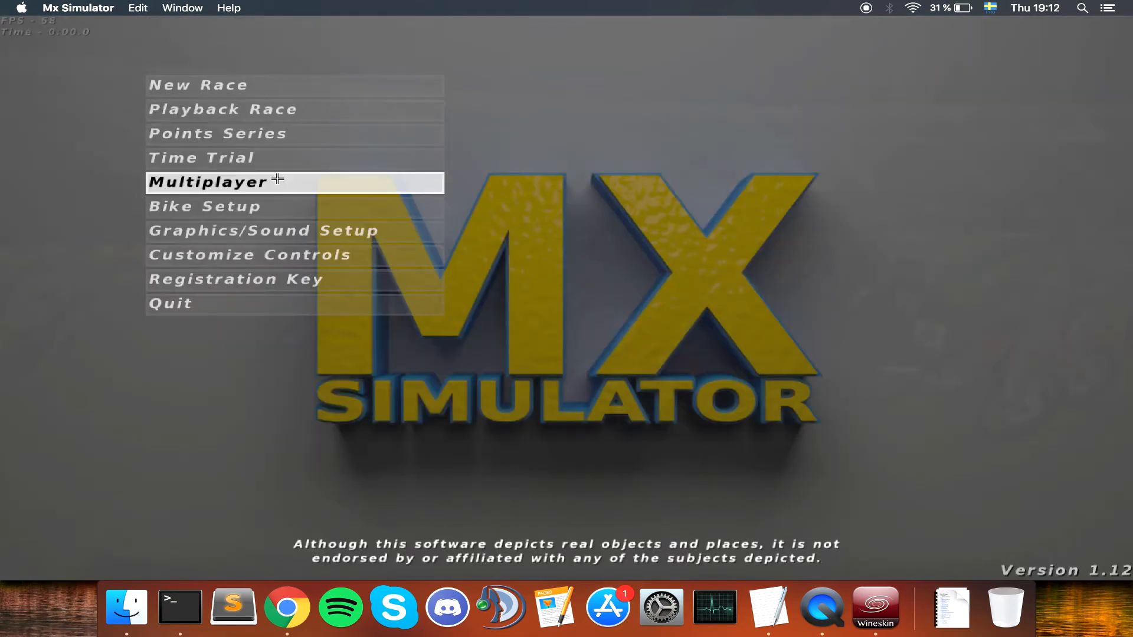
pyautogui.click(206, 182)
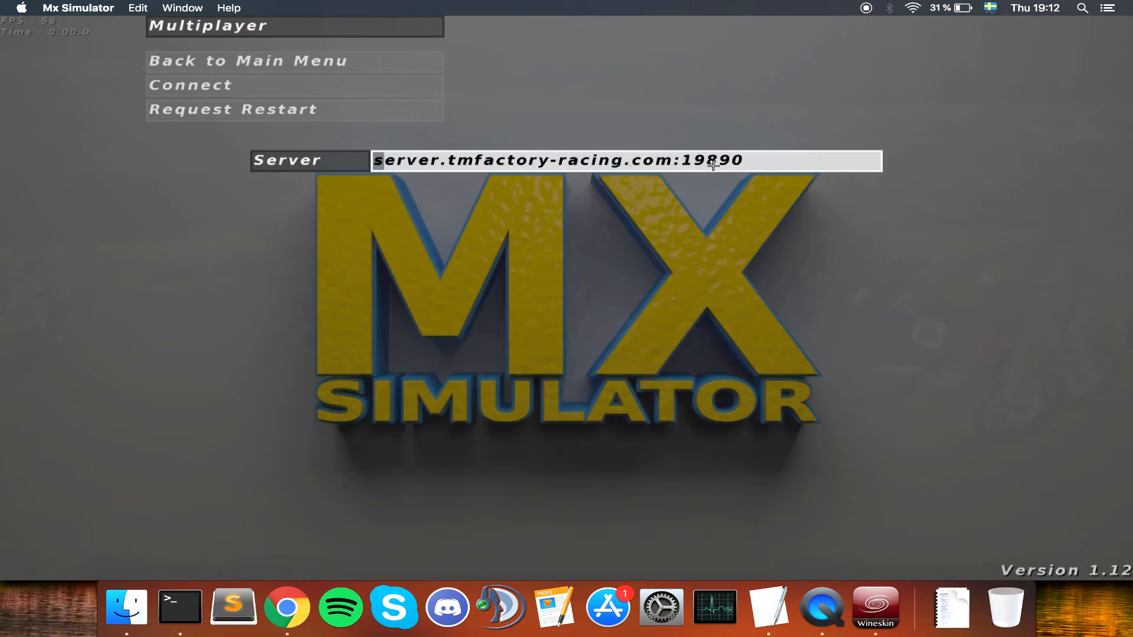
pyautogui.click(191, 85)
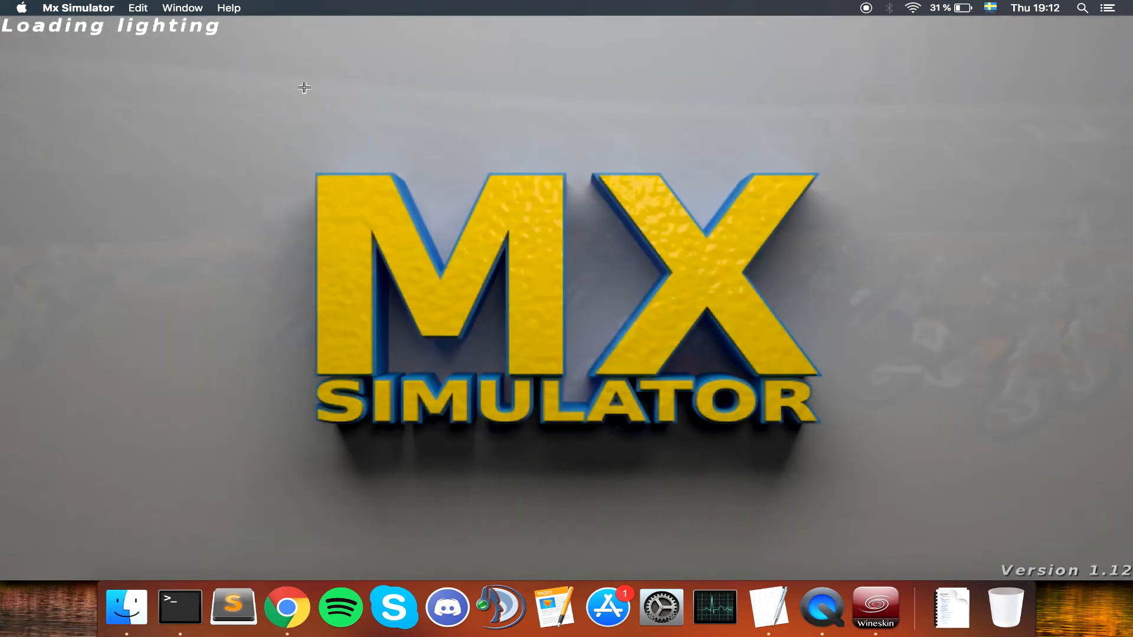
pyautogui.moveTo(444, 33)
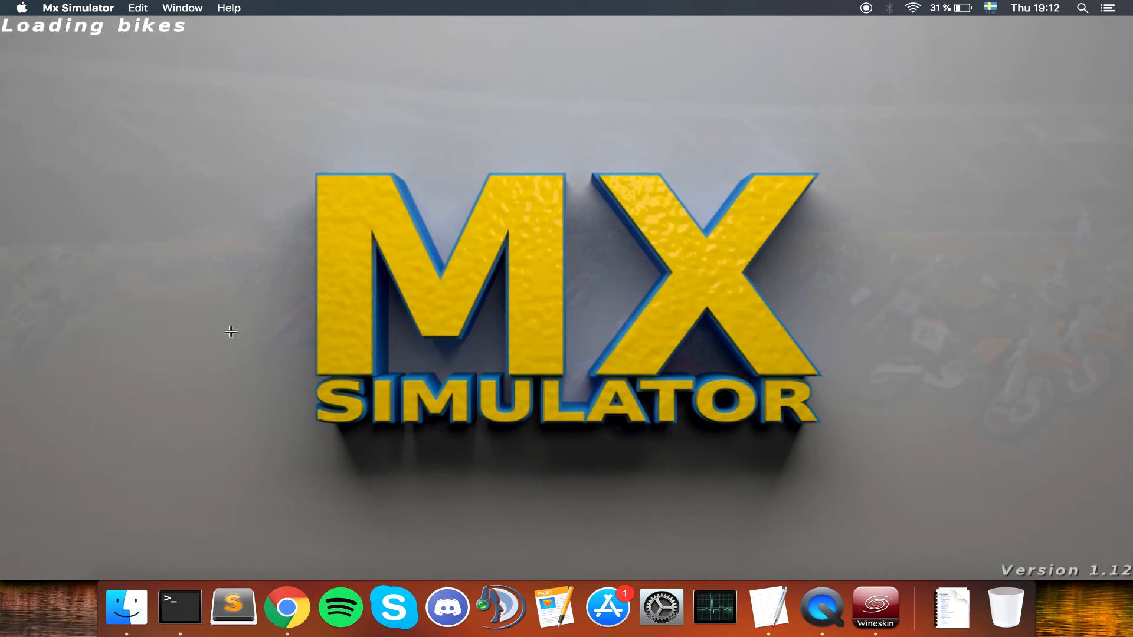
pyautogui.moveTo(180, 607)
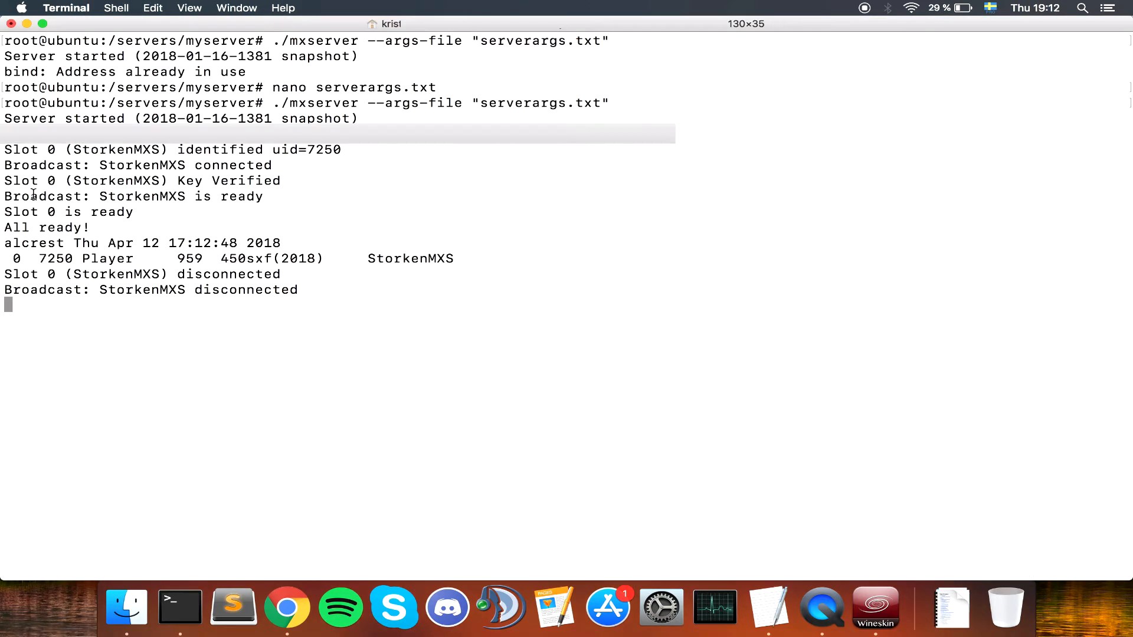
pyautogui.moveTo(415, 314)
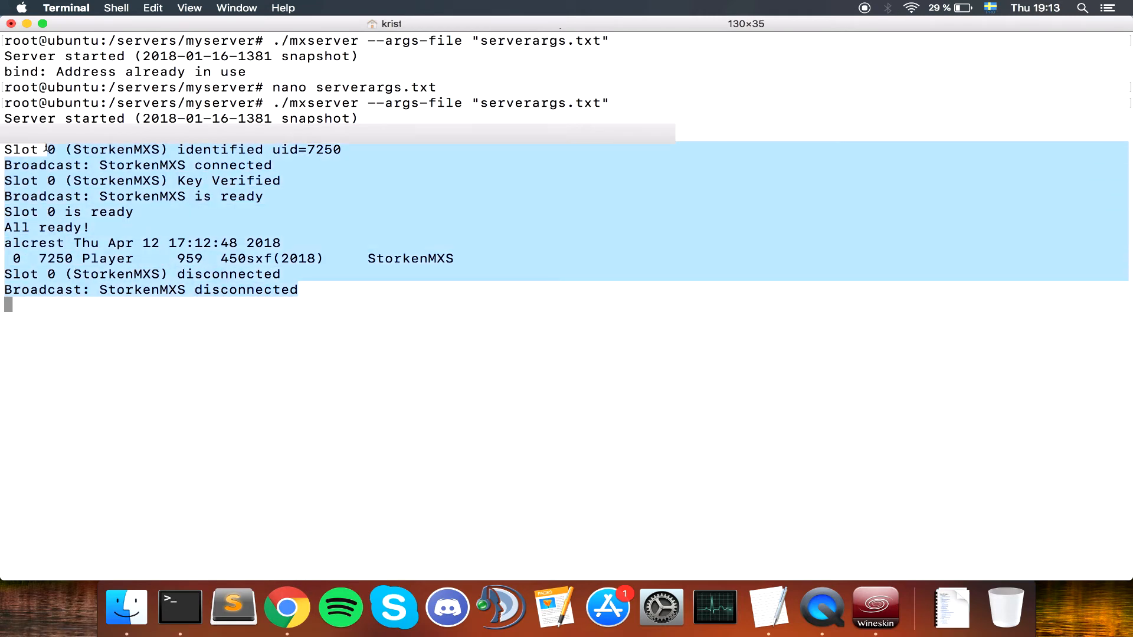
# Step: Highlight the player's ready and disconnect log lines, stop the server, and clear the screen
pyautogui.click(223, 536)
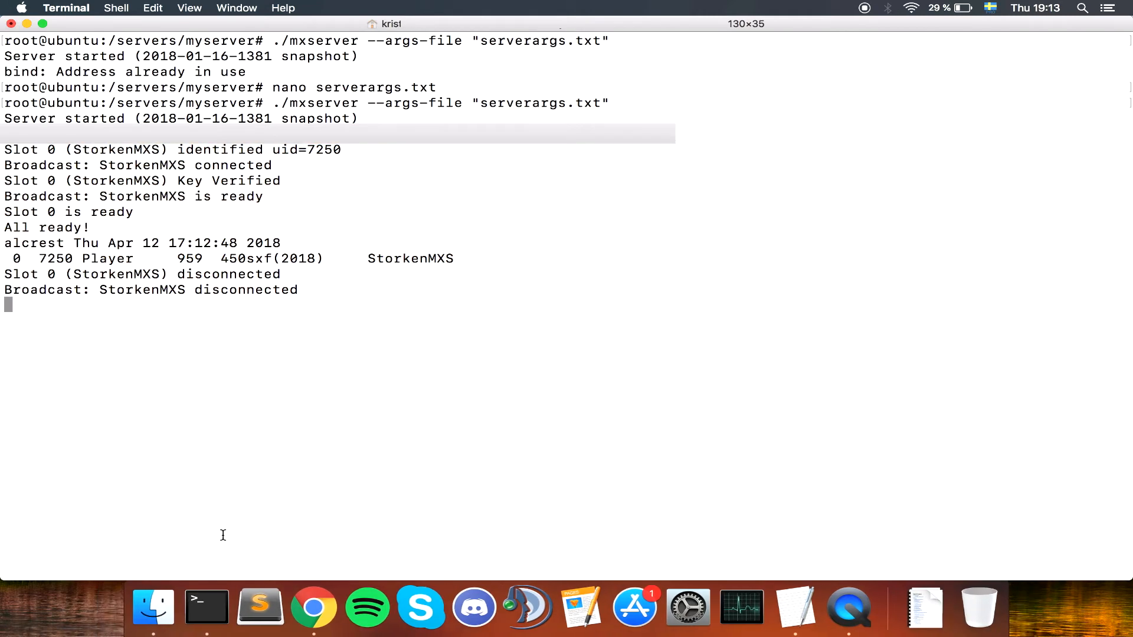
pyautogui.moveTo(296, 274)
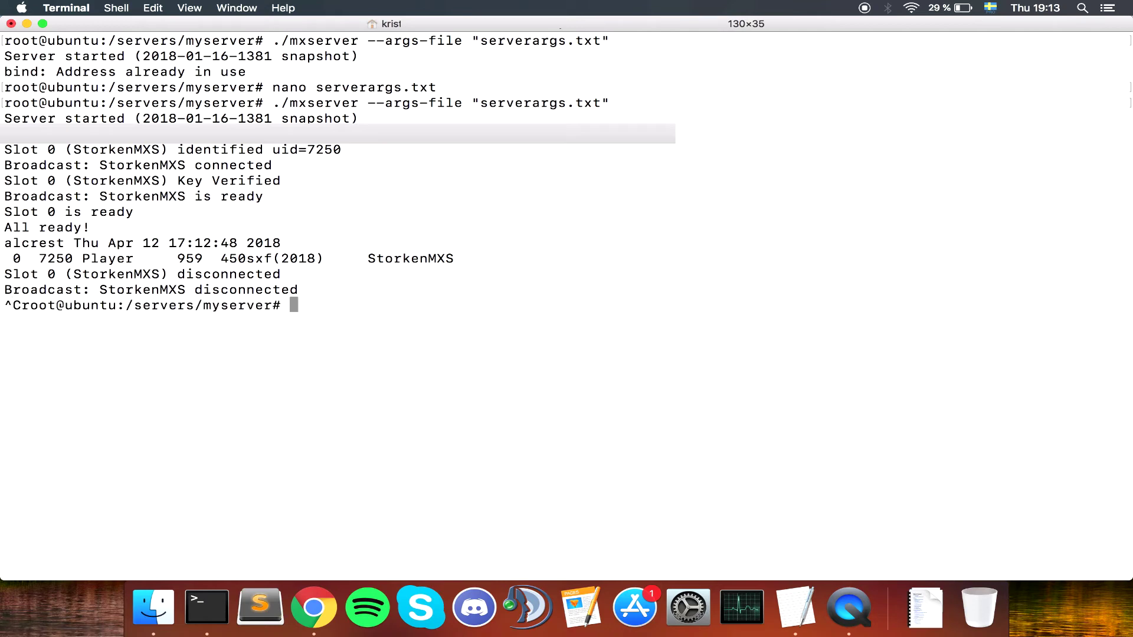
pyautogui.moveTo(217, 196); pyautogui.dragTo(298, 290)
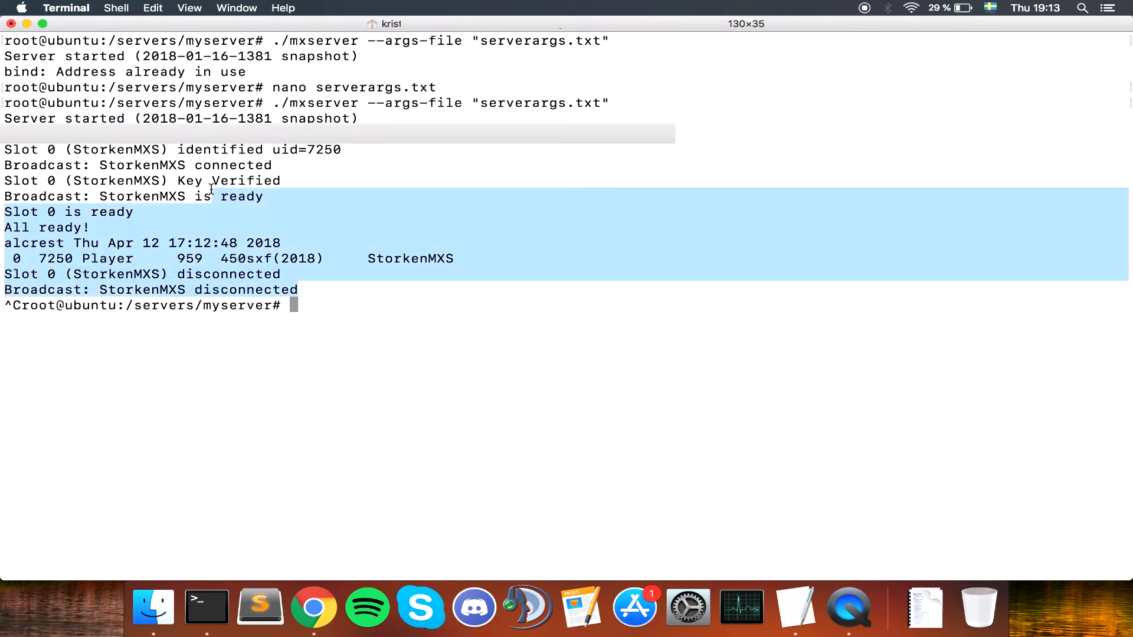
pyautogui.write('clear')
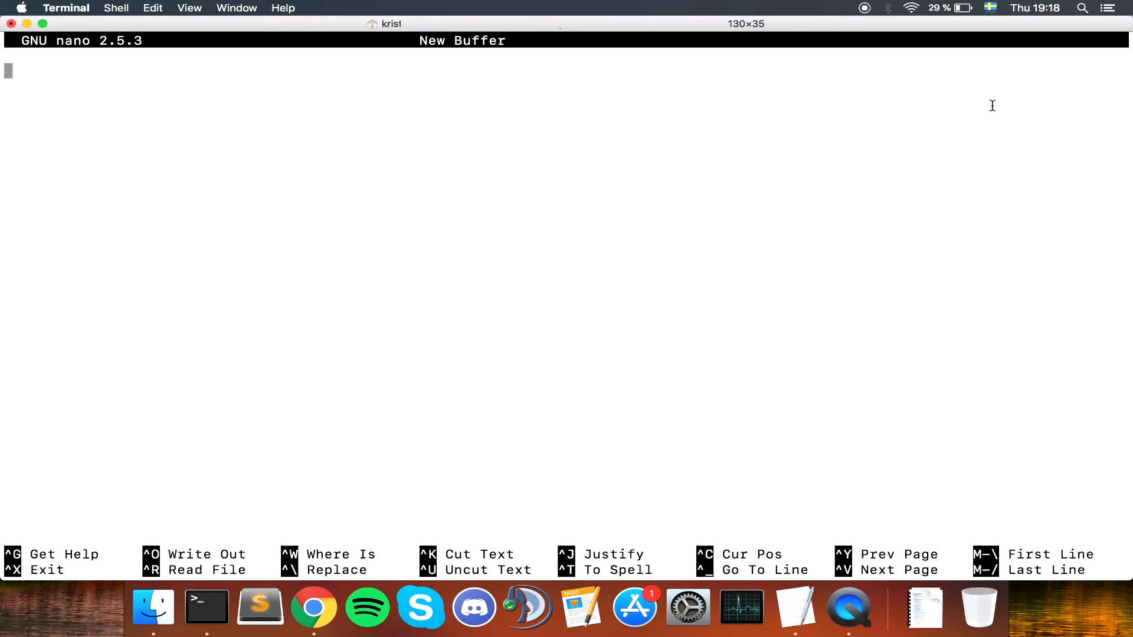
# Step: Write nohup ./mxserver2 --args-file "serverargs.txt" as the script's launch line in nano
pyautogui.write('nohup')
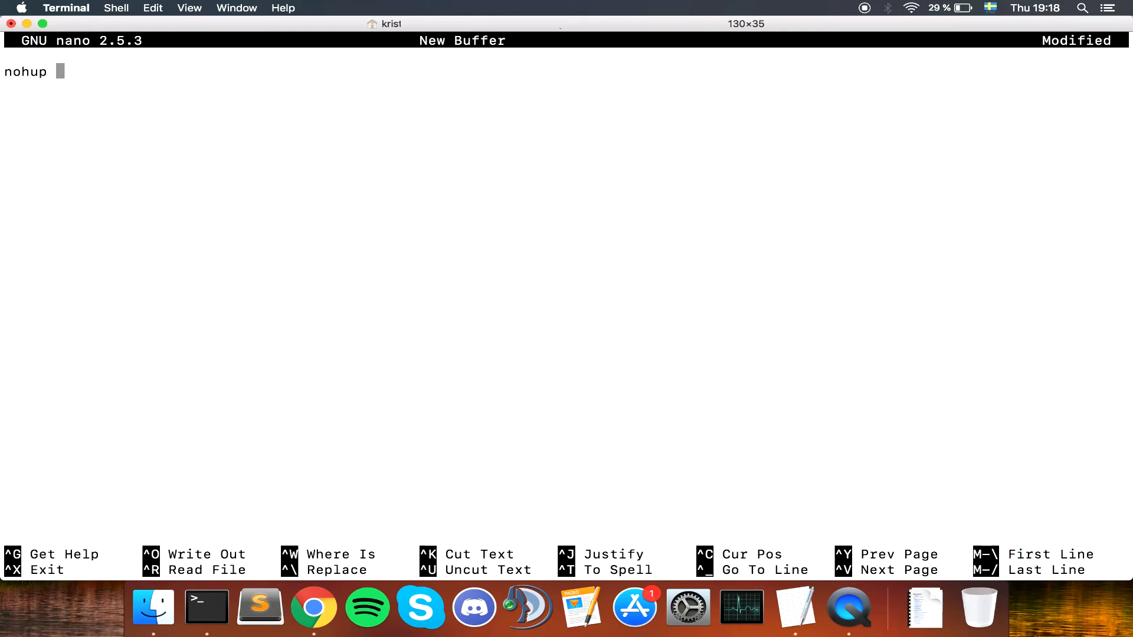
pyautogui.write('.')
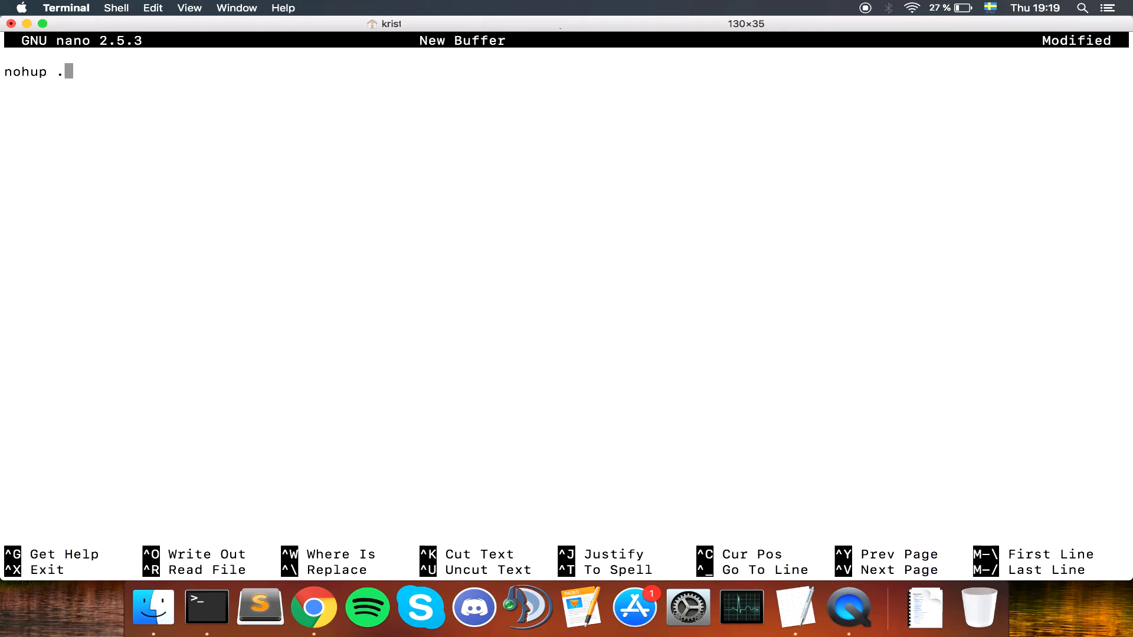
pyautogui.write('mxser')
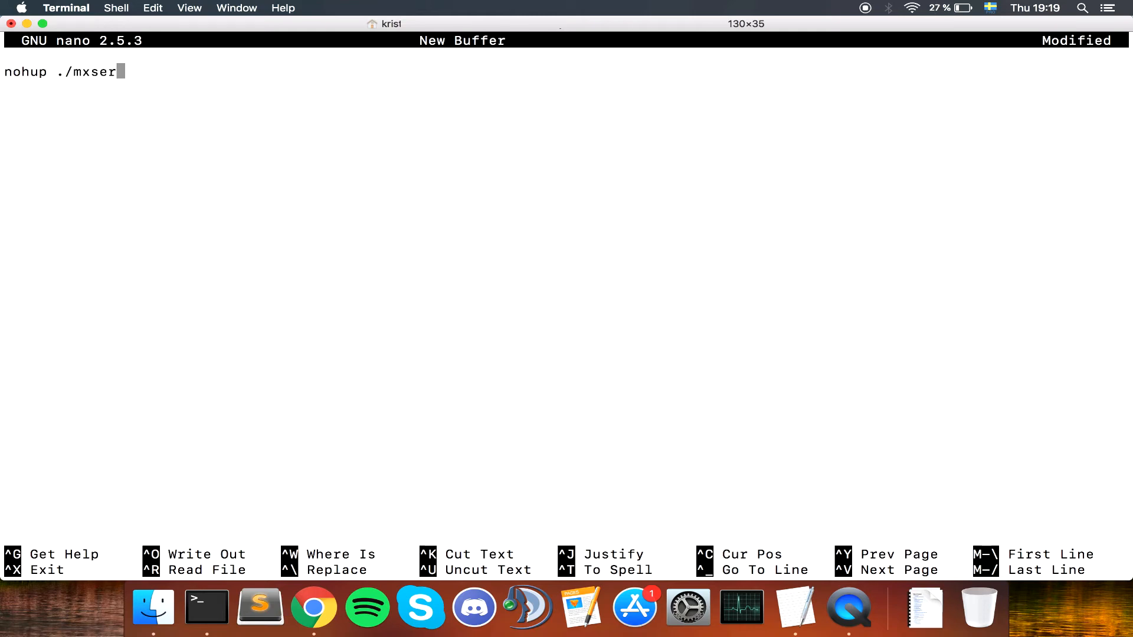
pyautogui.write('ver')
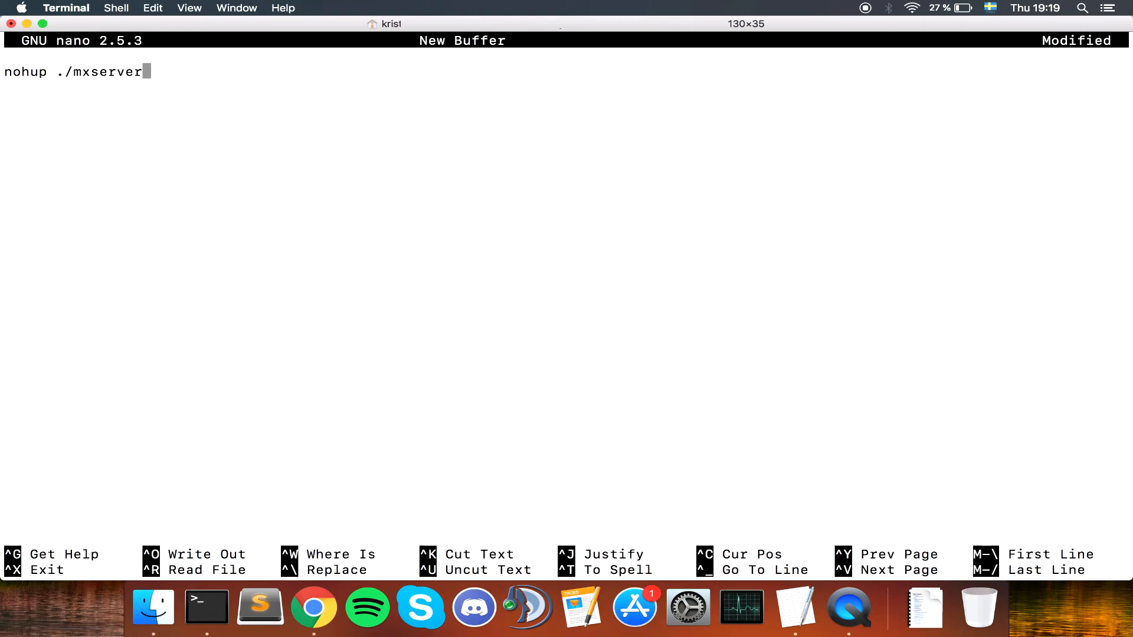
pyautogui.write('2')
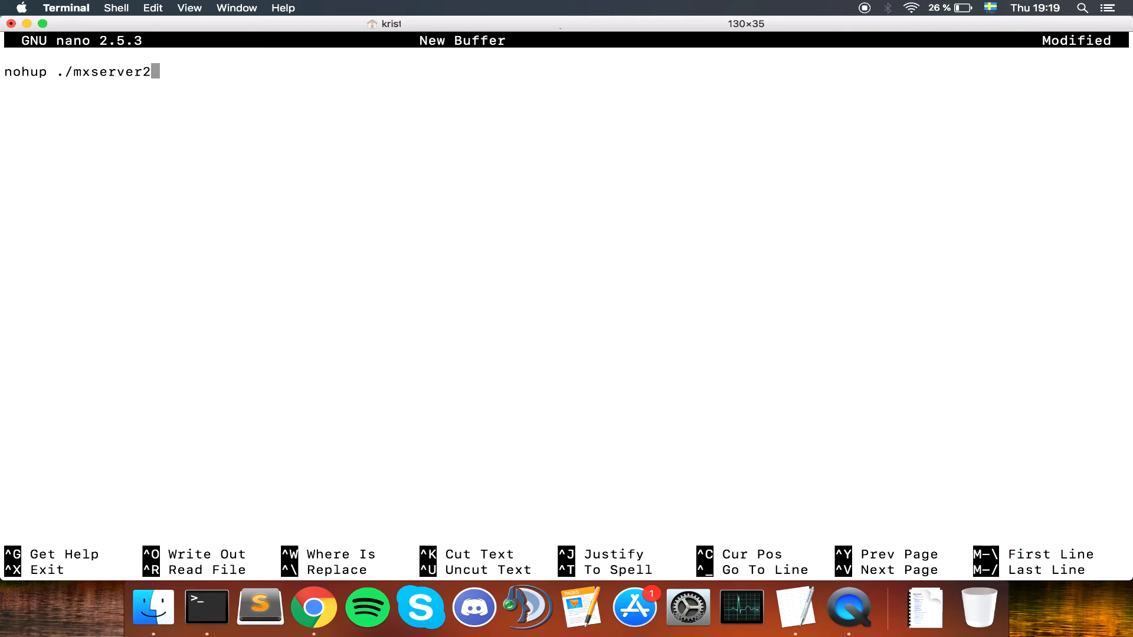
pyautogui.write('" "')
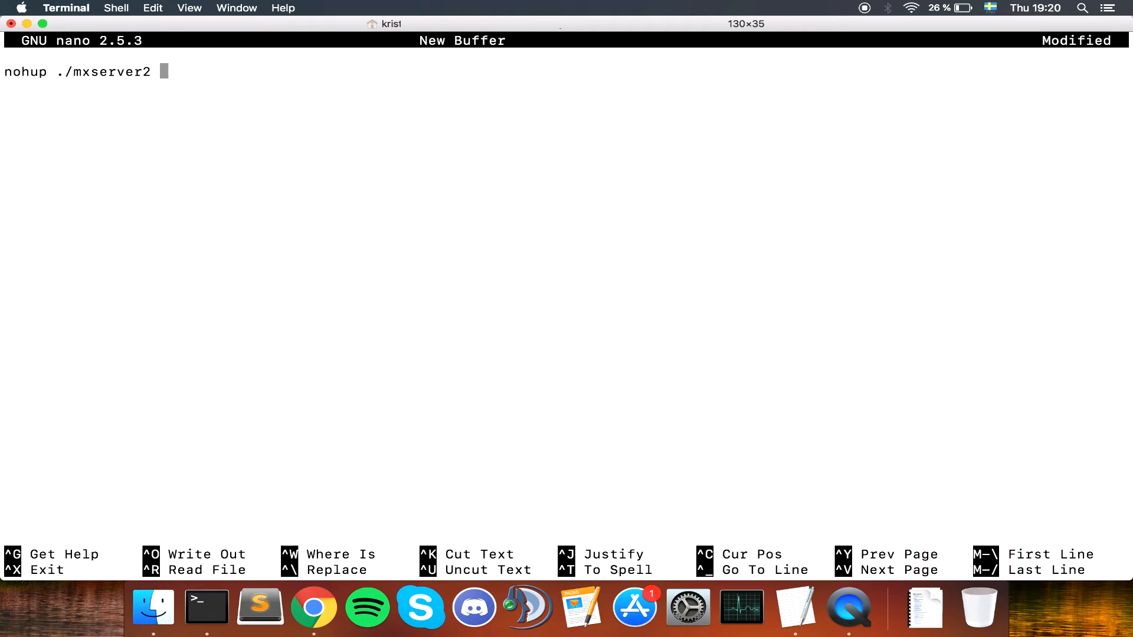
pyautogui.write('--args')
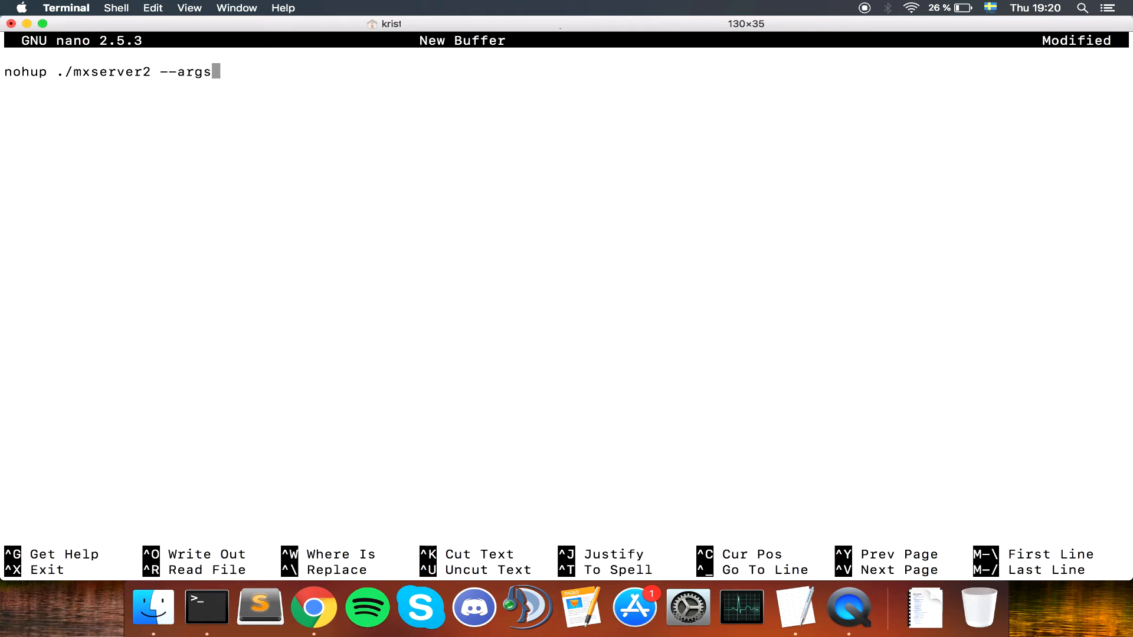
pyautogui.write('-file')
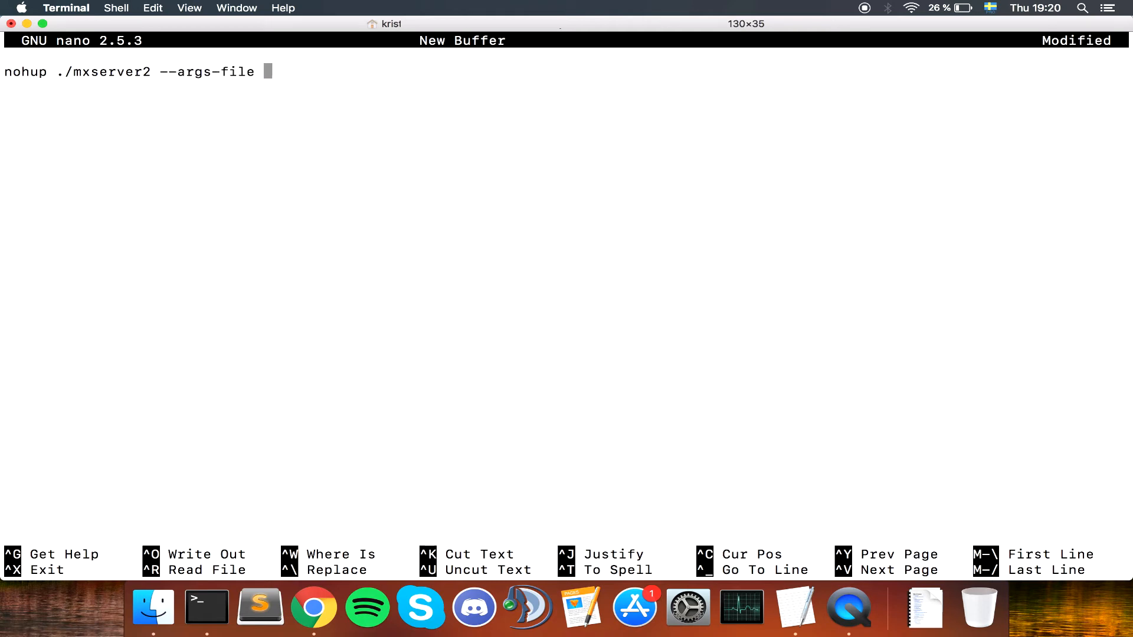
pyautogui.write('"s')
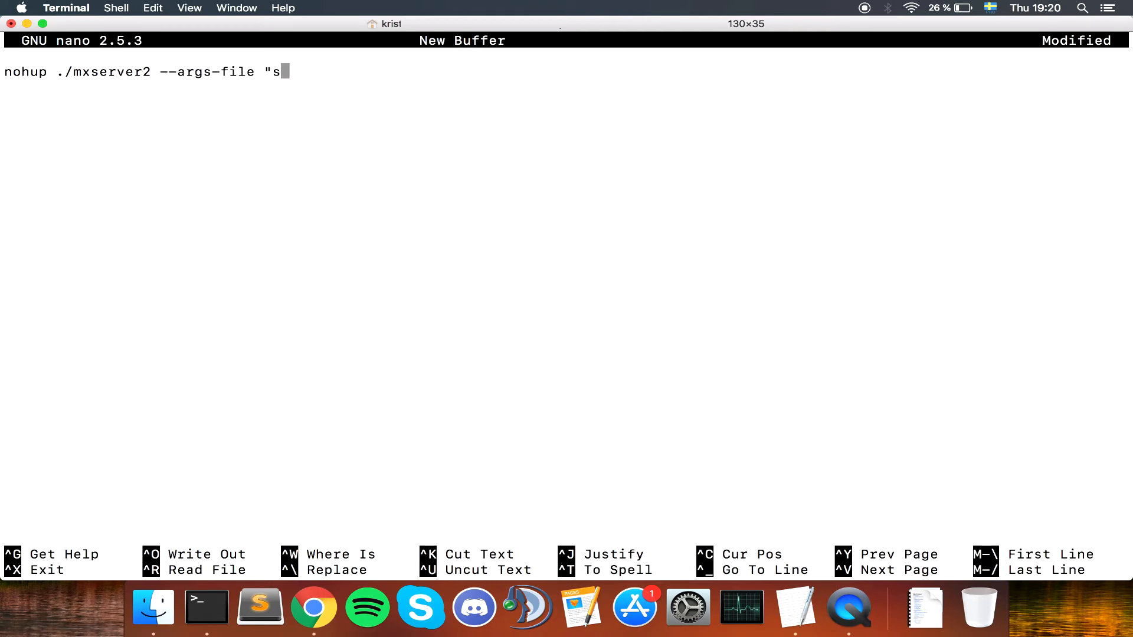
pyautogui.write('erverar')
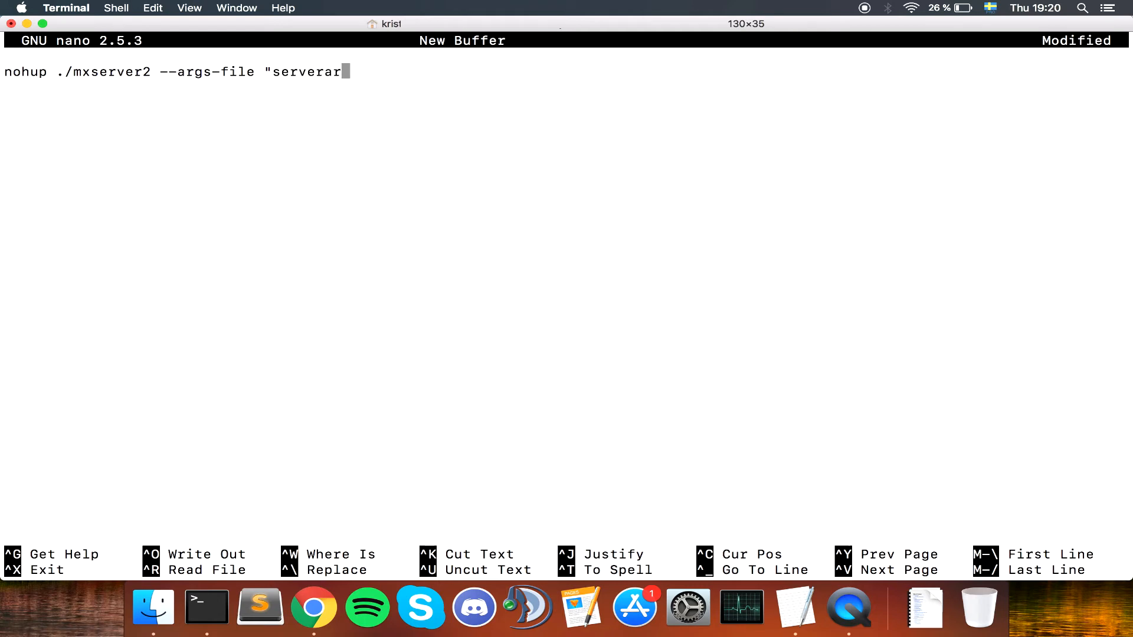
pyautogui.write('gs.txt" >')
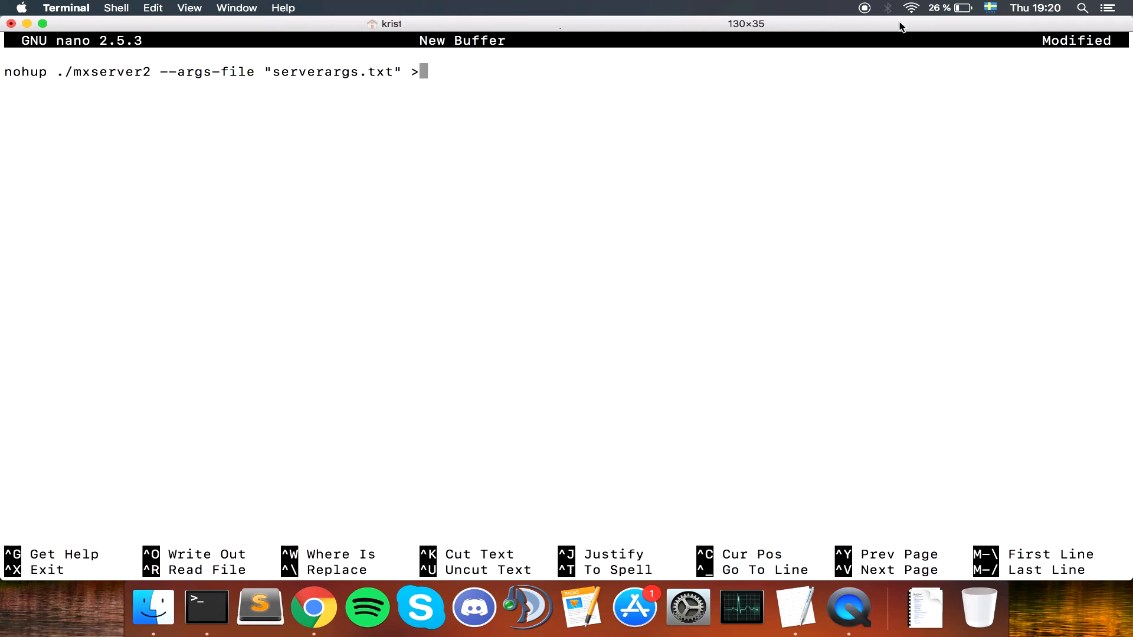
# Step: Append > server.log 2>&1& so output and errors go to server.log in the background
pyautogui.write('" "')
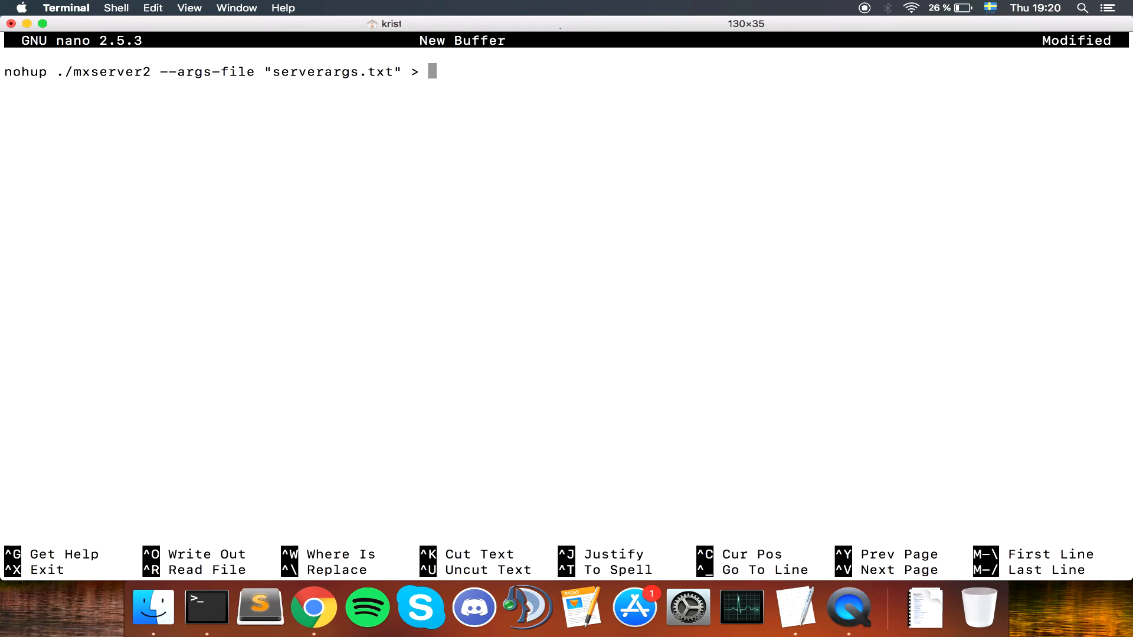
pyautogui.write('server-')
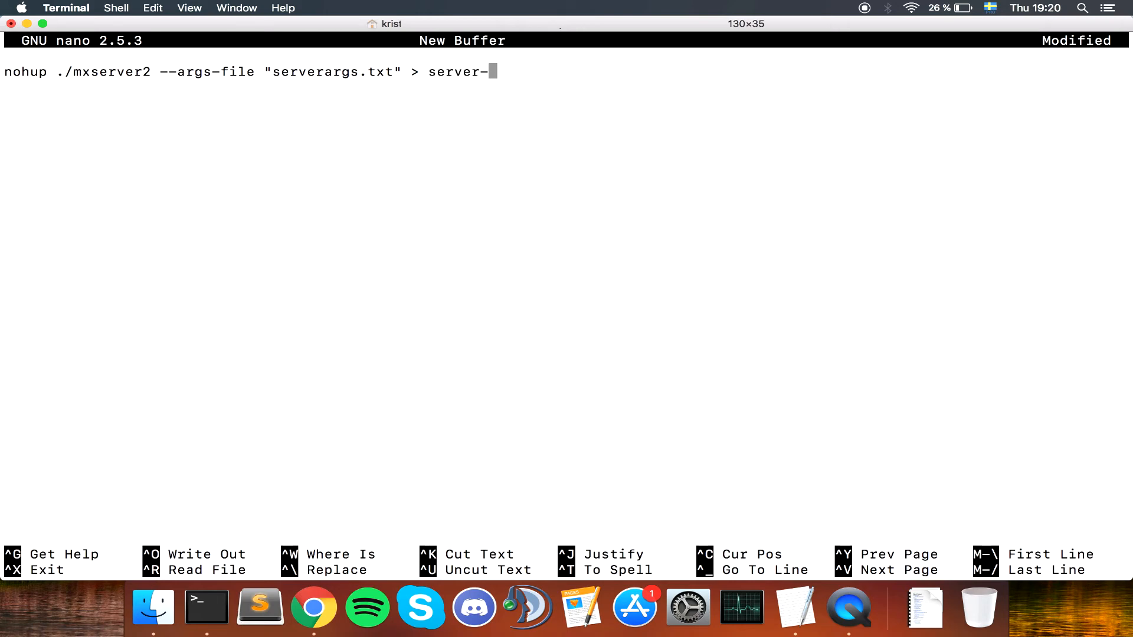
pyautogui.write('log')
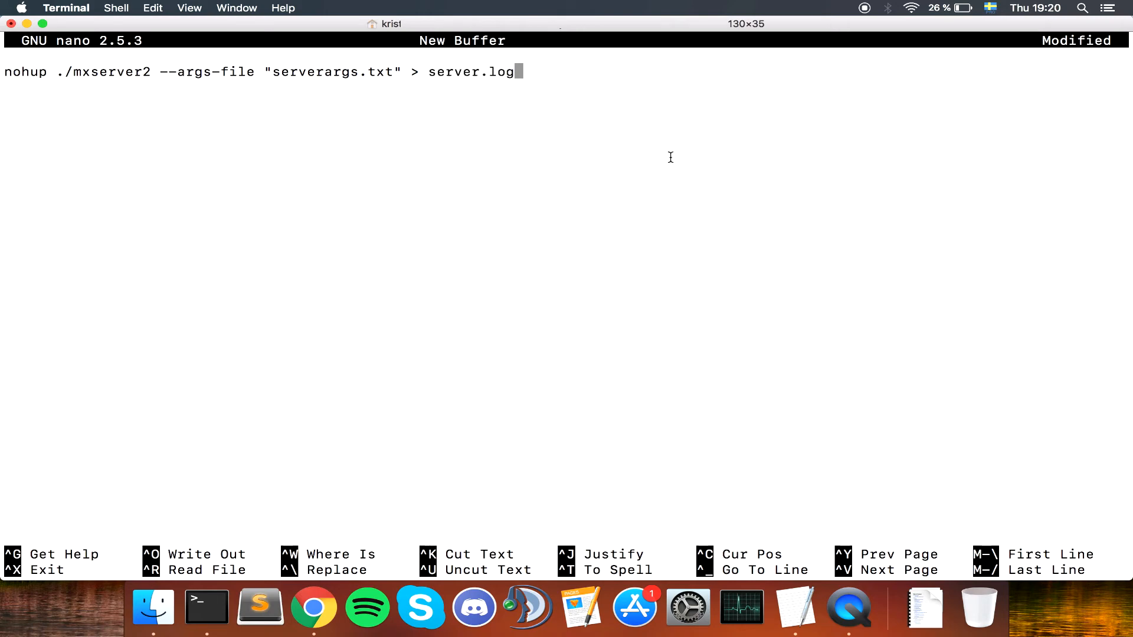
pyautogui.moveTo(529, 39)
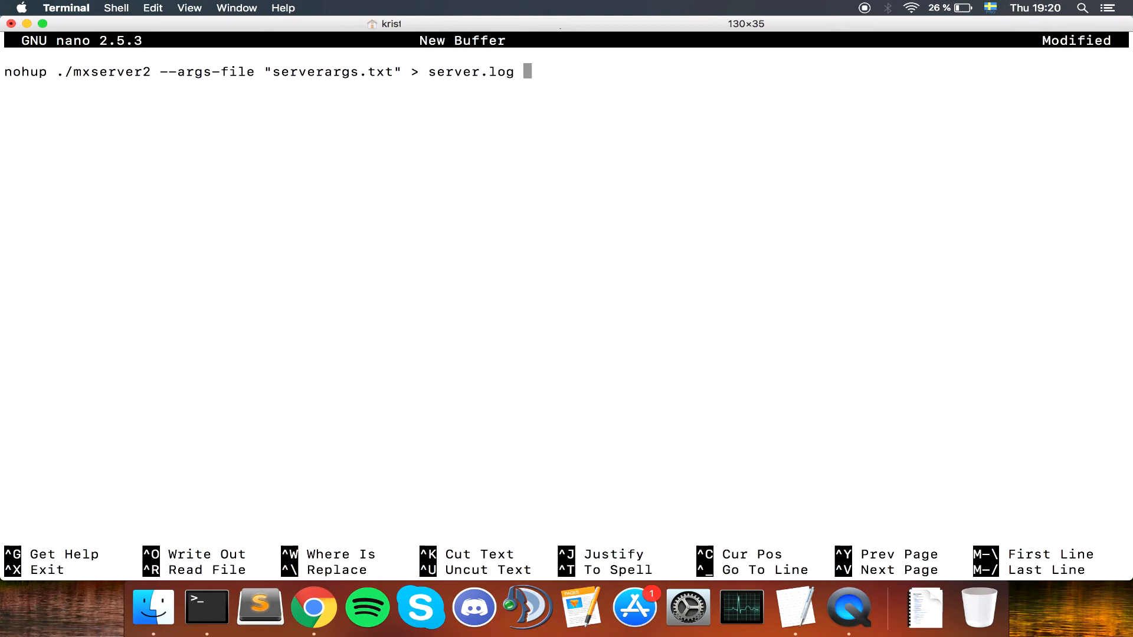
pyautogui.write('2')
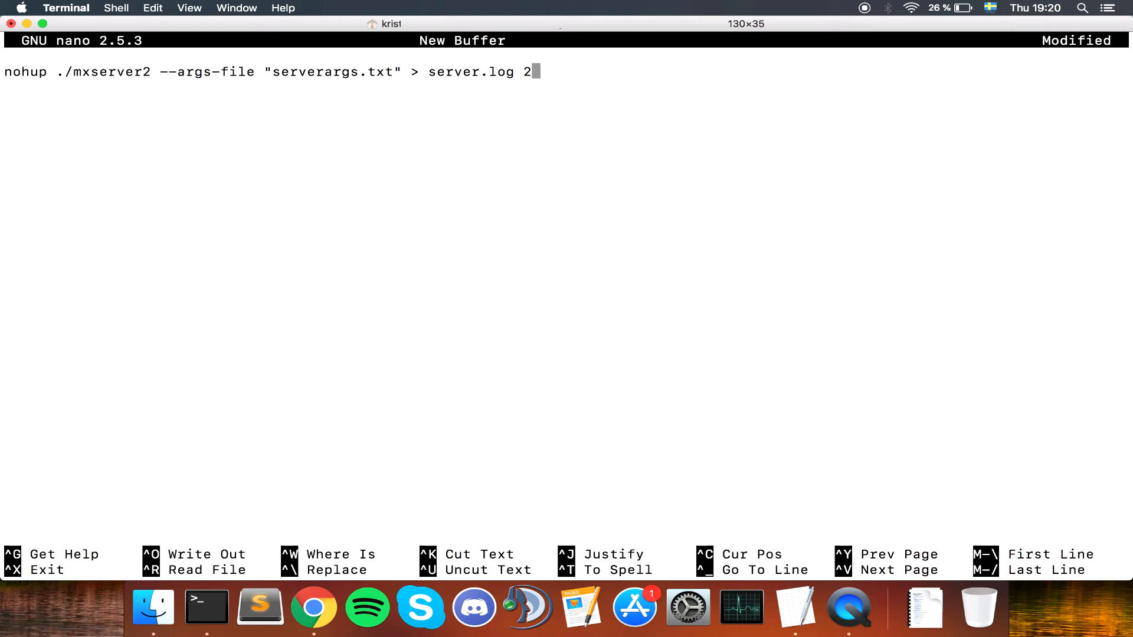
pyautogui.write('>')
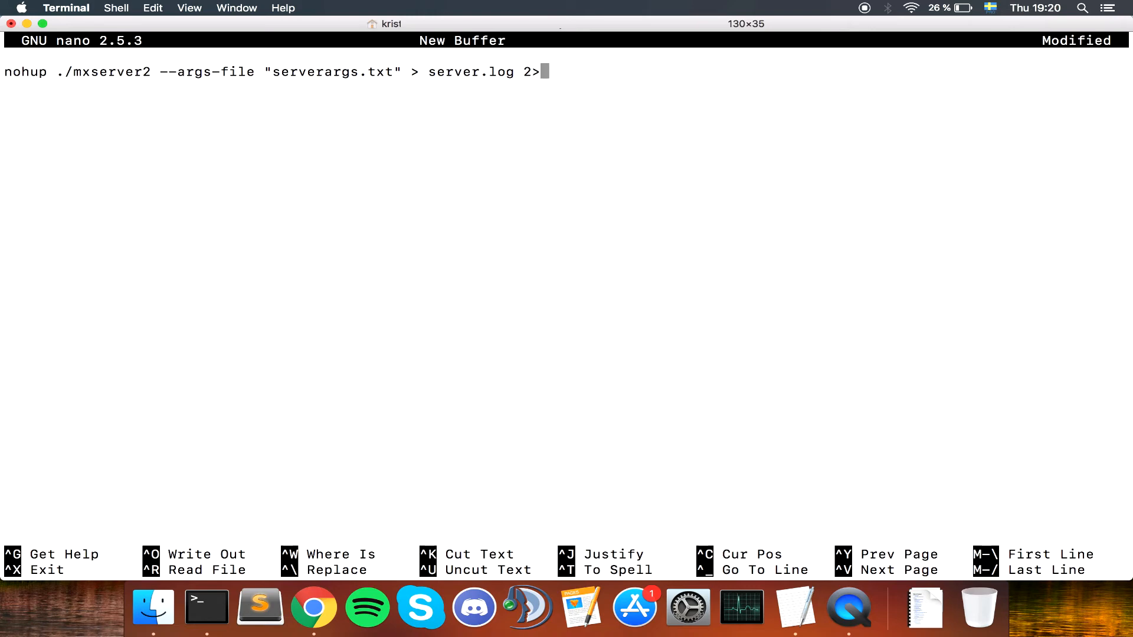
pyautogui.write('&')
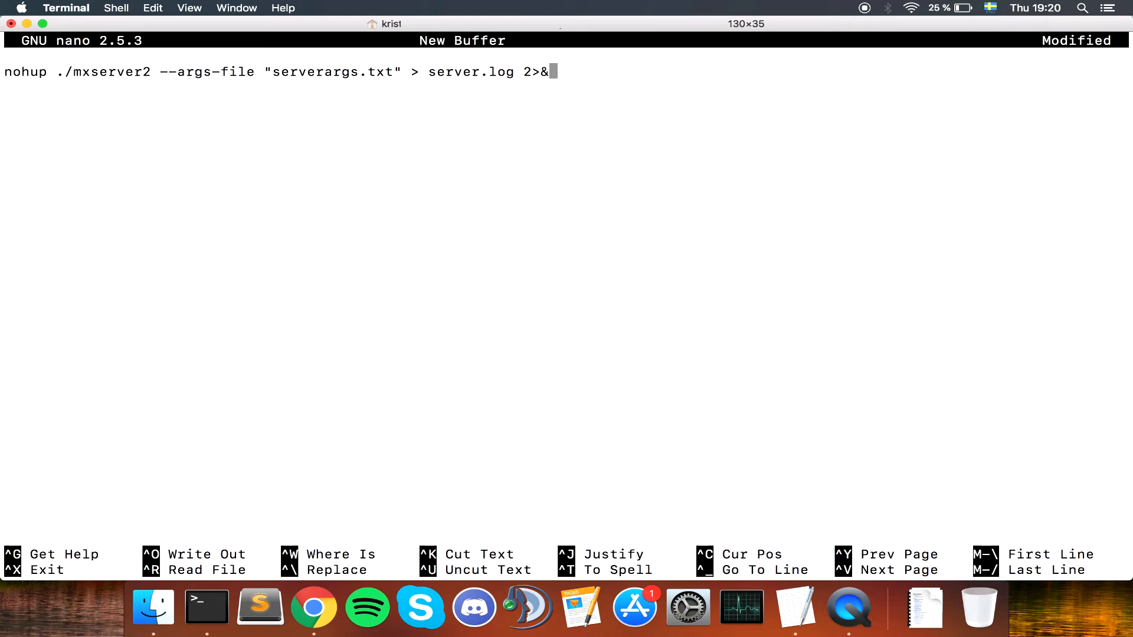
pyautogui.write('1&')
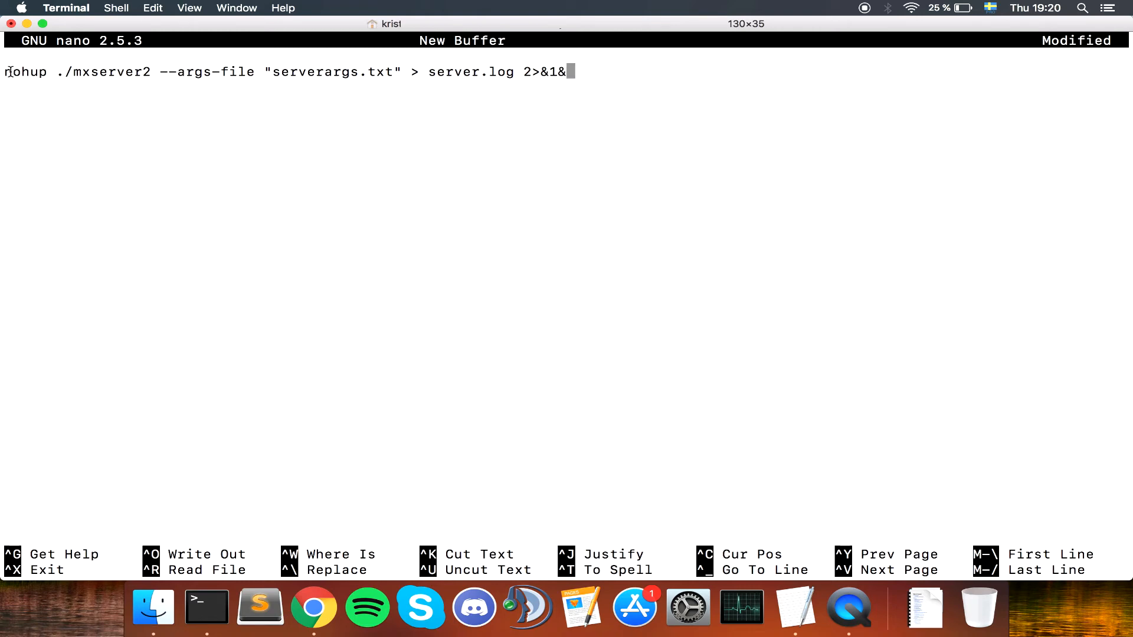
# Step: Review the mxserver2 launch line, add the trailing &, and confirm saving the script from nano
pyautogui.doubleClick(25, 71)
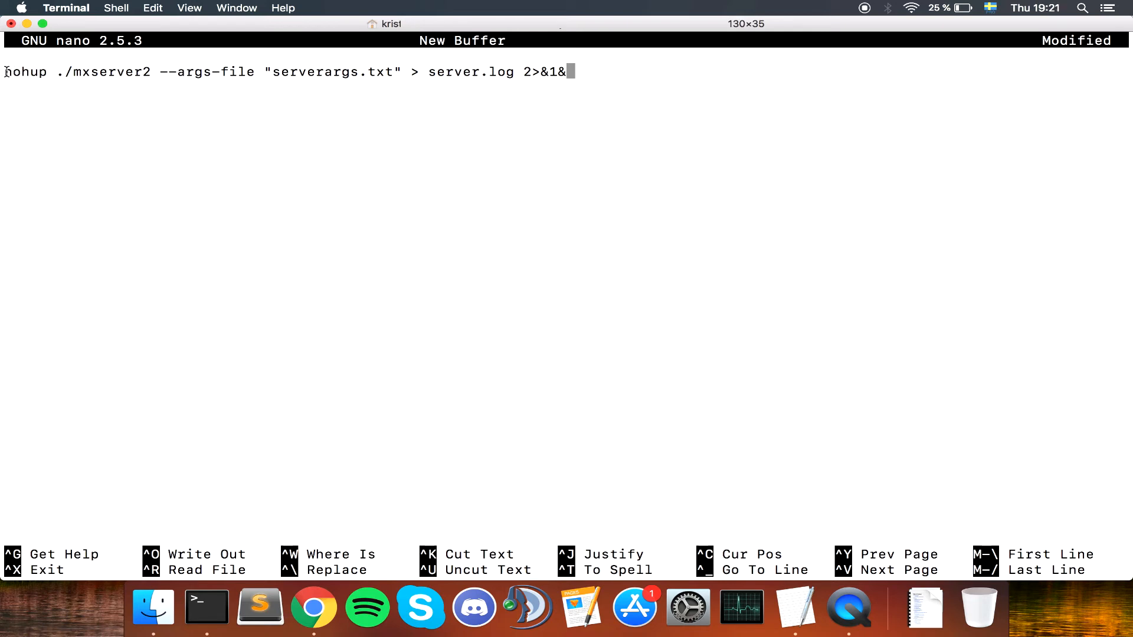
pyautogui.doubleClick(24, 70)
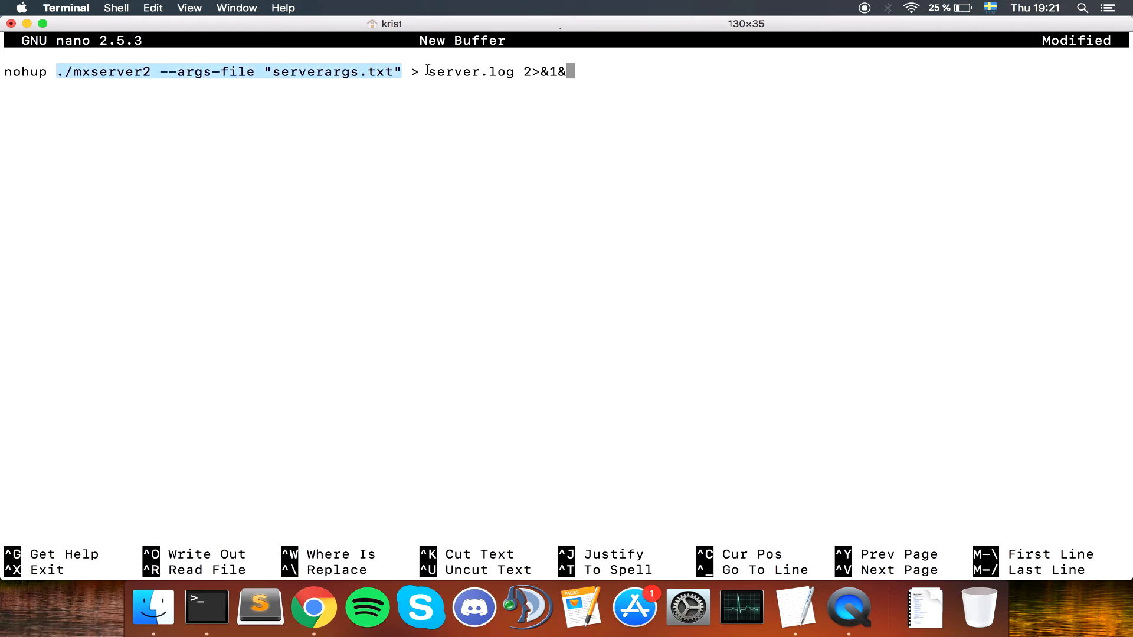
pyautogui.doubleClick(466, 70)
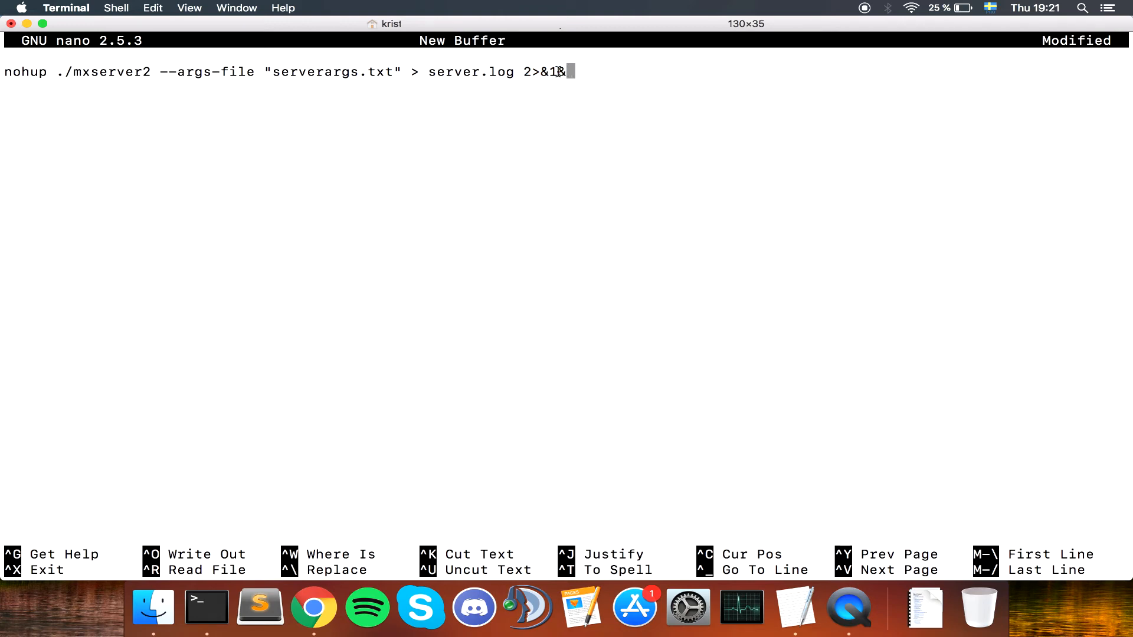
pyautogui.write('&')
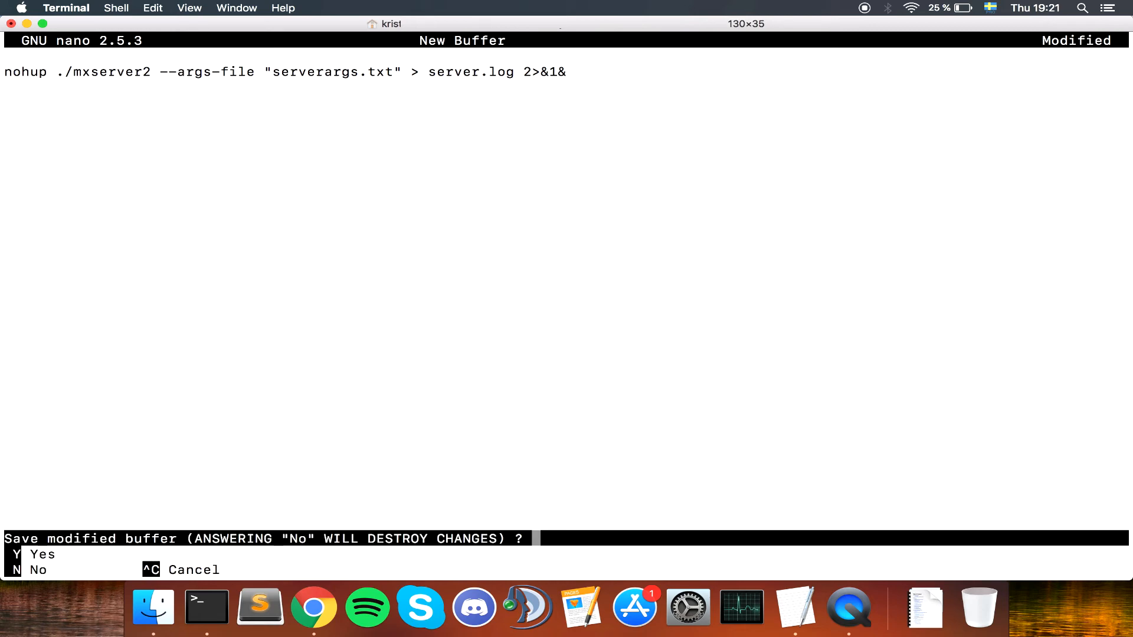
pyautogui.press('y')
pyautogui.write('ls')
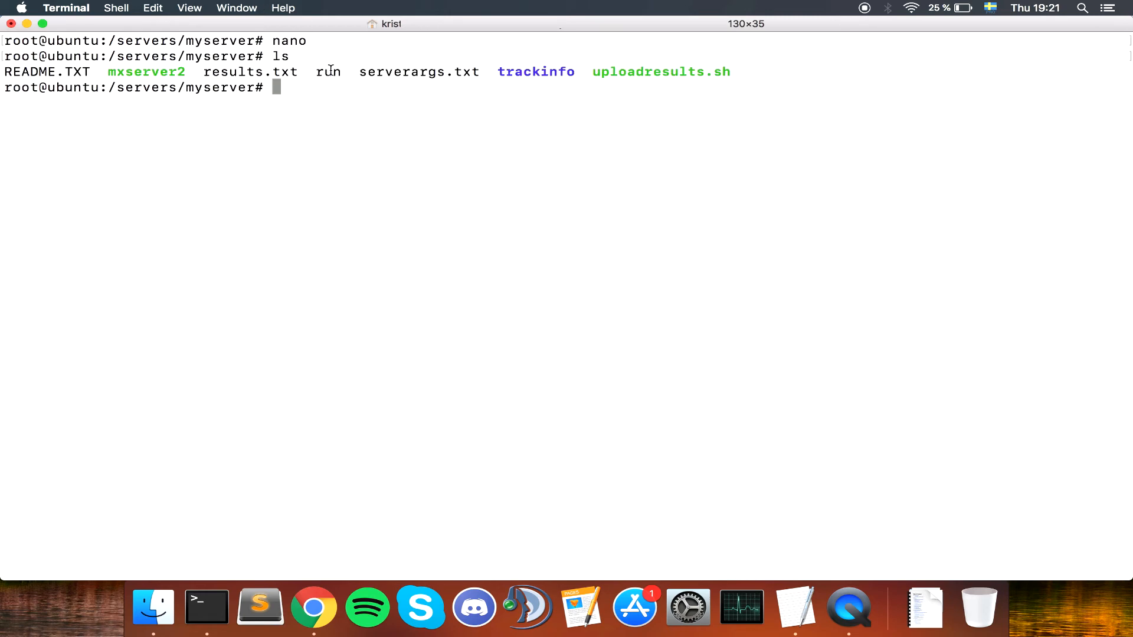
pyautogui.moveTo(667, 146)
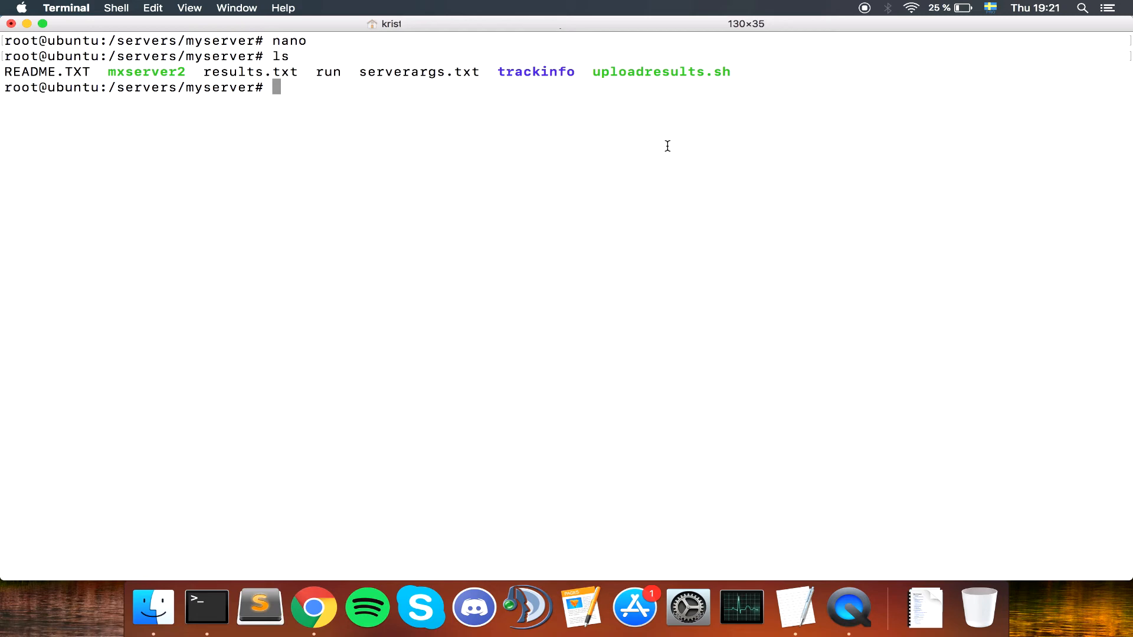
# Step: Try ./run, get Permission denied, and list detailed permissions with ls -la
pyautogui.write('.')
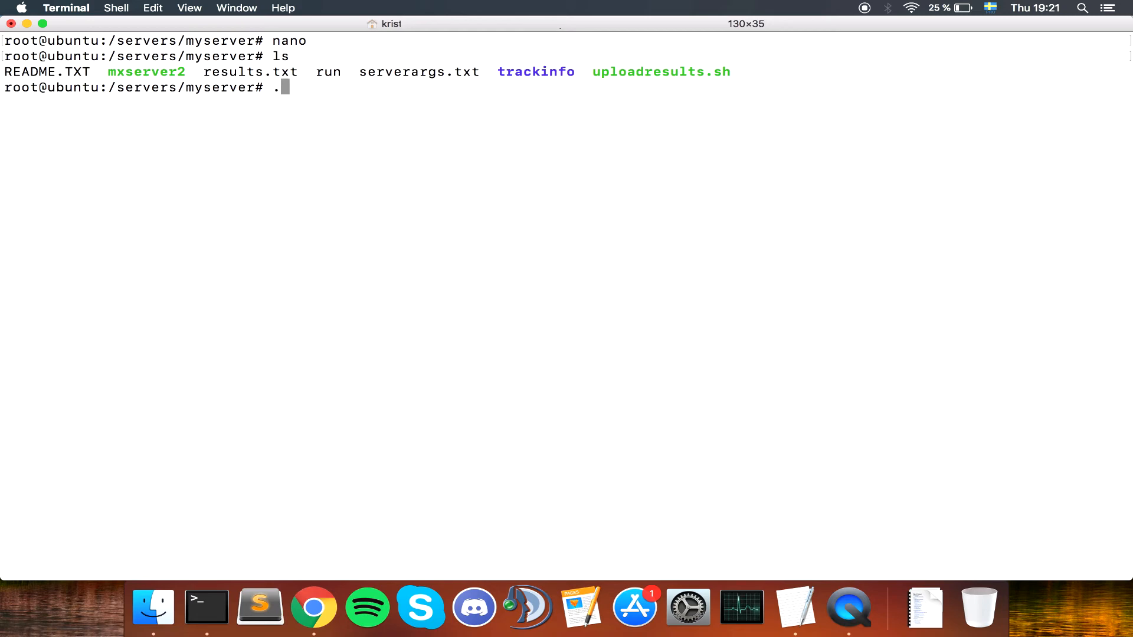
pyautogui.write('/run')
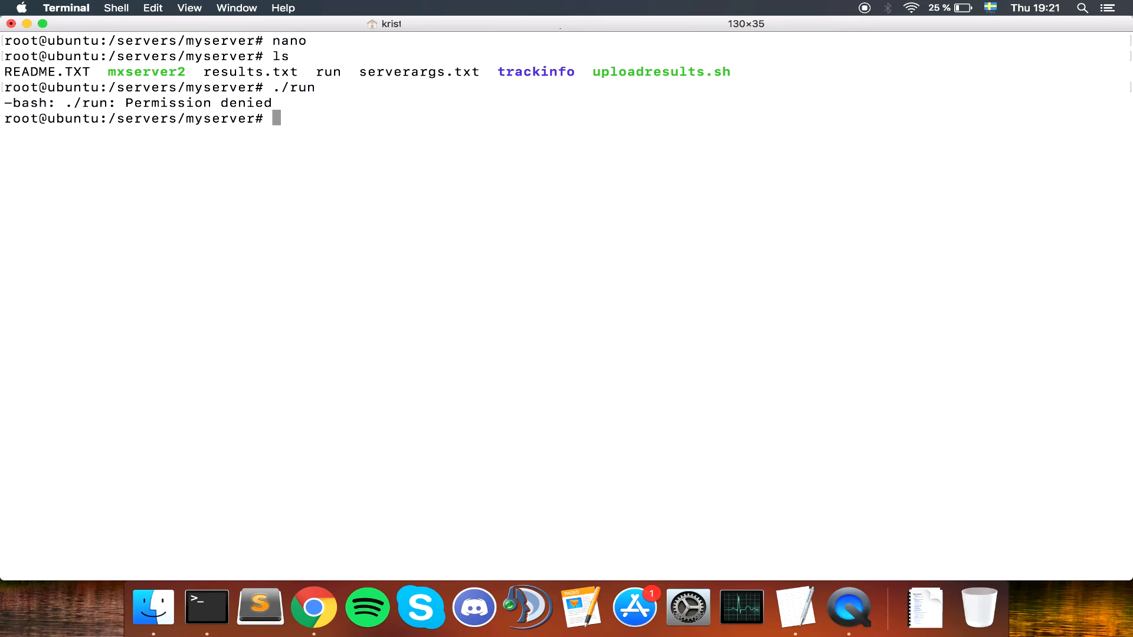
pyautogui.write('ls -la')
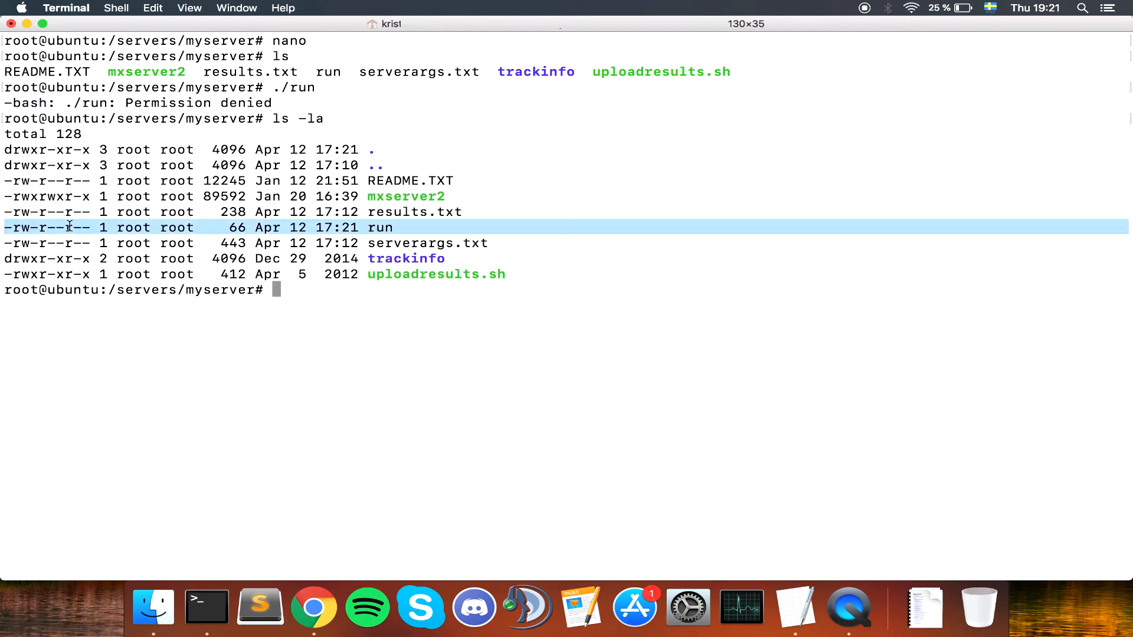
# Step: Make the run script executable with chmod +x run
pyautogui.write('ch')
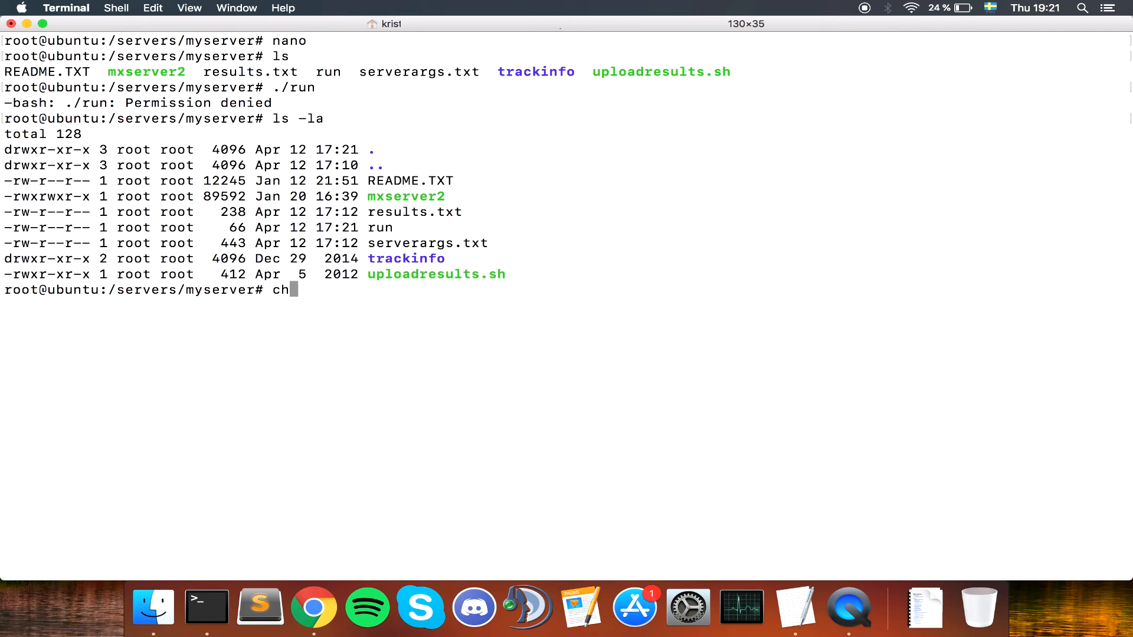
pyautogui.write('mod +')
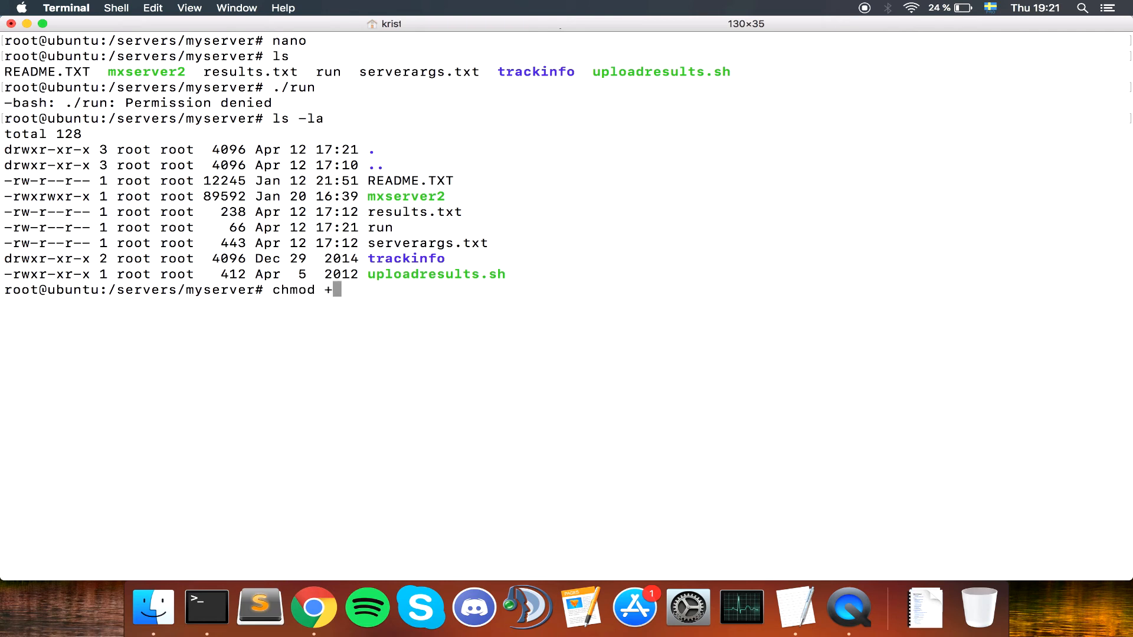
pyautogui.write('x run')
pyautogui.write('ls -la')
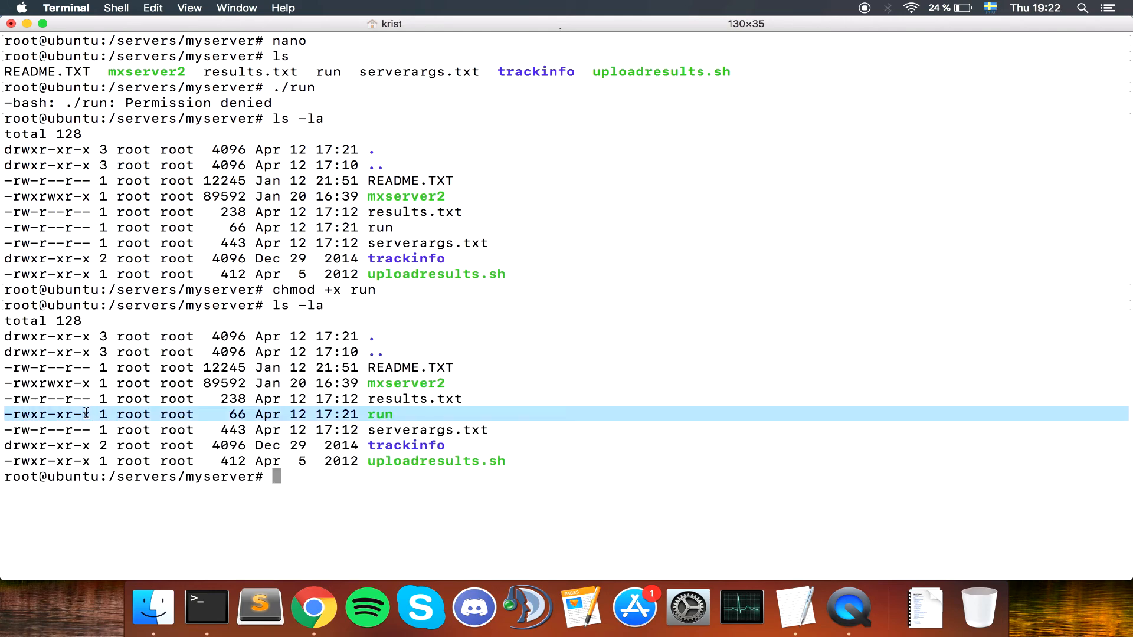
pyautogui.moveTo(628, 460)
pyautogui.write('./run')
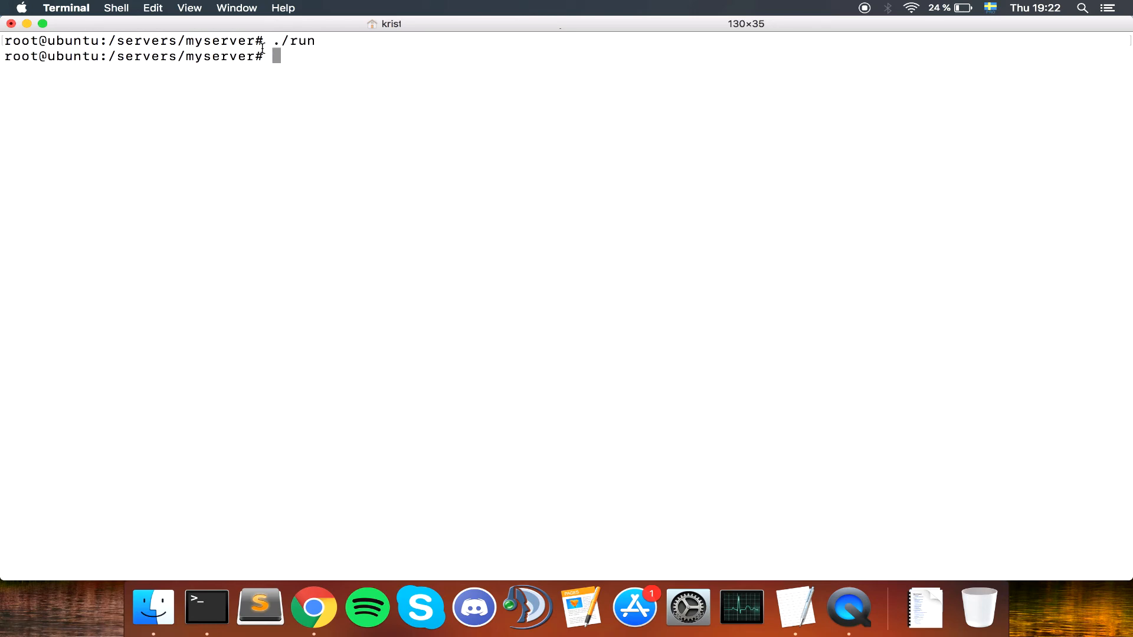
pyautogui.moveTo(299, 89)
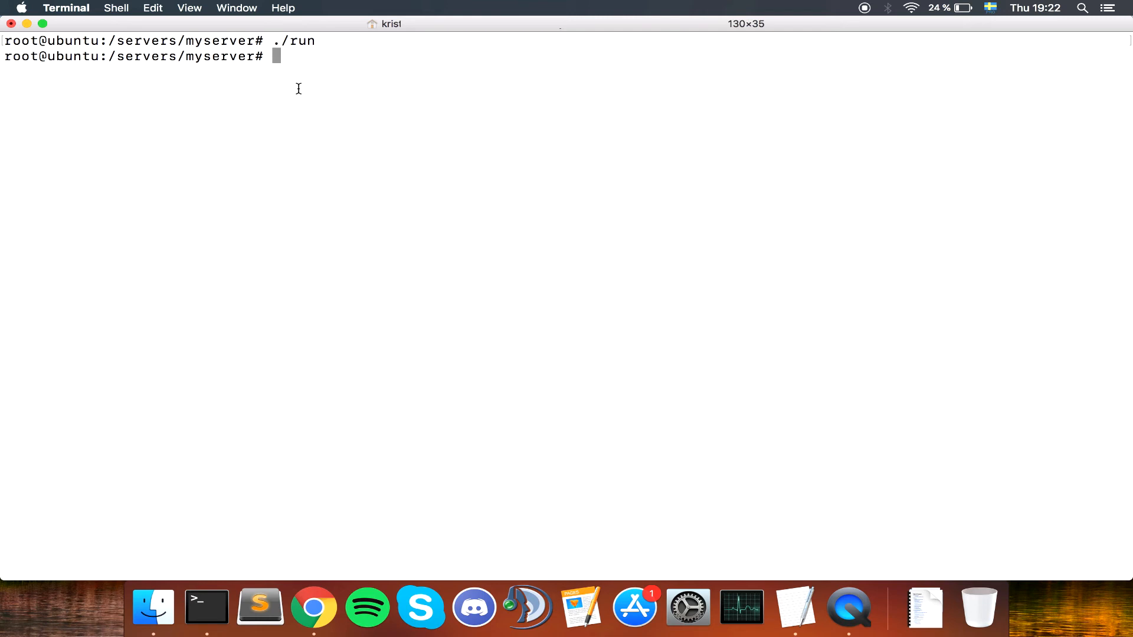
# Step: List the folder and cat server.log, which reports Server started
pyautogui.write('ls')
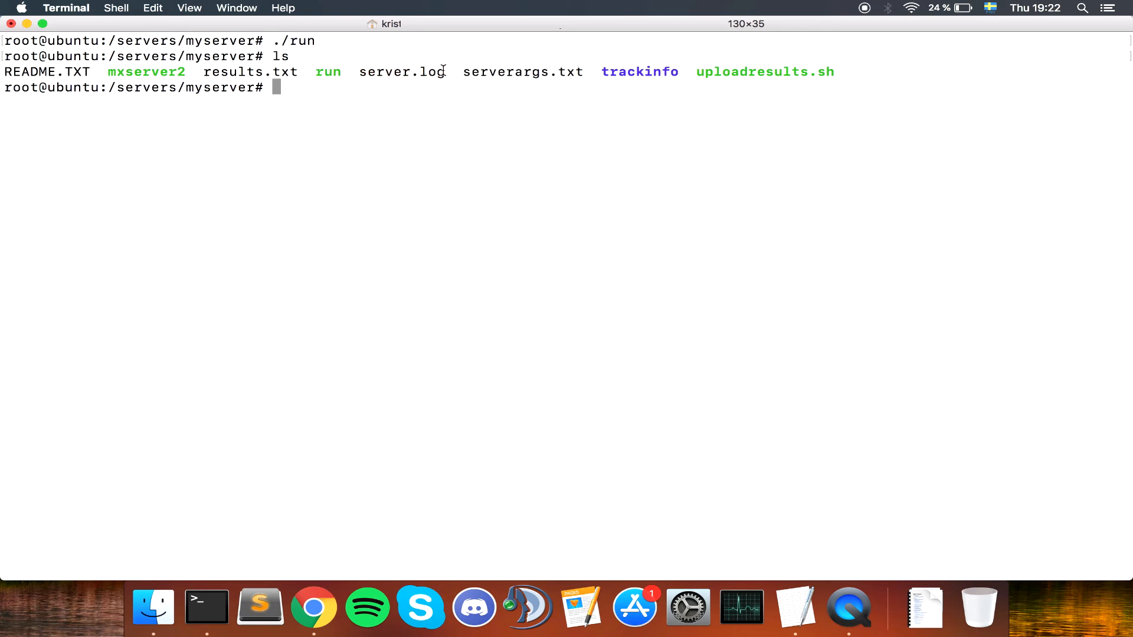
pyautogui.write('cat se')
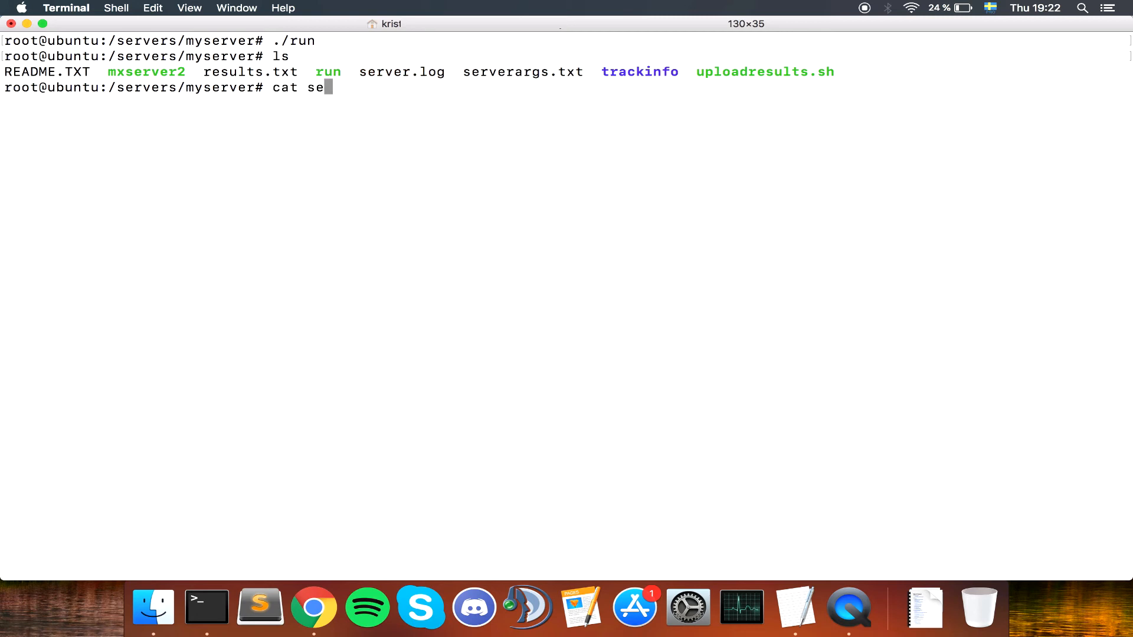
pyautogui.write('rver.log')
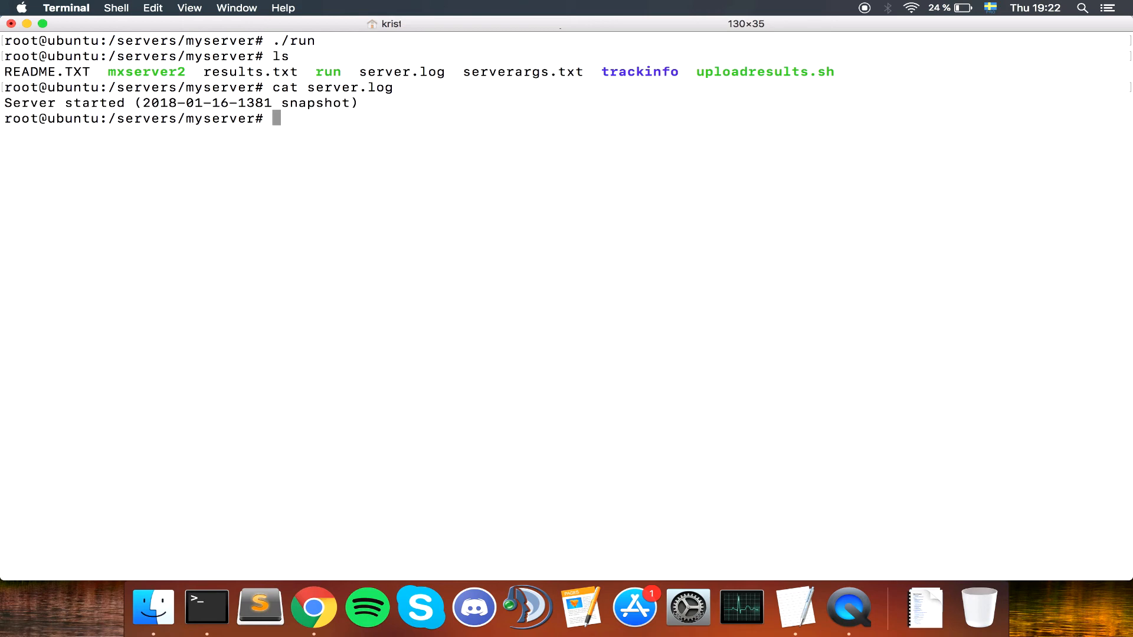
pyautogui.moveTo(413, 180)
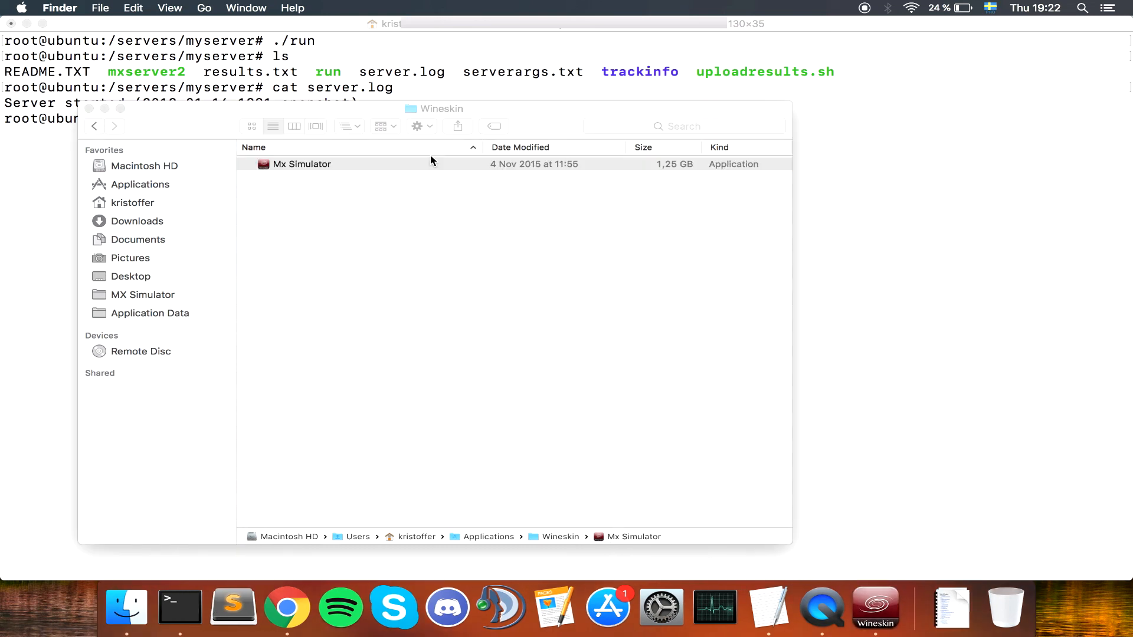
# Step: Launch Mx Simulator to join the server, then bring the server terminal back to the front
pyautogui.doubleClick(301, 164)
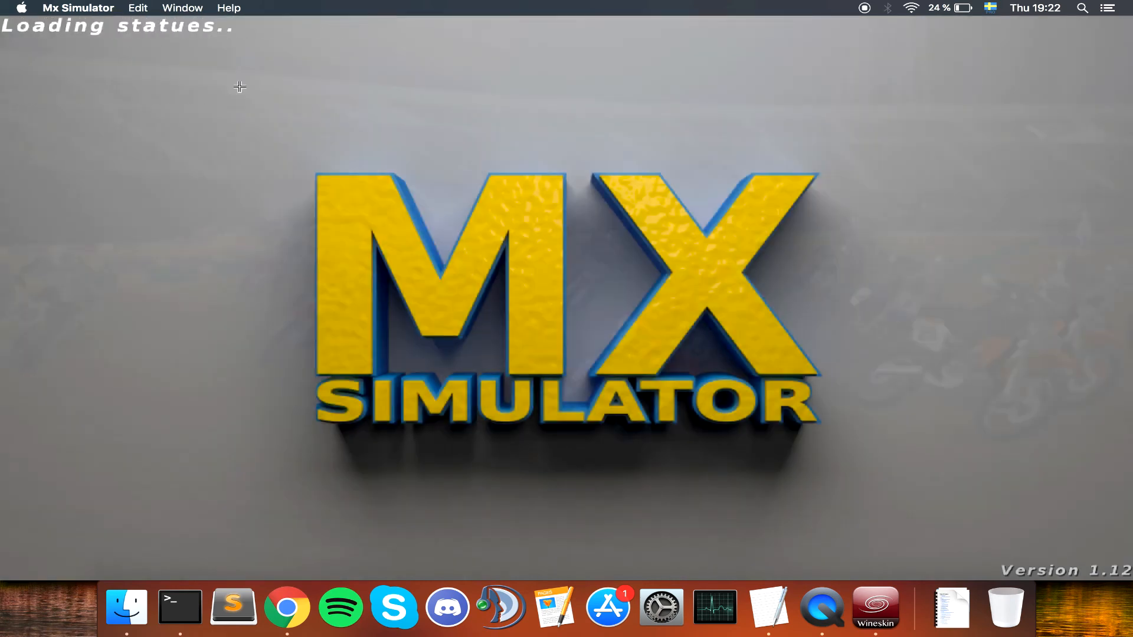
pyautogui.moveTo(282, 115)
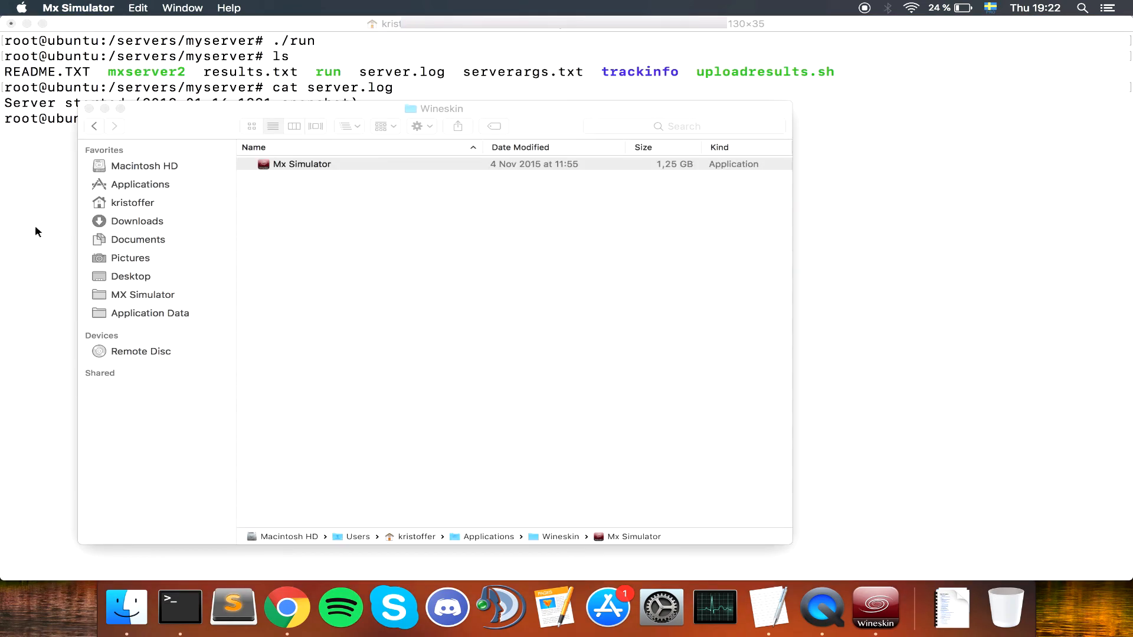
pyautogui.click(180, 606)
pyautogui.write('cat server.log')
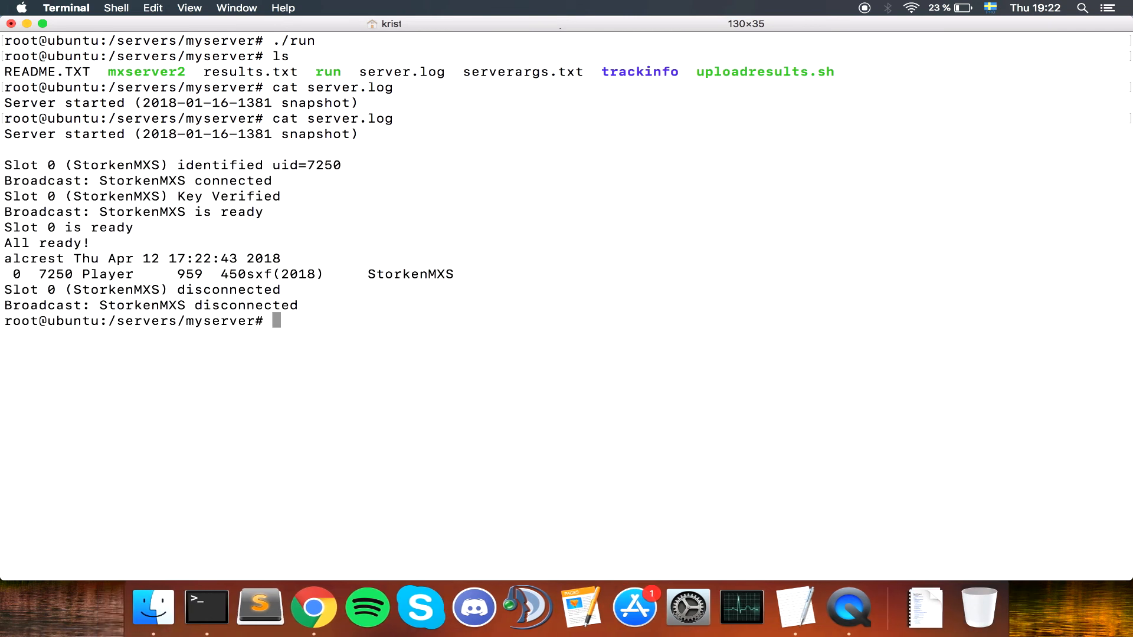
# Step: Highlight the connected player StorkenMXS in server.log, then clear the terminal
pyautogui.moveTo(650, 149); pyautogui.dragTo(309, 305)
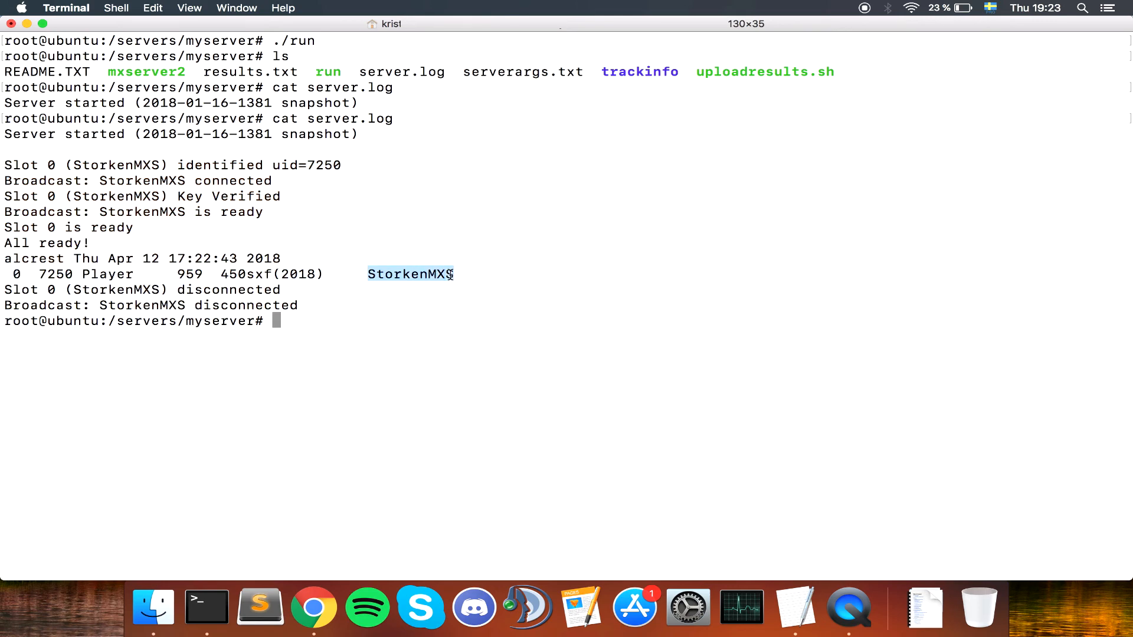
pyautogui.click(118, 74)
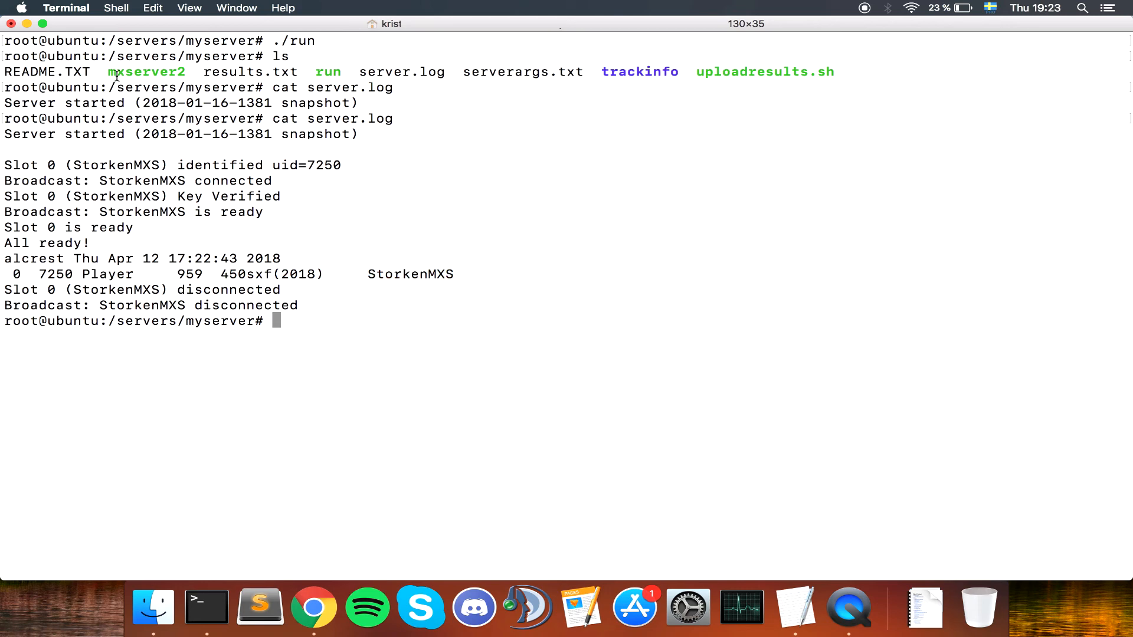
pyautogui.moveTo(244, 134)
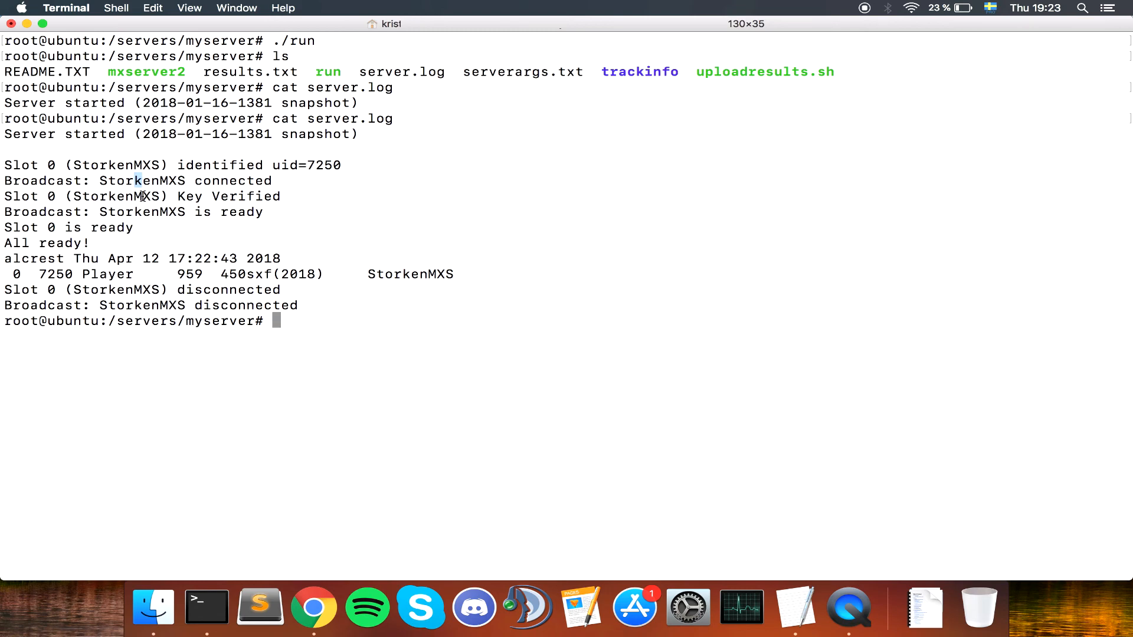
pyautogui.write('clea')
pyautogui.write('top -bc | grep')
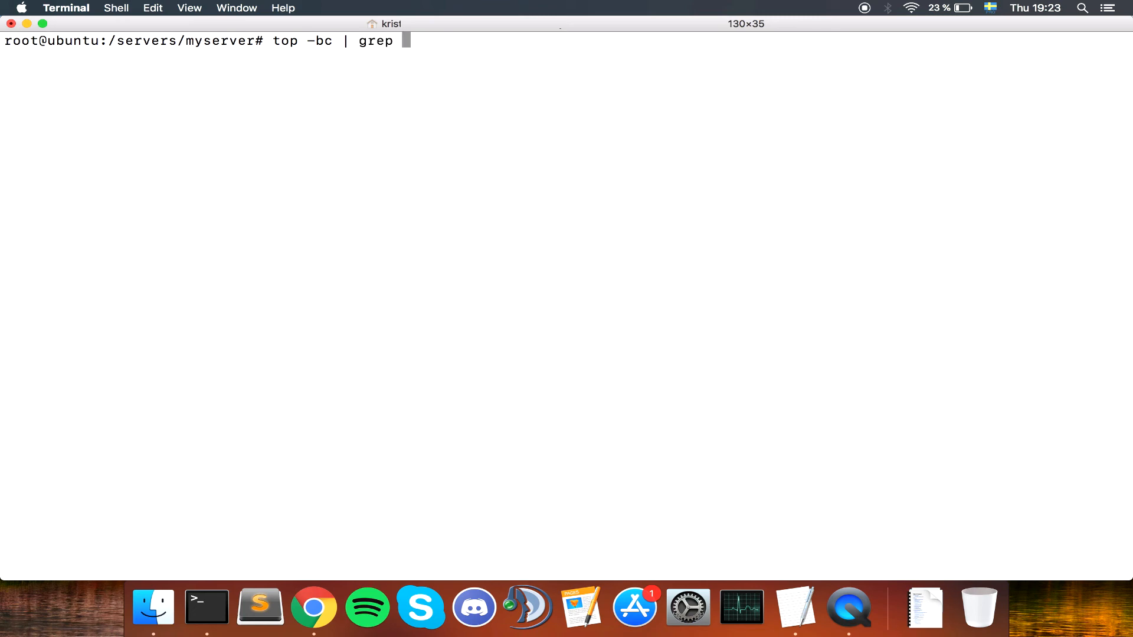
# Step: Run top -bc | grep mxserver2 to find the server process PID 23102, stop it with Ctrl+C, and highlight ./mxserver2
pyautogui.write('mxs')
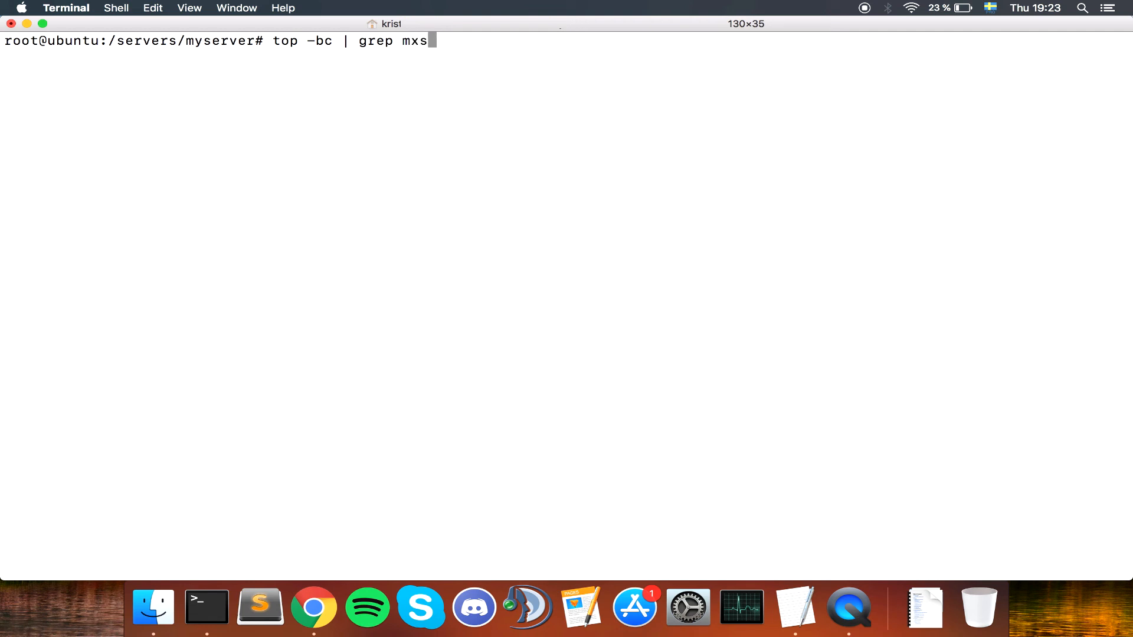
pyautogui.write('erver2')
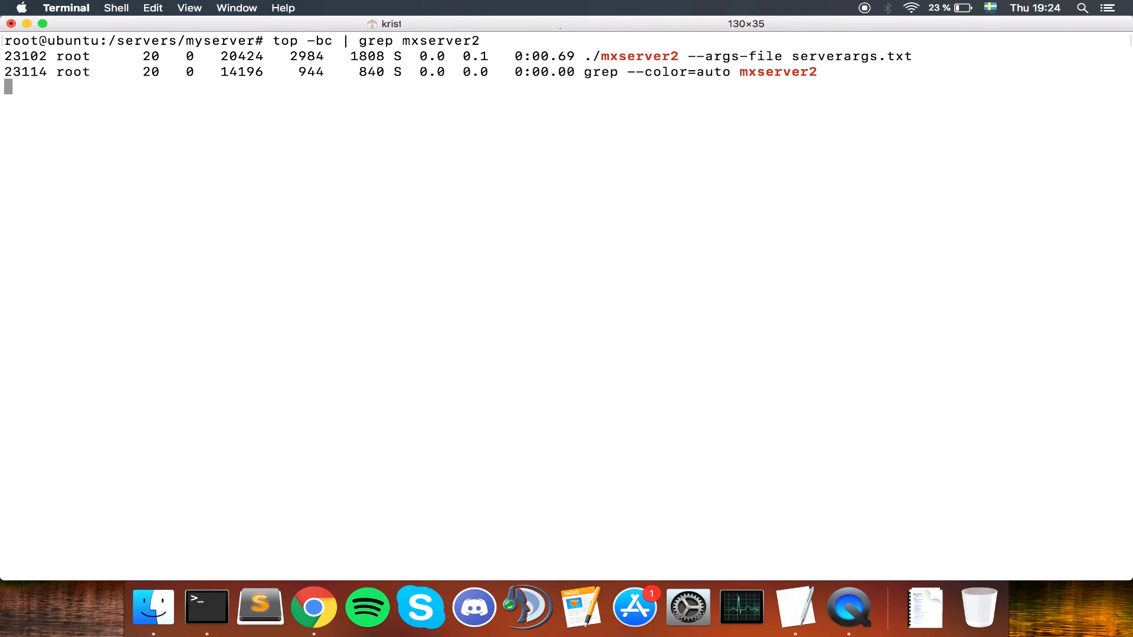
pyautogui.press('Ctrl+C')
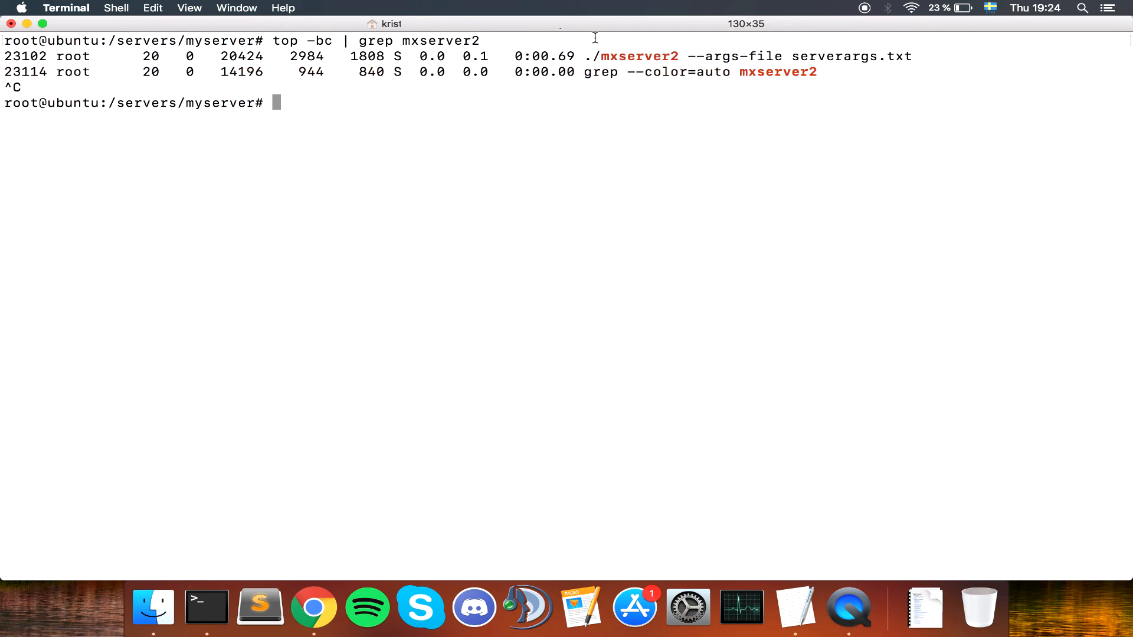
pyautogui.moveTo(584, 57); pyautogui.dragTo(680, 56)
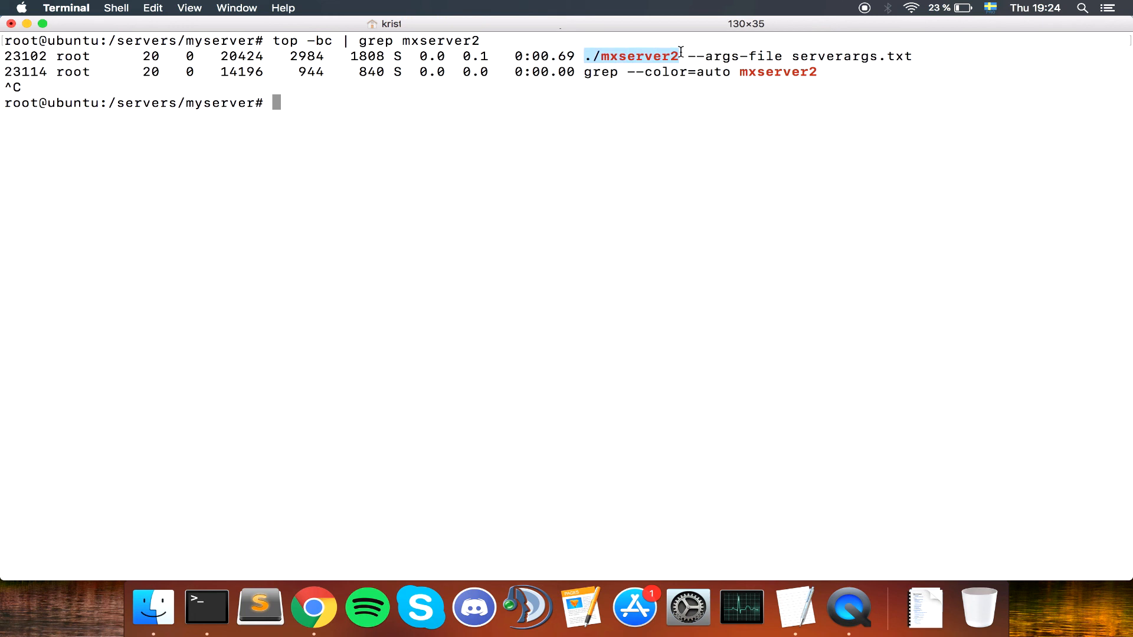
pyautogui.moveTo(687, 55); pyautogui.dragTo(914, 56)
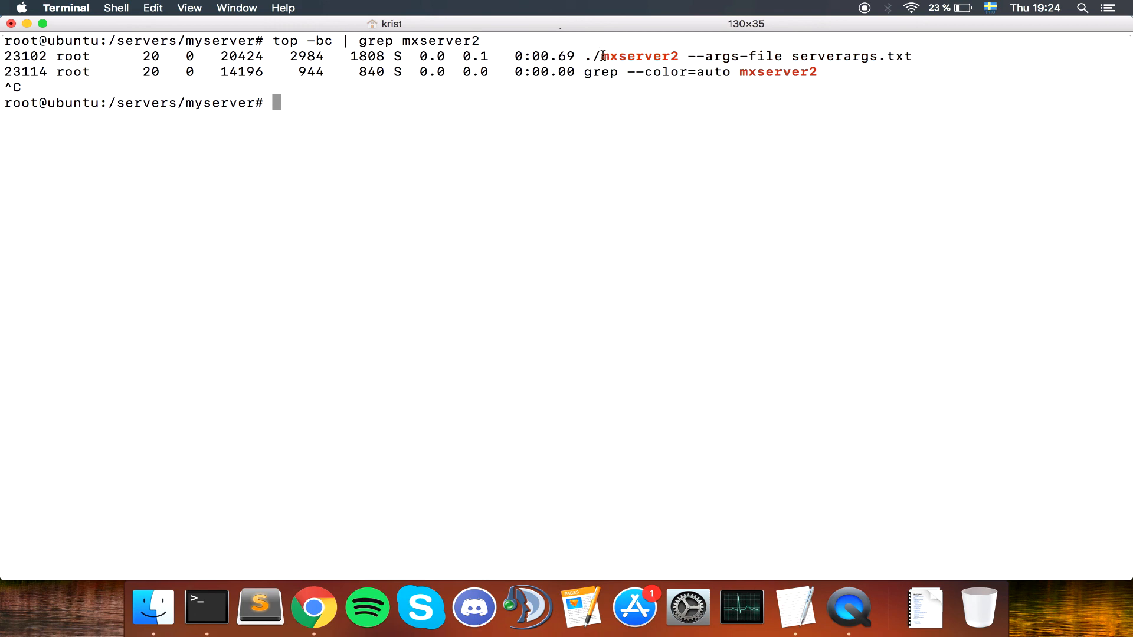
pyautogui.moveTo(32, 55)
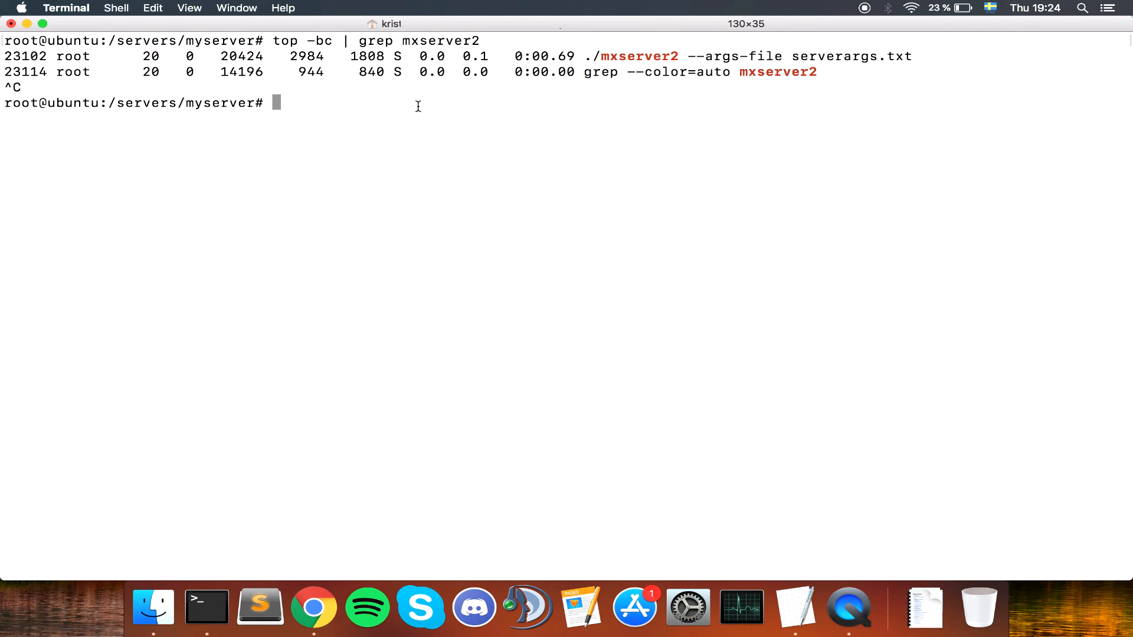
pyautogui.moveTo(397, 112)
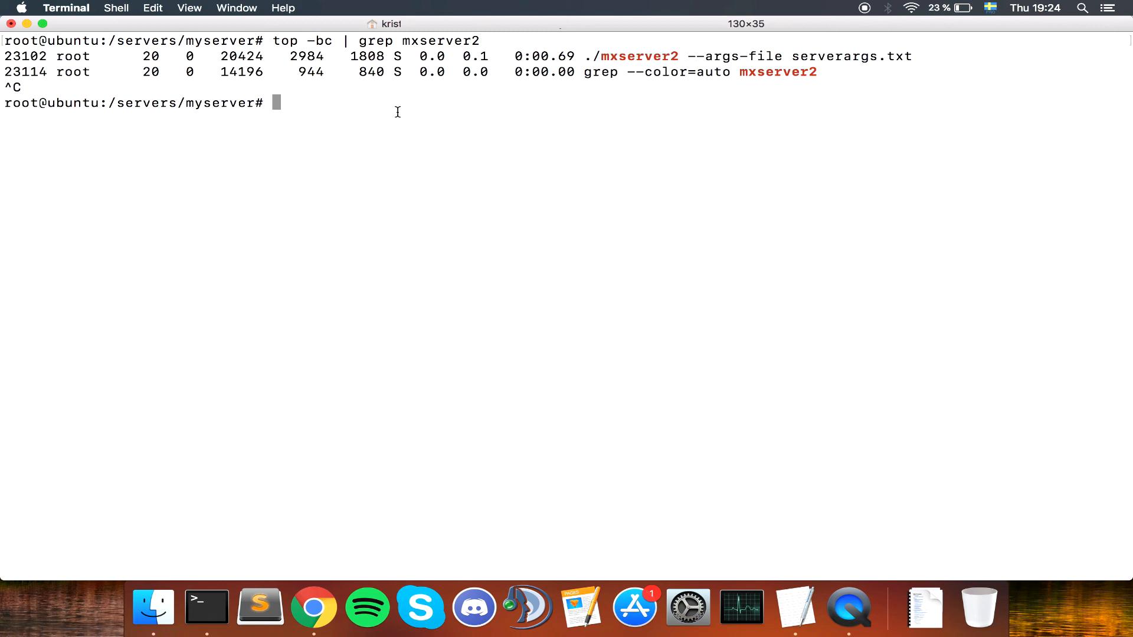
# Step: Kill the server process with kill -KILL 23102
pyautogui.write('kil')
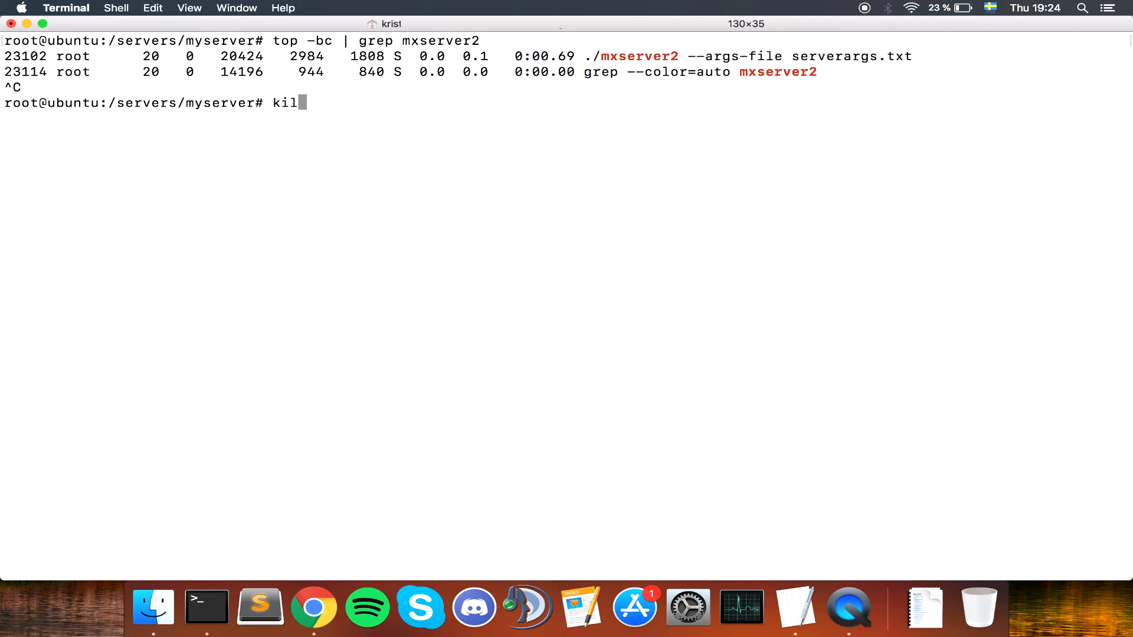
pyautogui.press('Backspace')
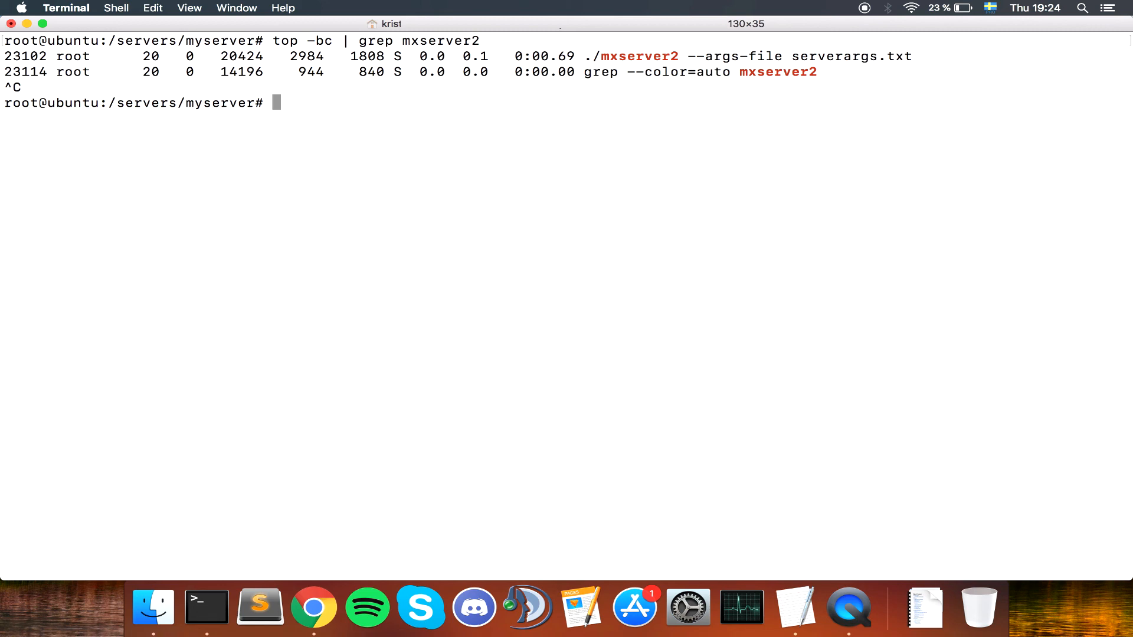
pyautogui.write('kill')
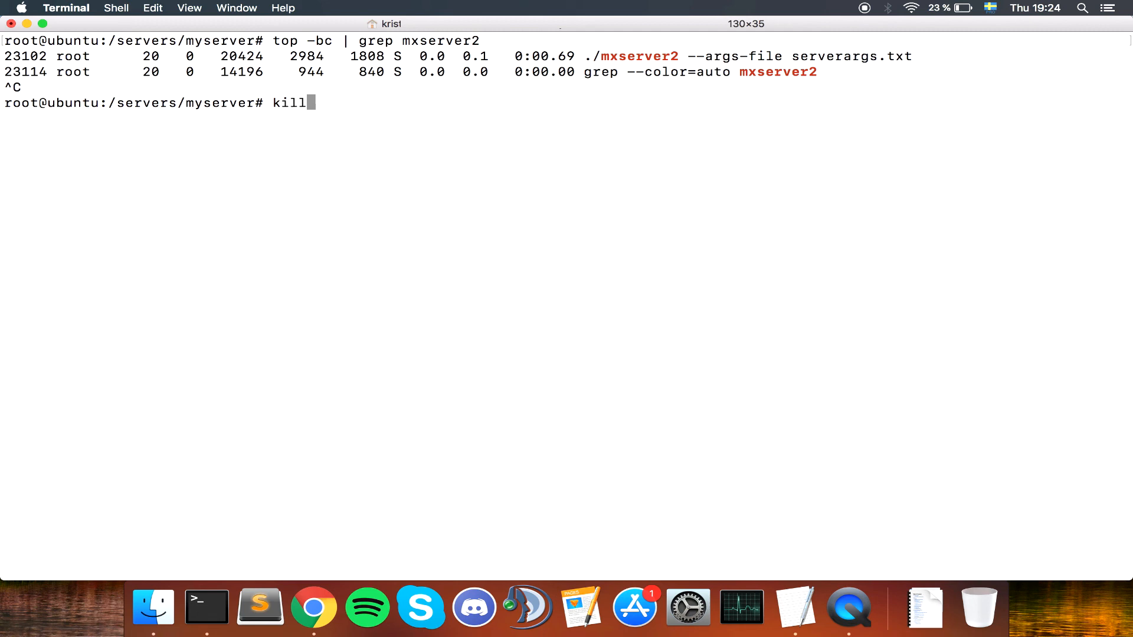
pyautogui.write('-')
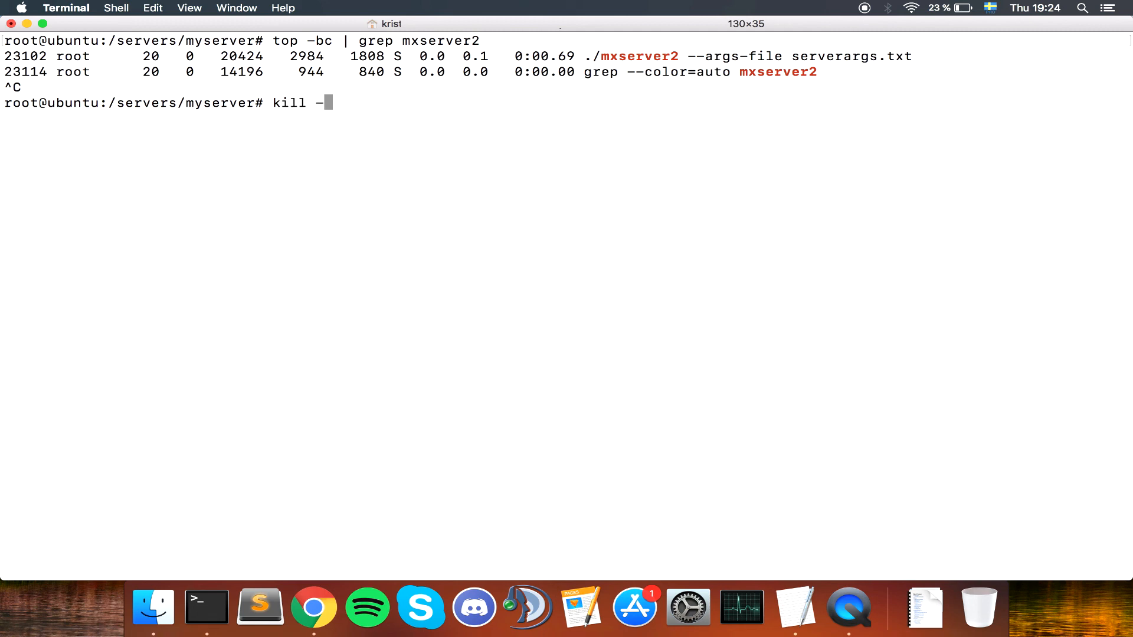
pyautogui.write('KILL')
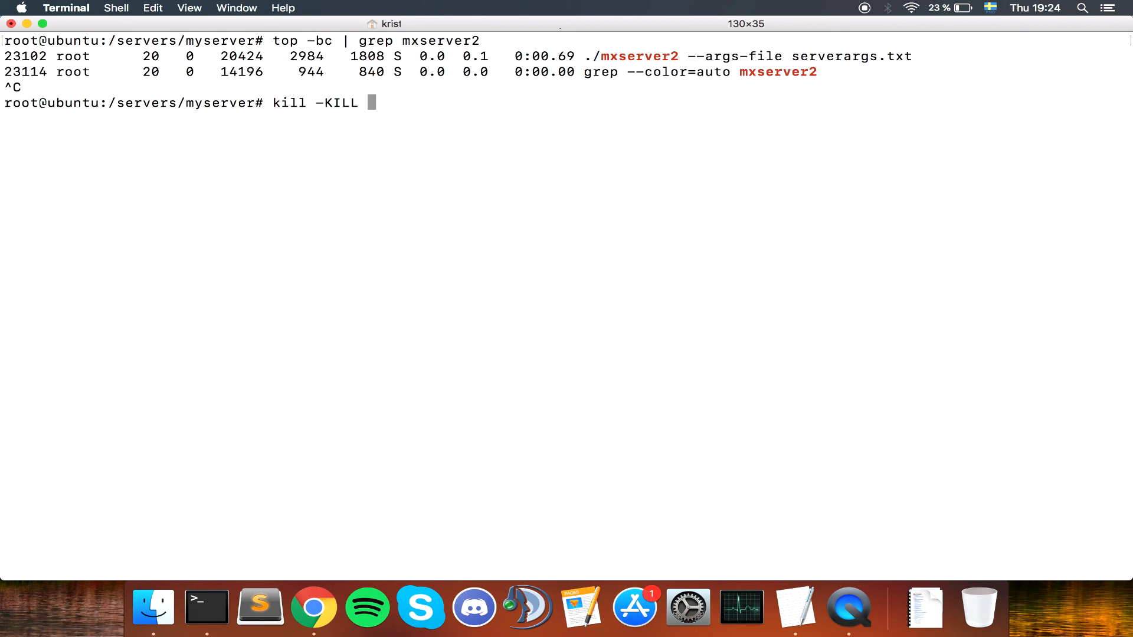
pyautogui.write('23102')
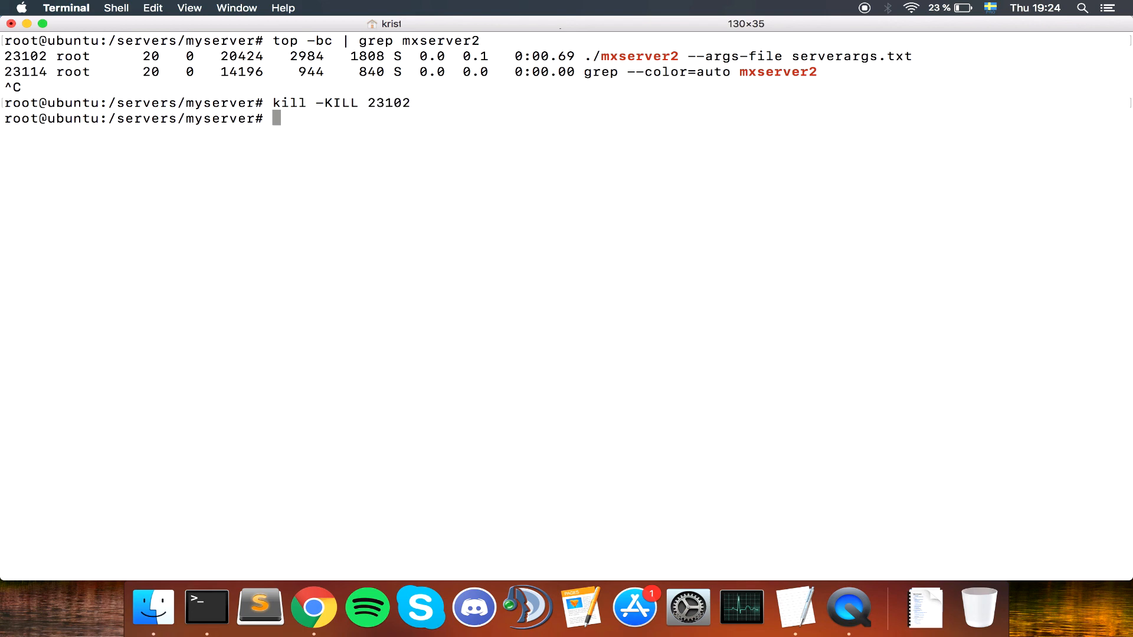
# Step: Re-run top -bc | grep mxserver2 to confirm the server no longer appears
pyautogui.write('top -bc | grep mxserver2')
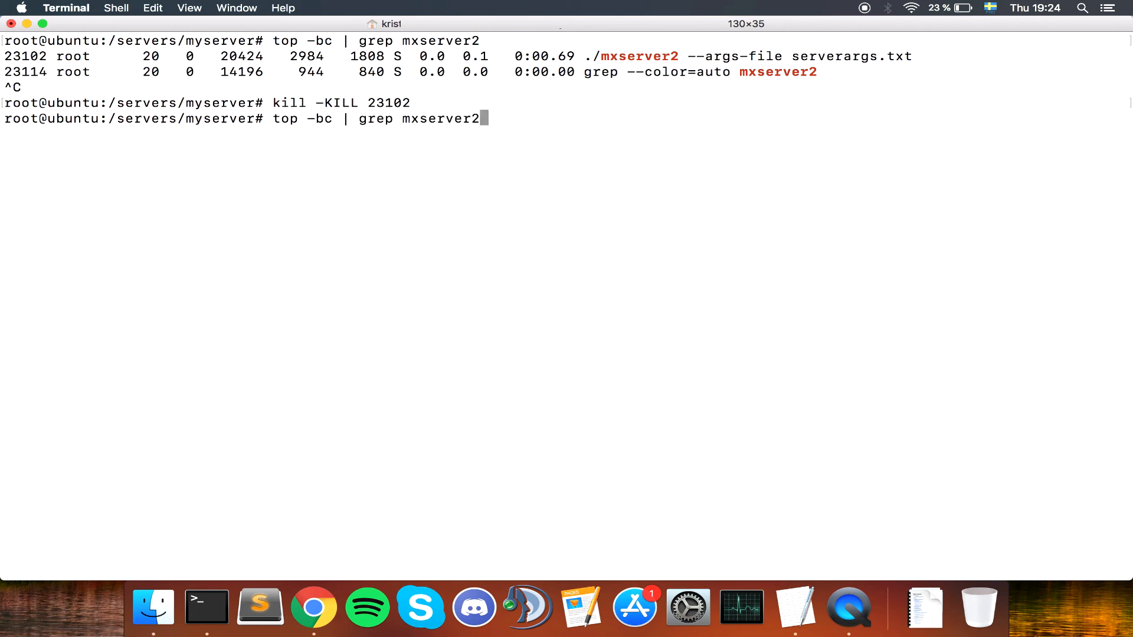
pyautogui.press('Return')
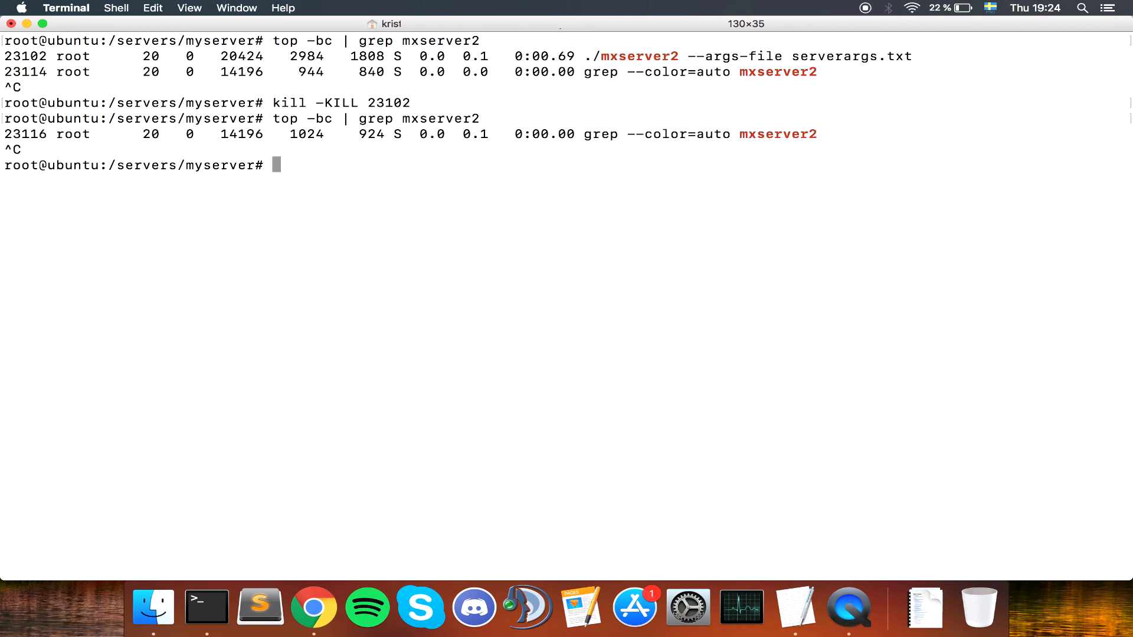